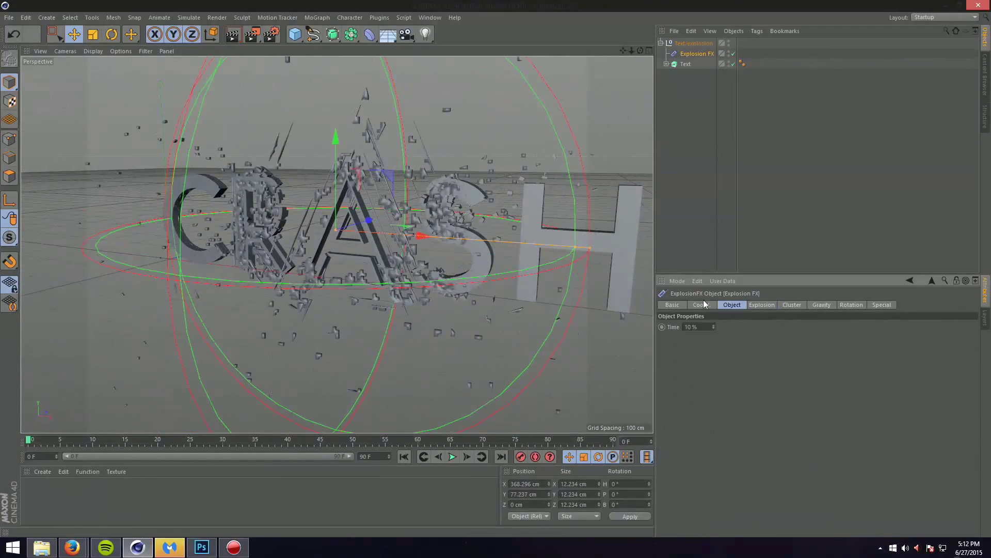
- Inspect the finished shattering CRASH scene, then bring up its graded render in Photoshop
left_click(761, 304)
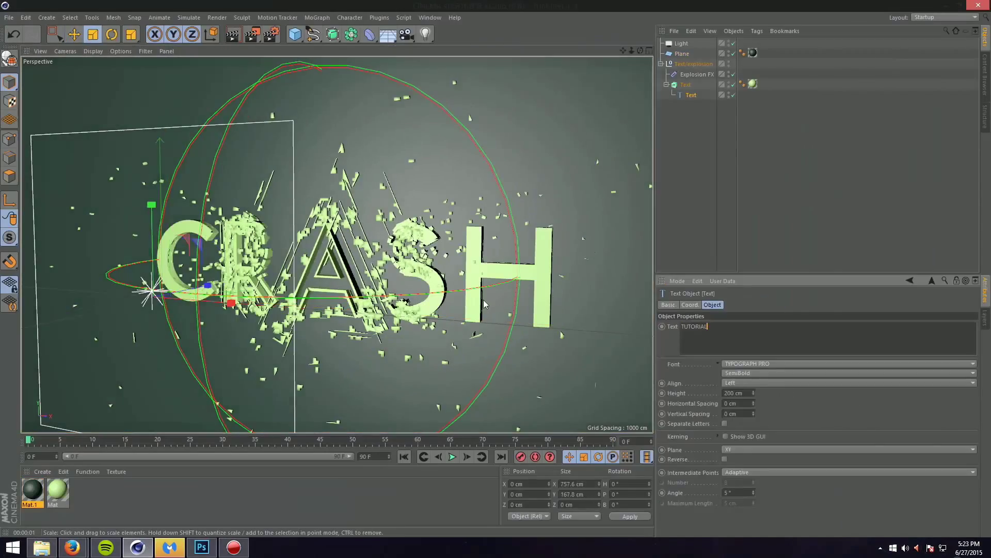
left_click(201, 548)
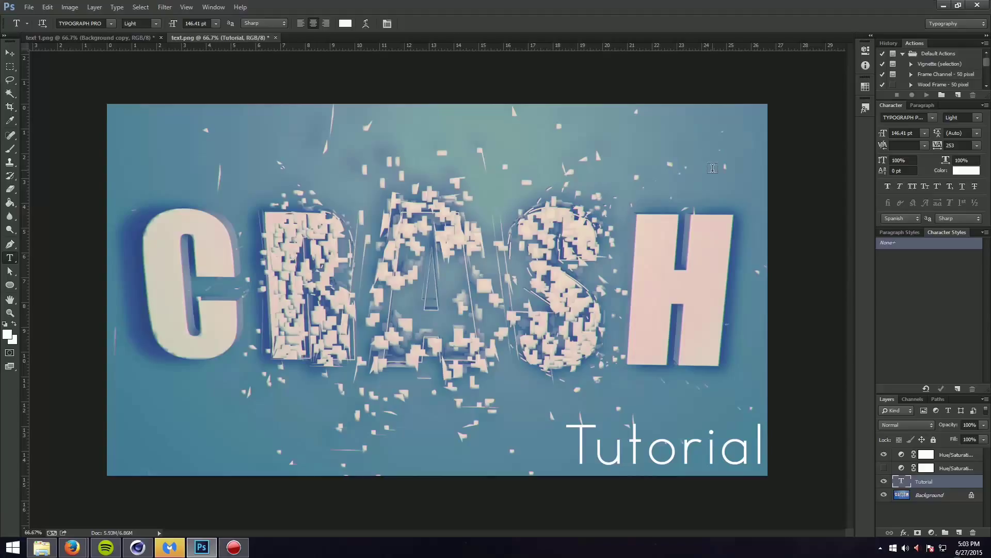
left_click(619, 417)
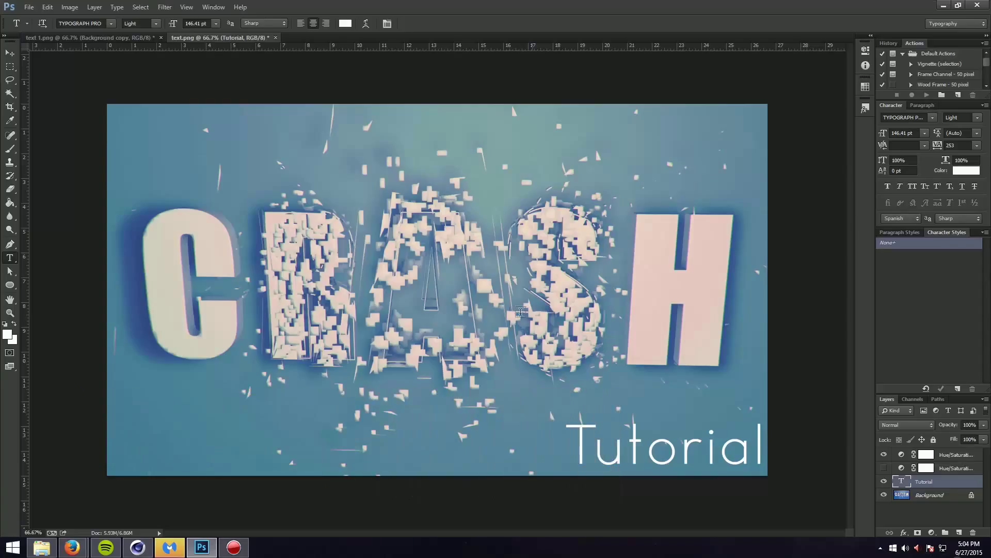
- Return to Cinema 4D and create a new empty project via File > New
left_click(168, 548)
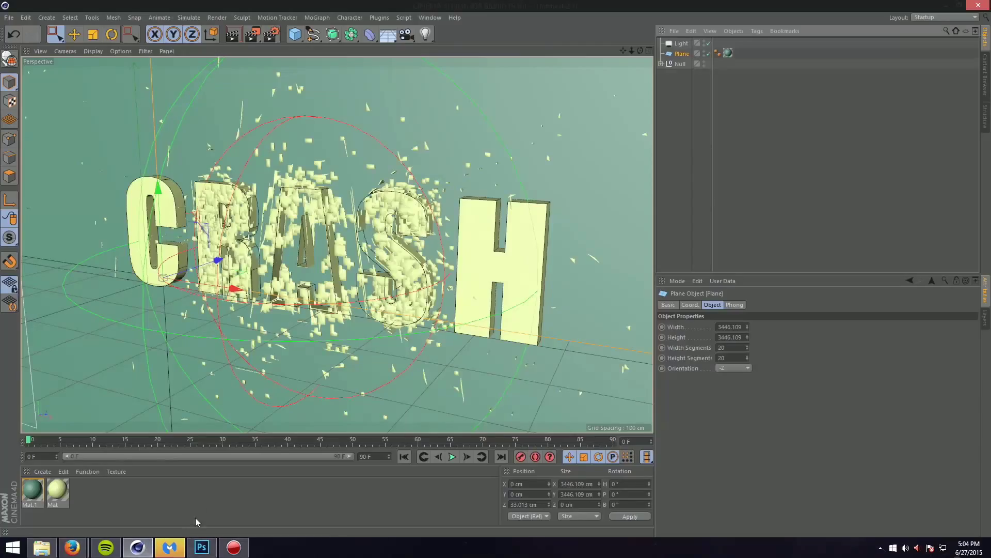
left_click(668, 56)
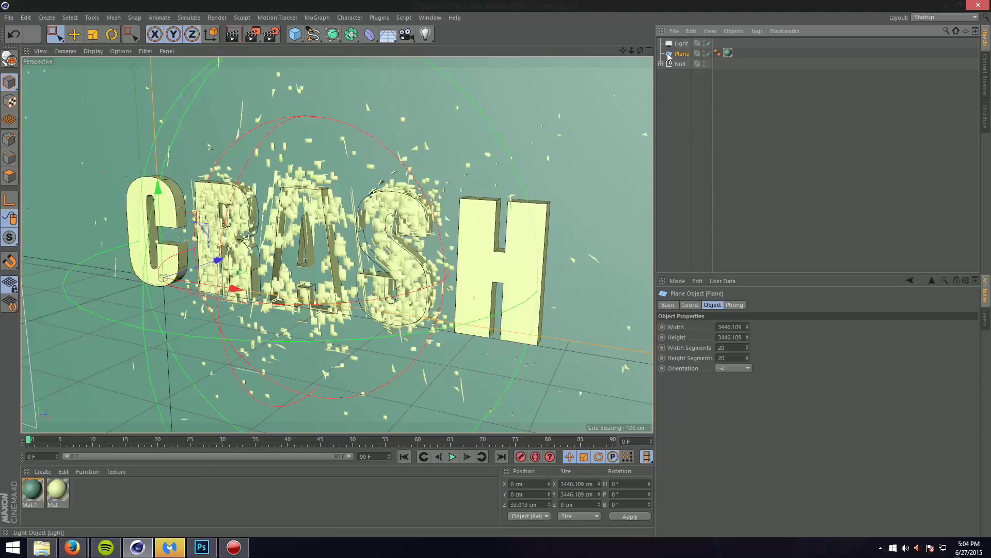
left_click(663, 63)
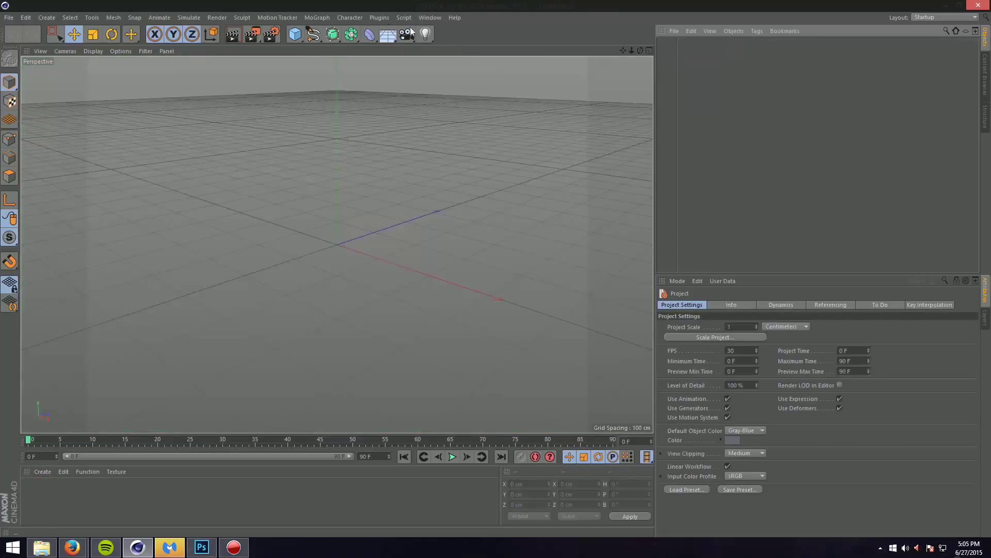
- Add a Text spline reading 'Tutorial' to the scene
left_click(329, 34)
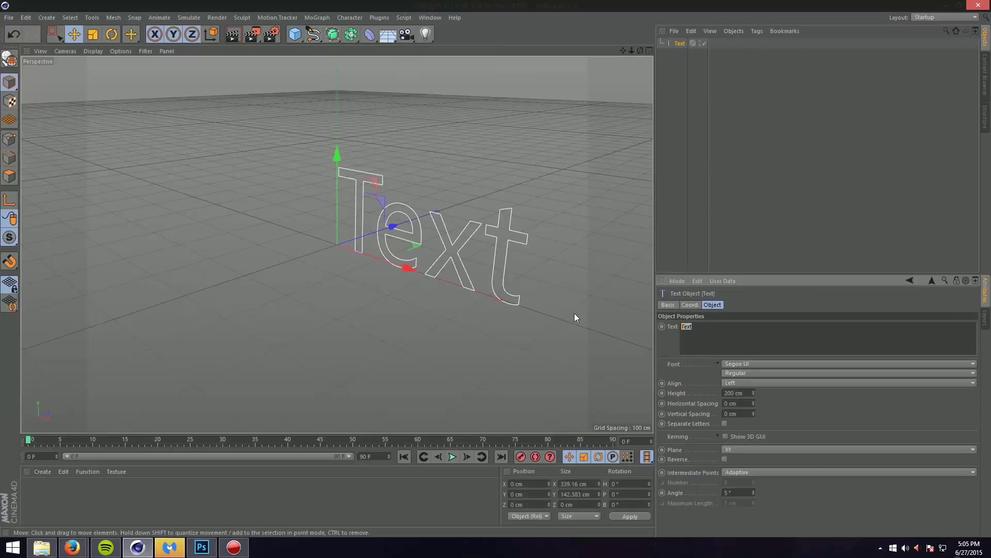
type("Tutorial")
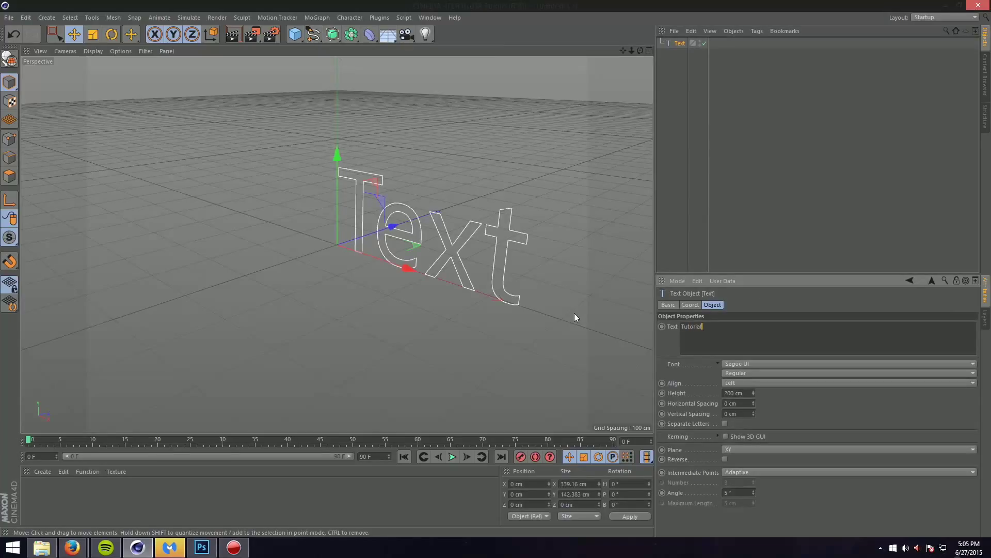
type("Tutorial")
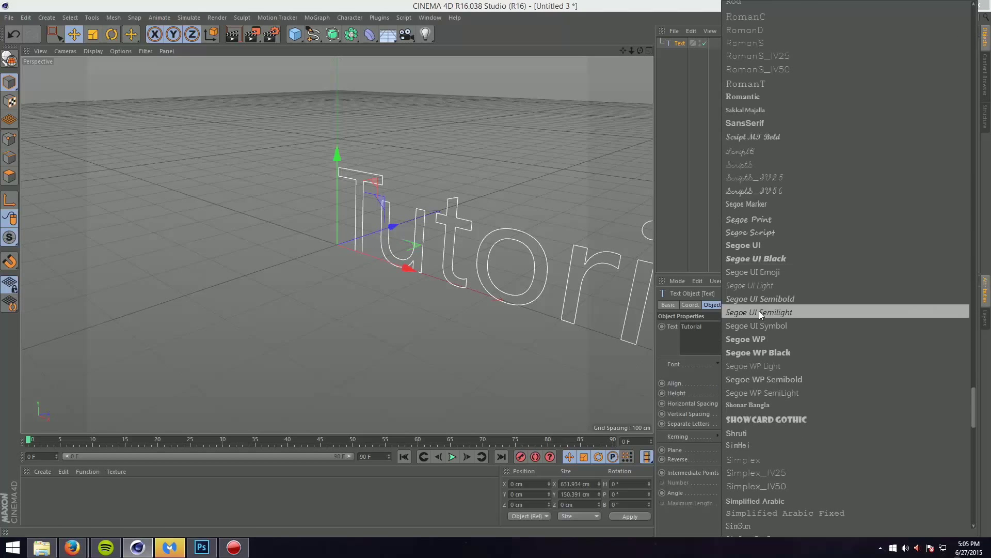
scroll("down", 3)
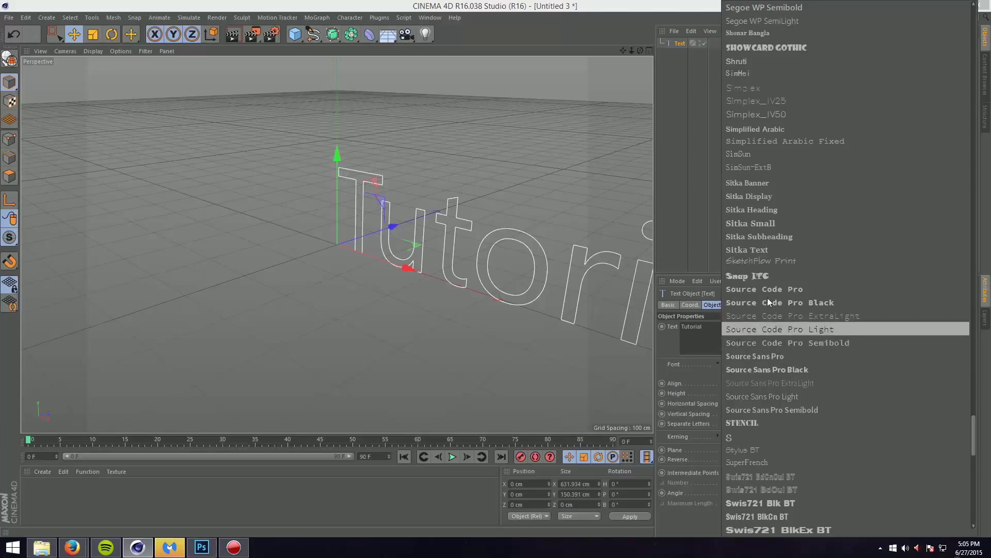
left_click(780, 303)
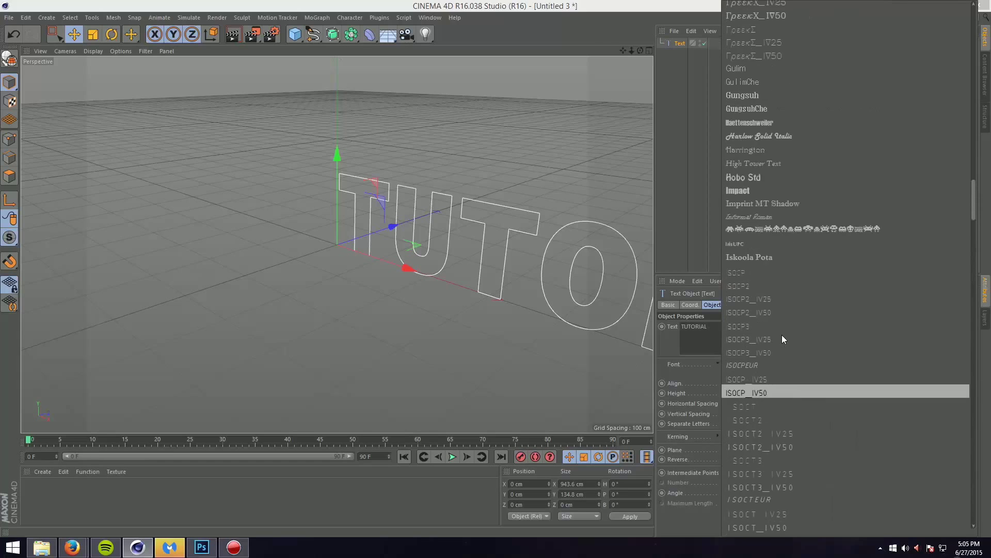
- Set the text's font to TYPOGRAPH PRO from the font list
scroll("down", 3)
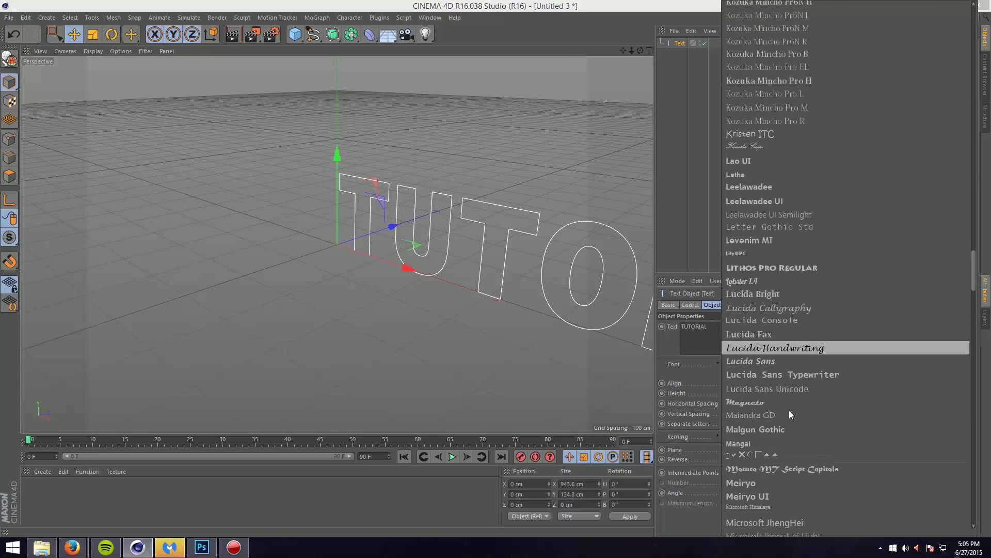
scroll("down", 3)
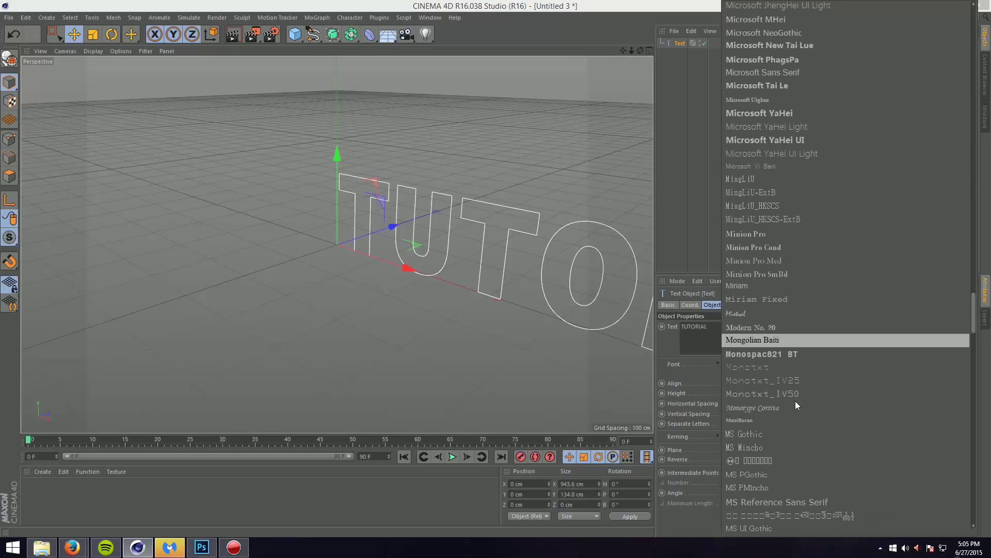
scroll("down", 3)
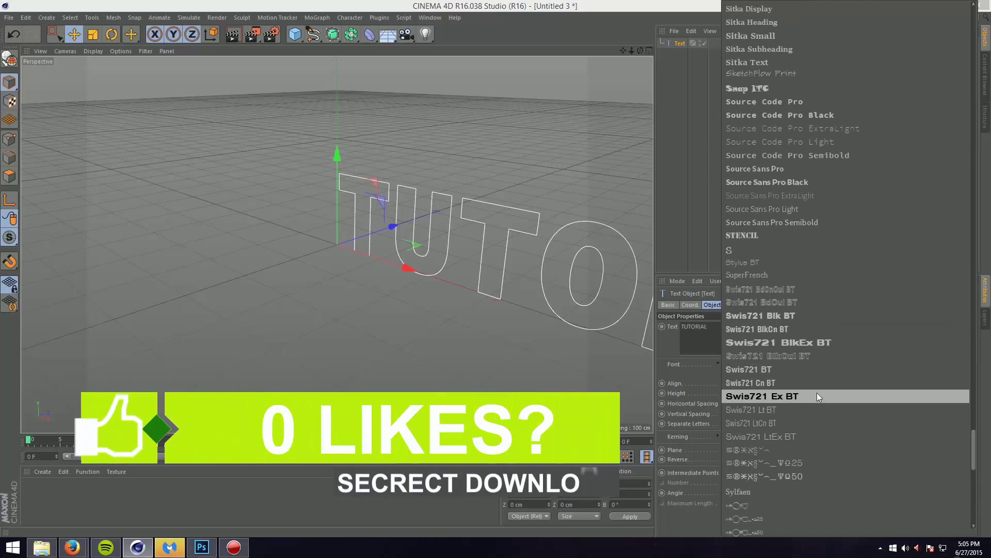
scroll("down", 3)
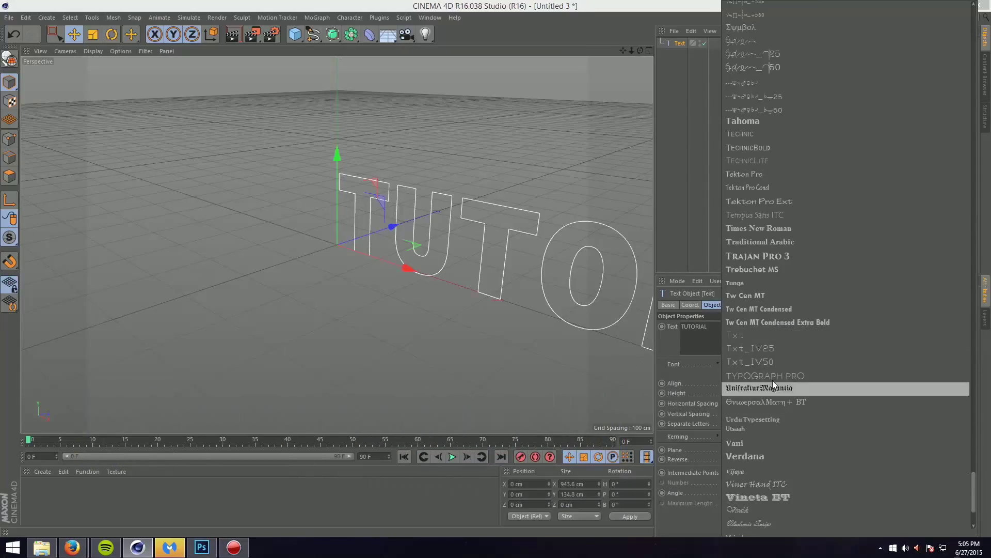
left_click(764, 375)
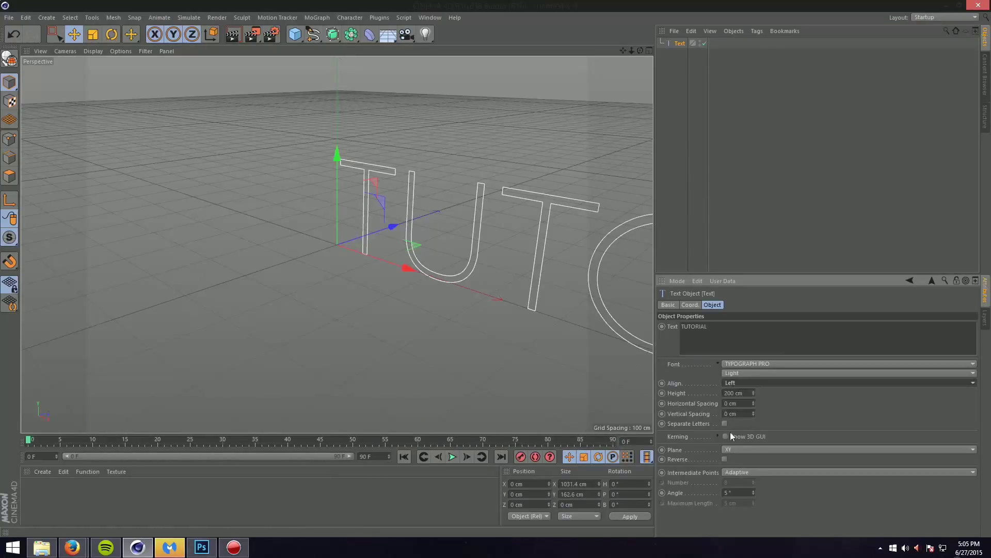
- Switch the font weight to SemiBold and change the text to 'CRASH'
left_click(847, 373)
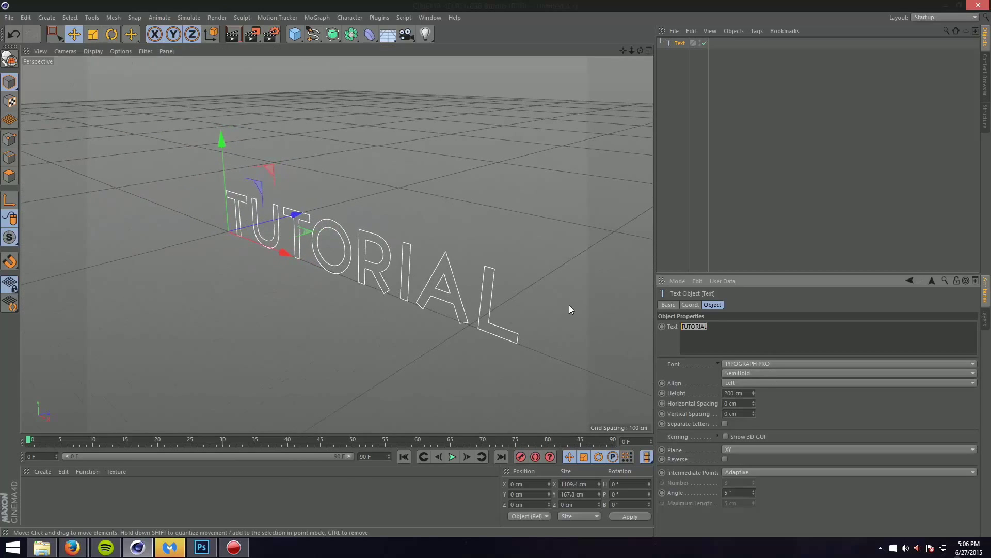
type("CRASH")
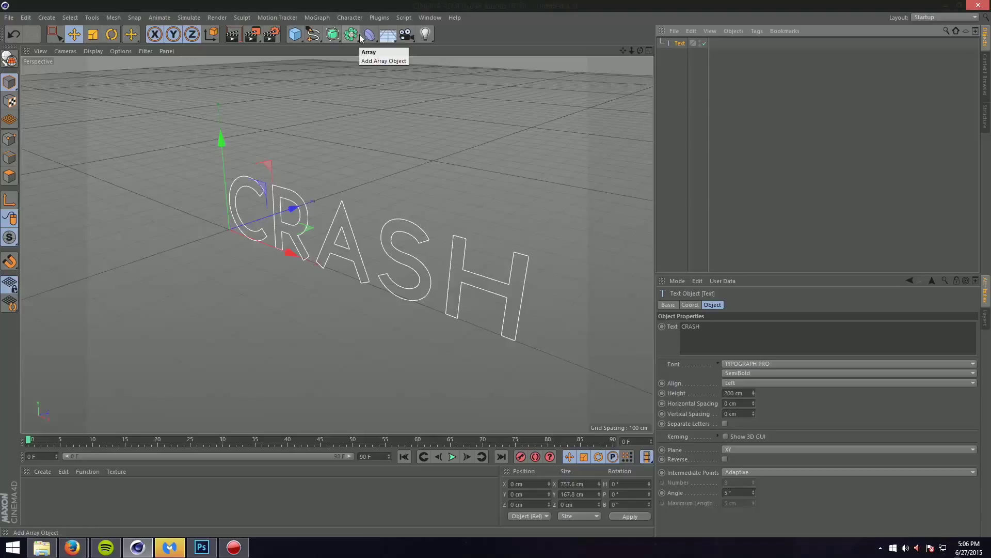
mouse_move(313, 35)
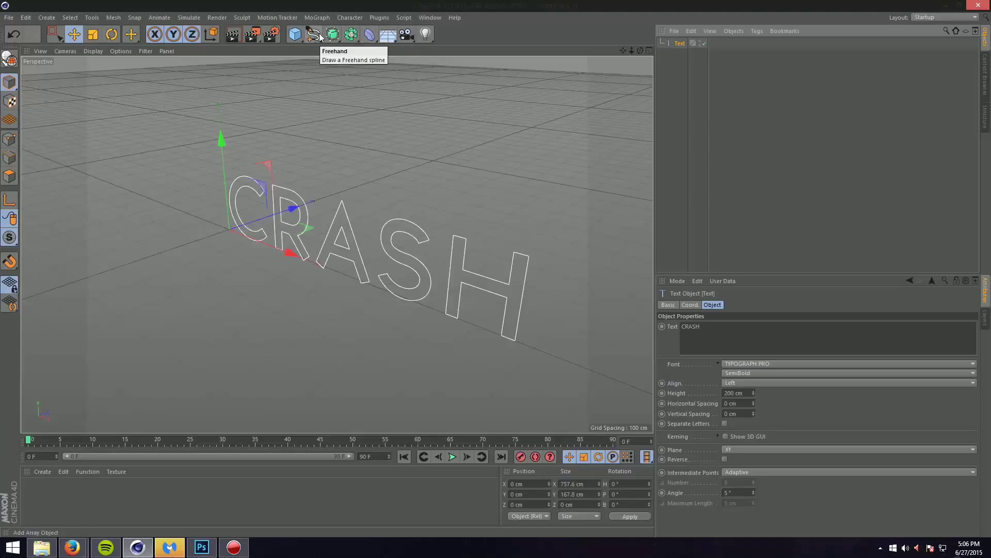
- Extrude the CRASH text into solid 3D letters with 3 subdivisions
left_click(331, 34)
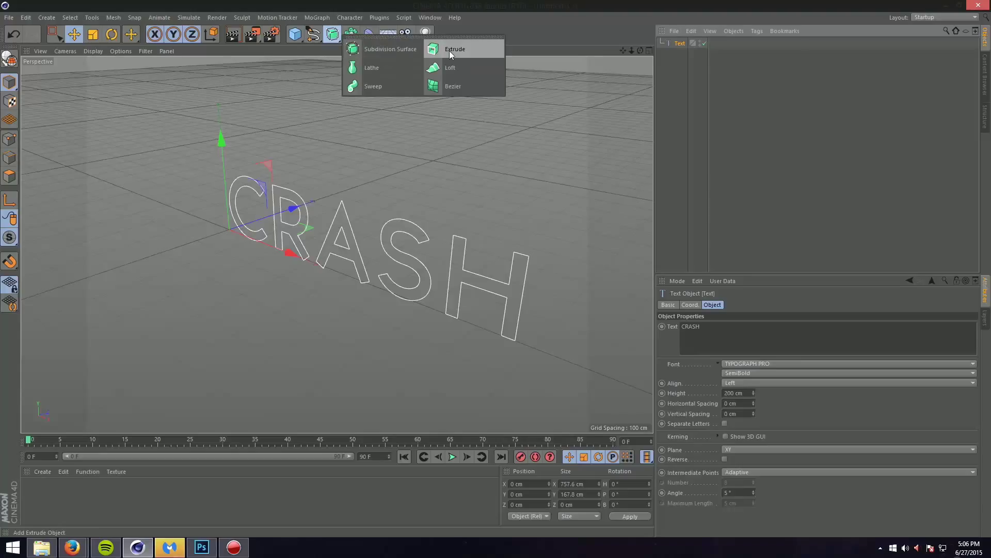
left_click(455, 48)
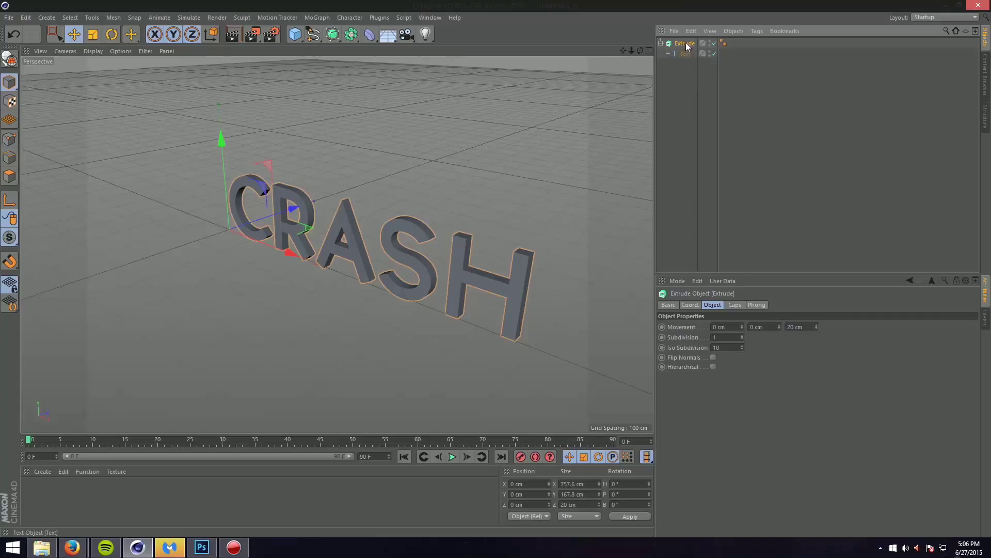
left_click(734, 303)
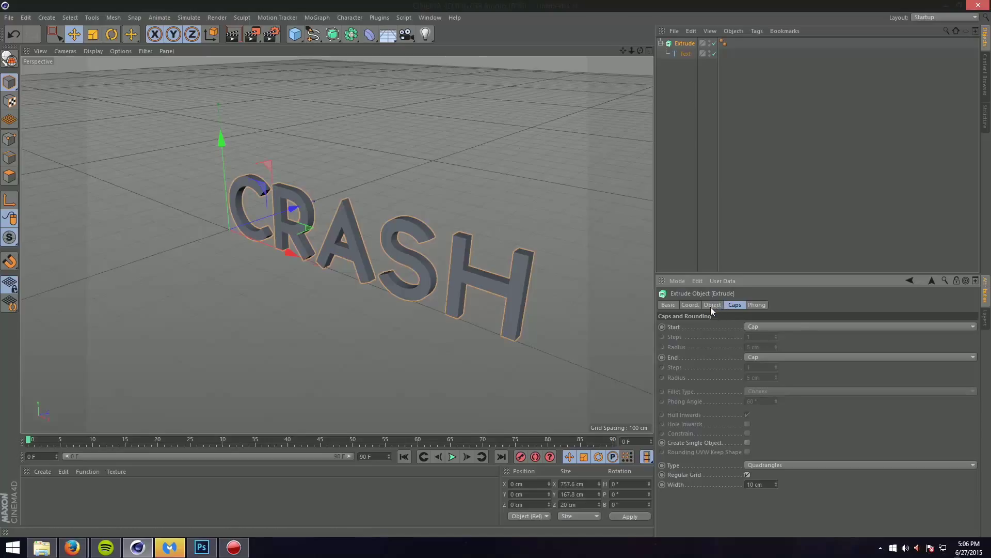
left_click(712, 304)
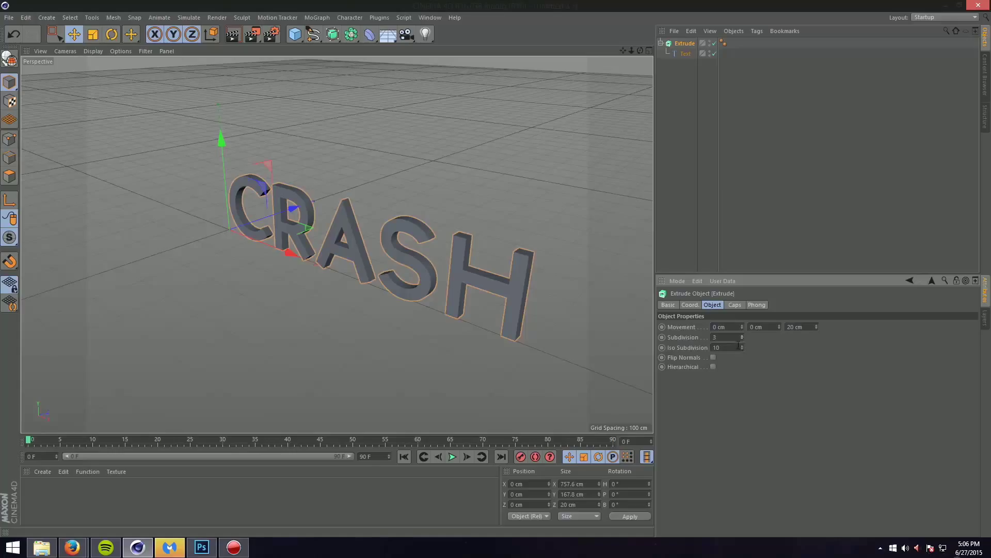
left_click(430, 17)
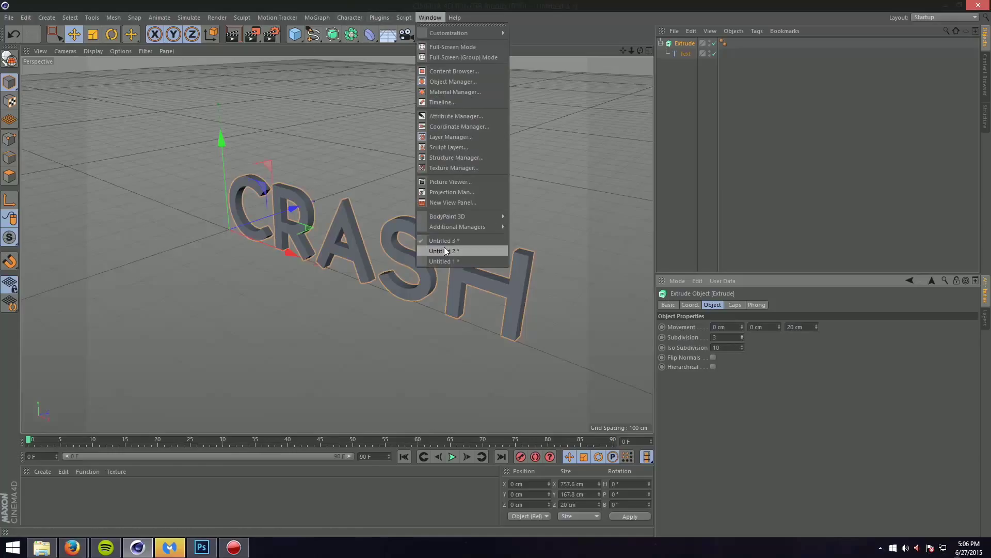
- Check the reference scene's cap settings, then set the extrusion's cap width to 5 cm
left_click(443, 250)
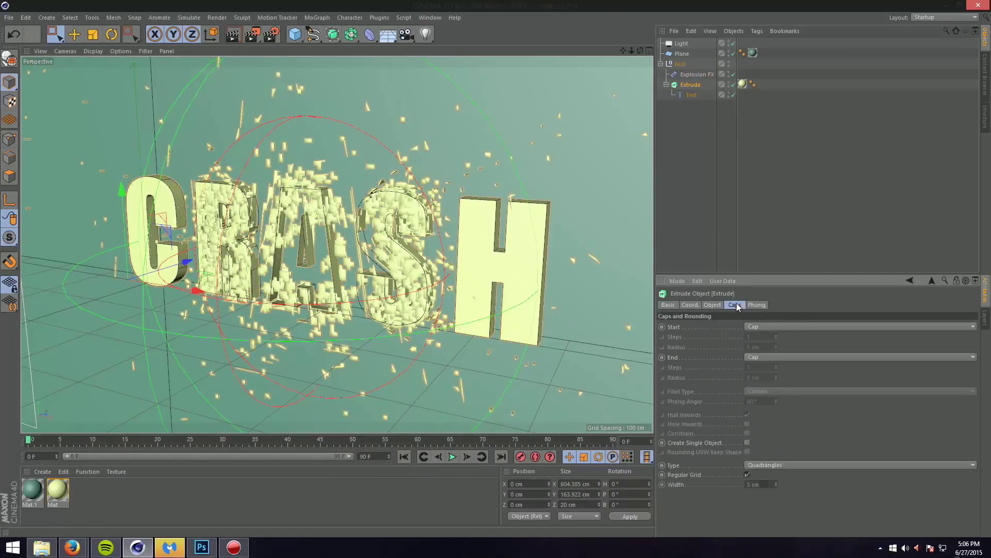
left_click(429, 17)
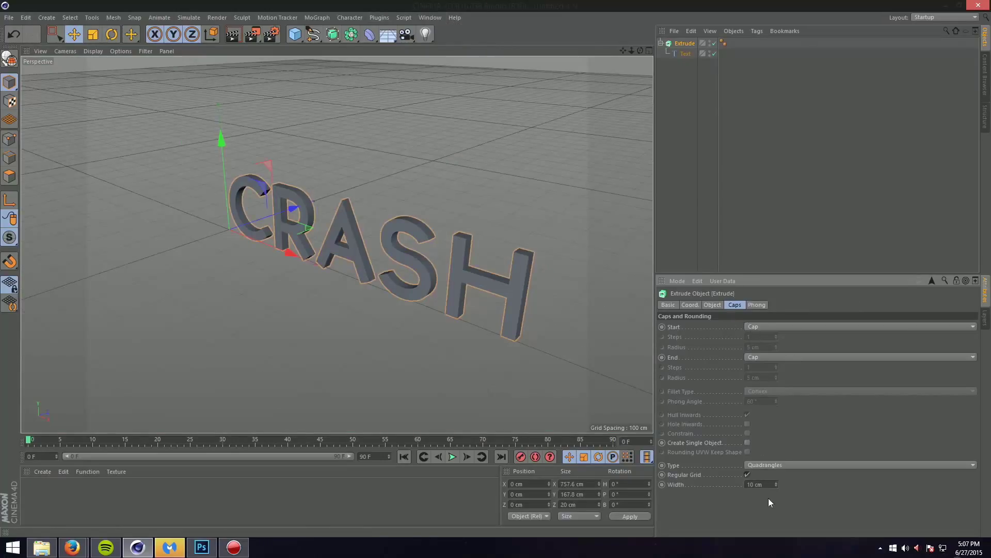
left_click(758, 484)
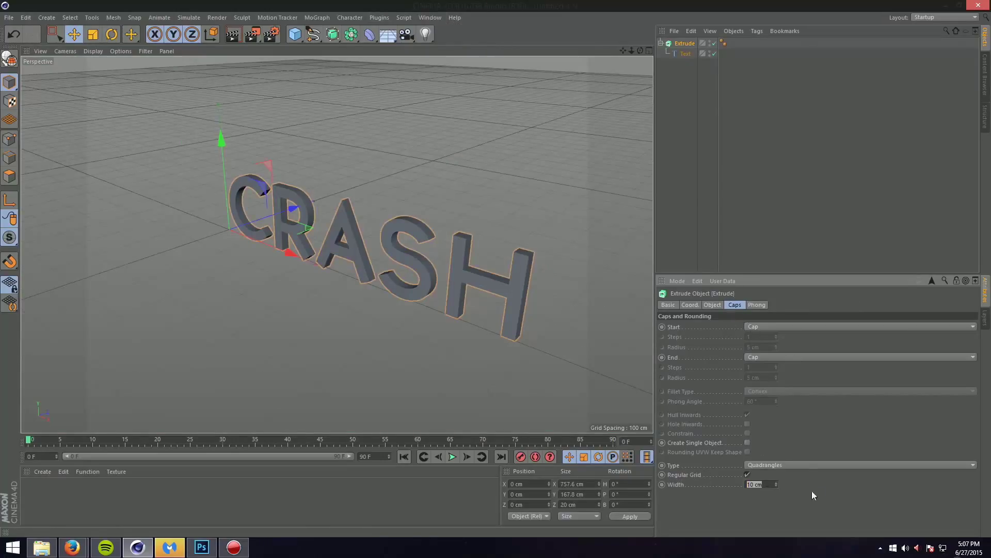
type("5 cm")
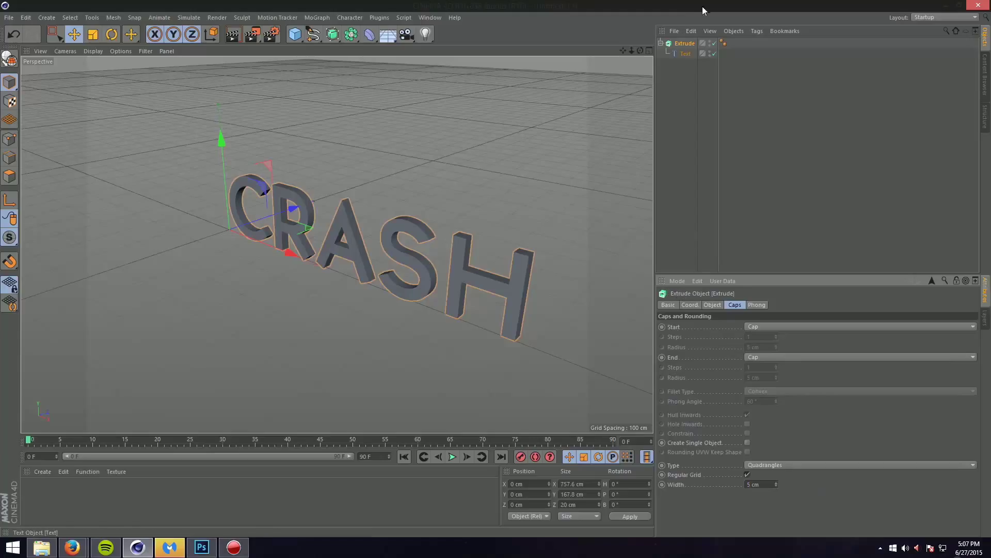
left_click(664, 43)
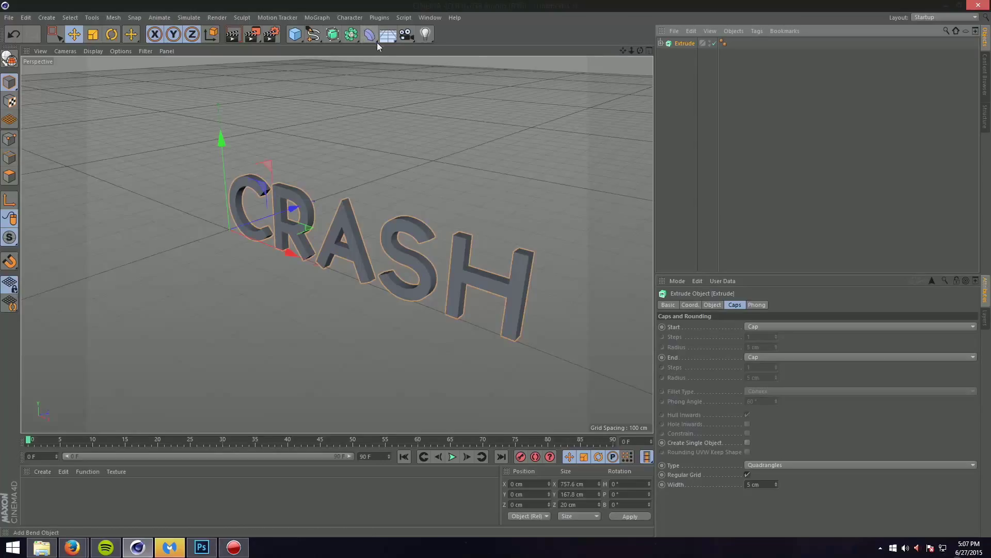
mouse_move(387, 35)
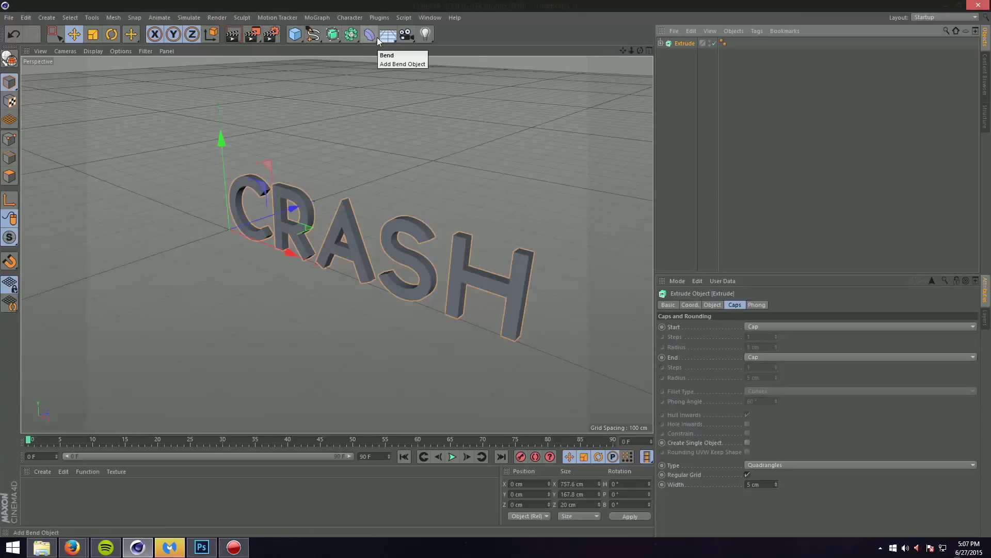
- Add an Explosion FX deformer and select it together with the extruded text
left_click(369, 34)
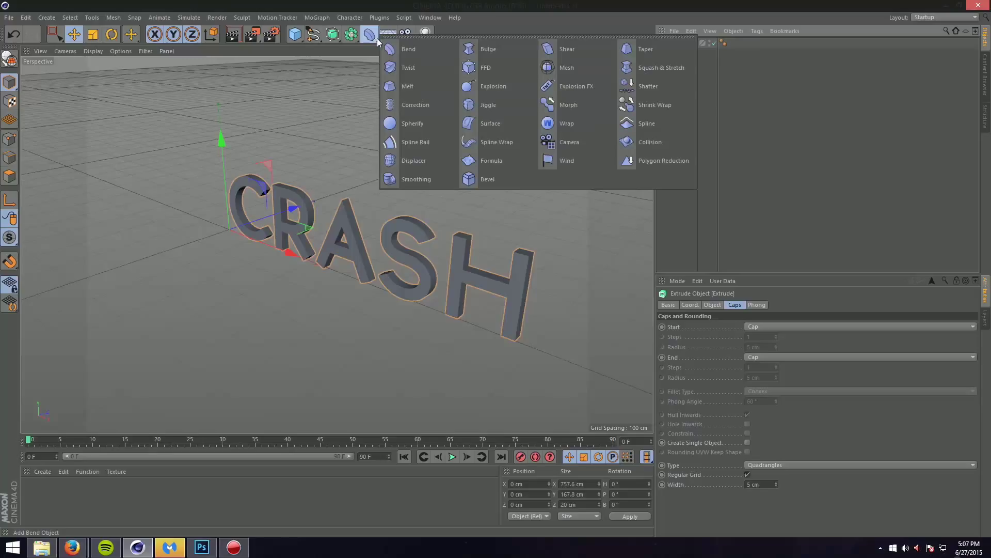
mouse_move(567, 68)
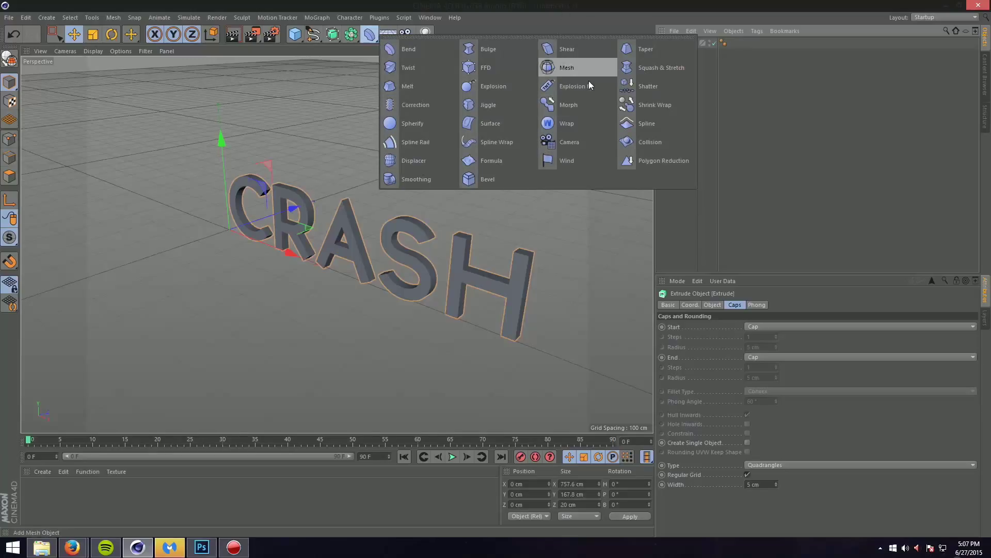
mouse_move(572, 86)
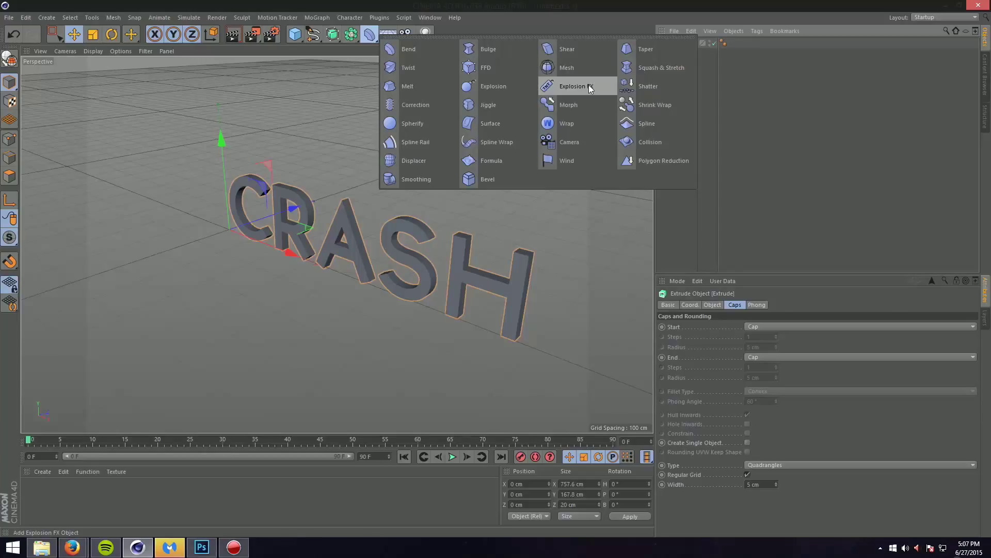
left_click(571, 85)
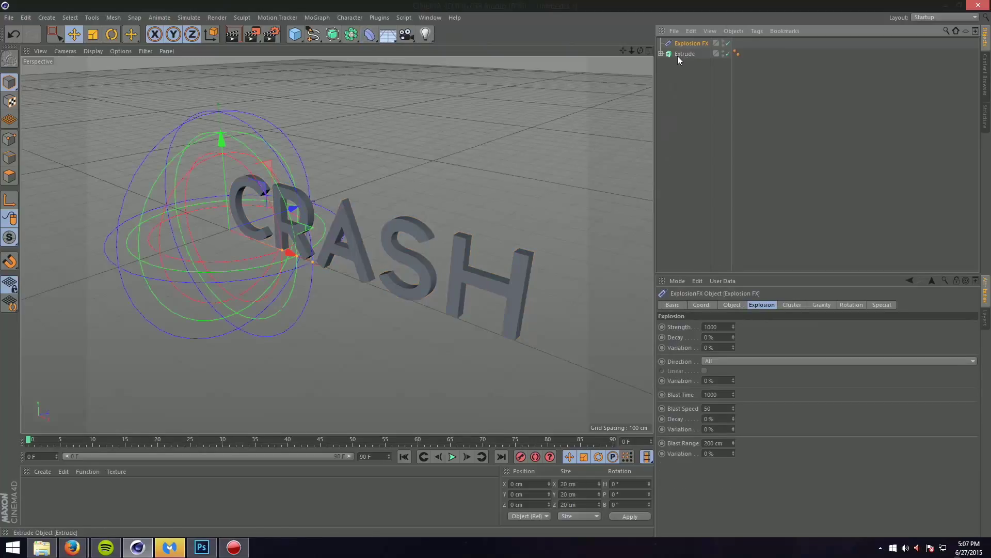
left_click(685, 54)
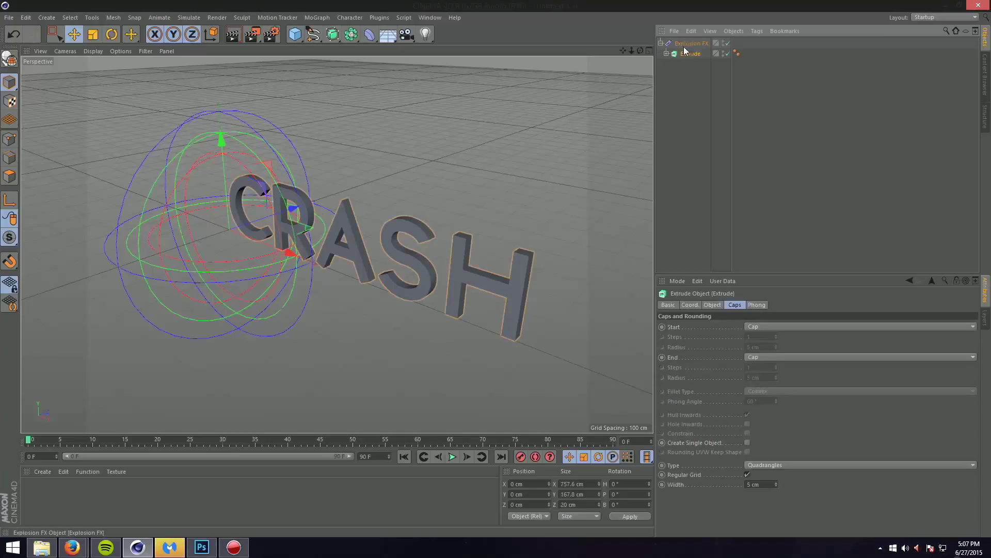
left_click(691, 43)
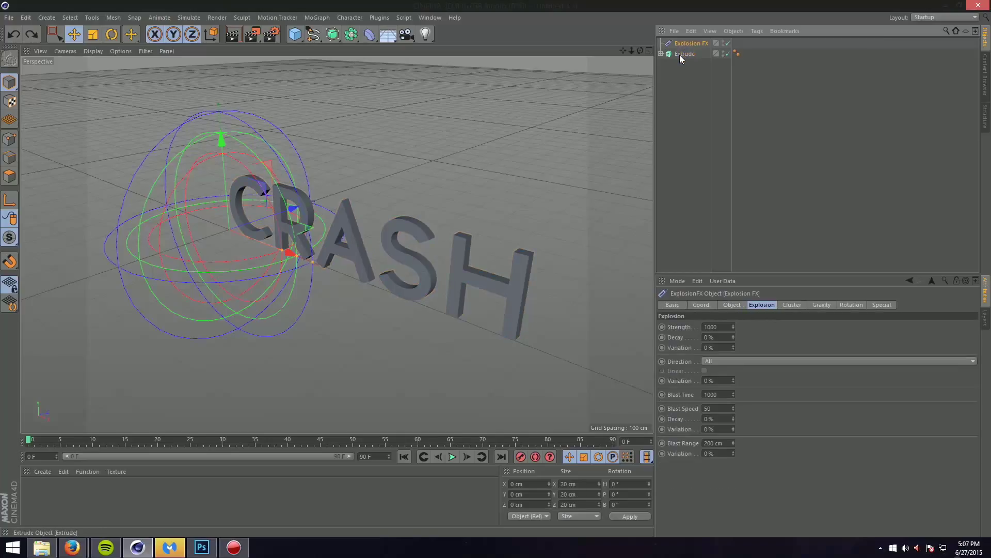
mouse_move(685, 52)
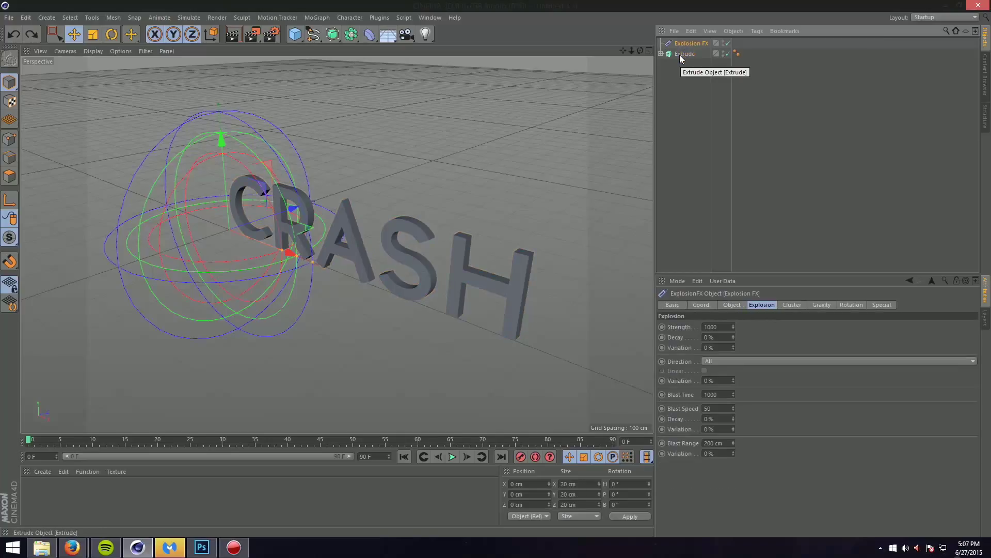
left_click(685, 53)
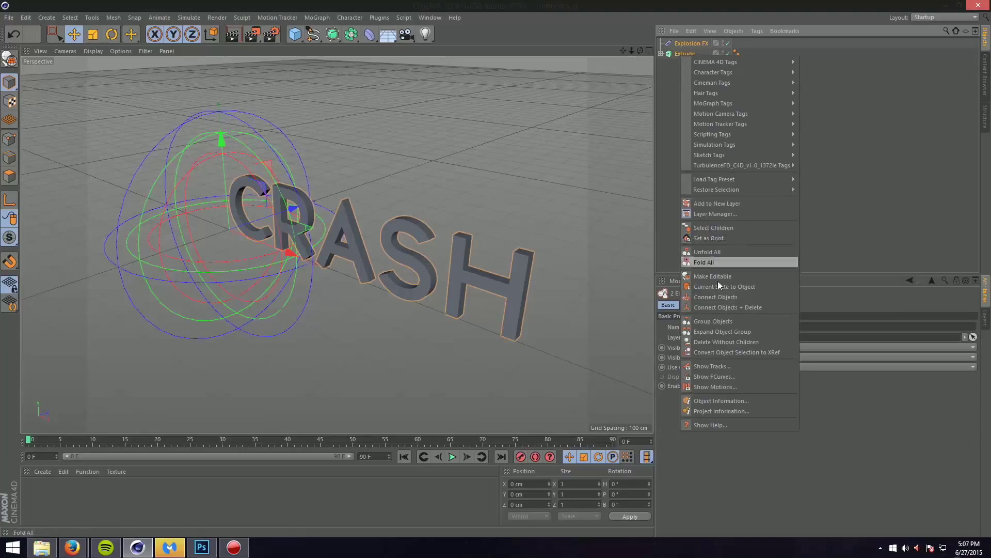
mouse_move(725, 286)
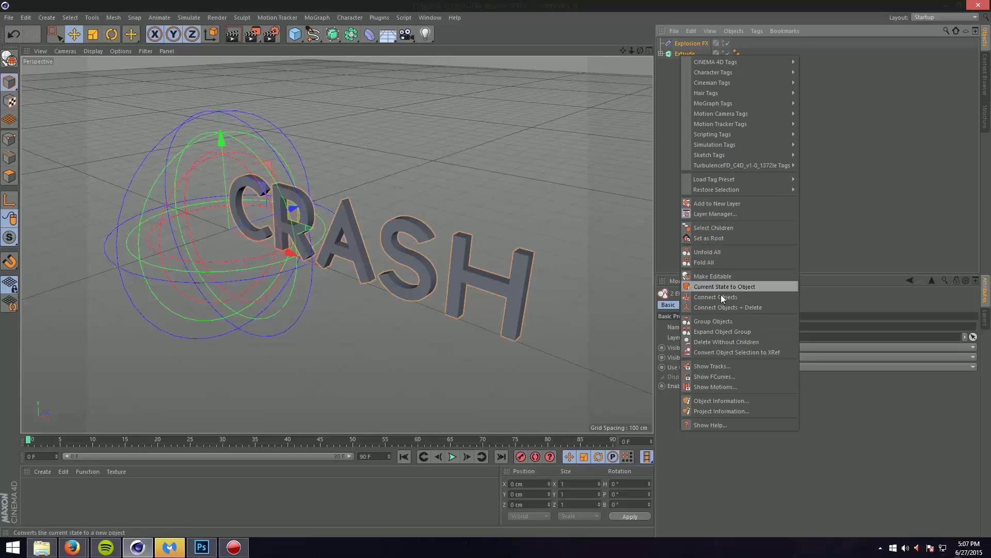
- Convert with Current State to Object and rename the new group 'Text/explosion', expanding its contents
left_click(726, 286)
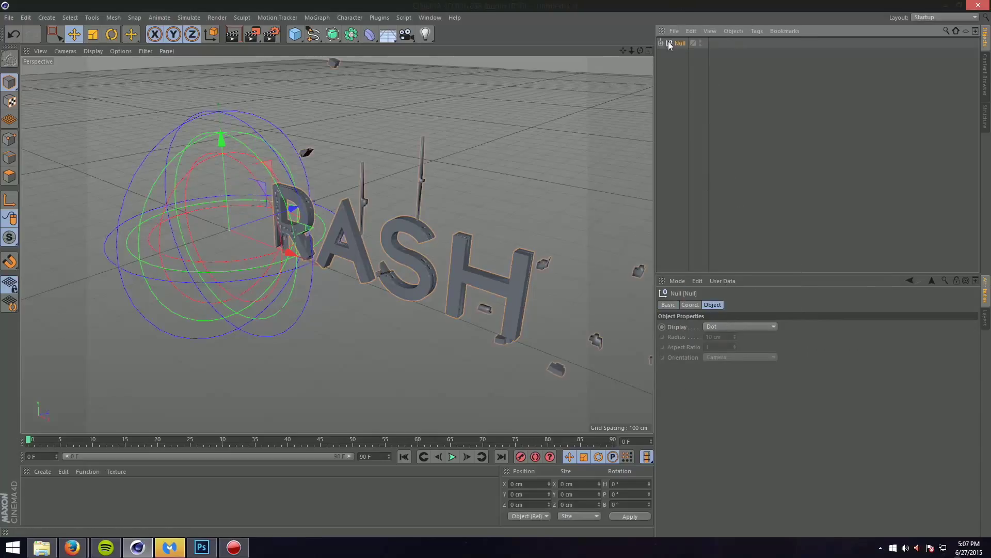
left_click_drag(304, 257, 285, 247)
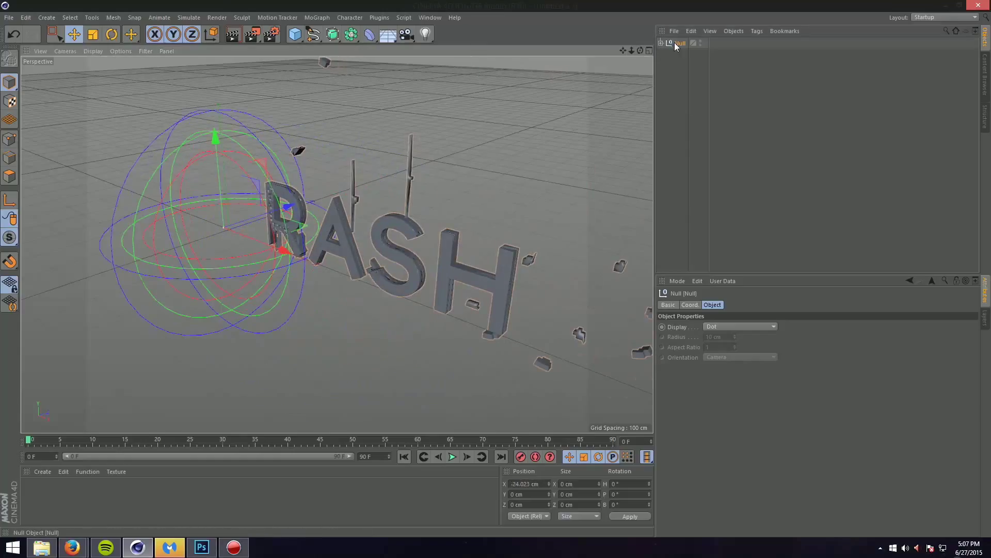
double_click(682, 43)
type("Text explosion")
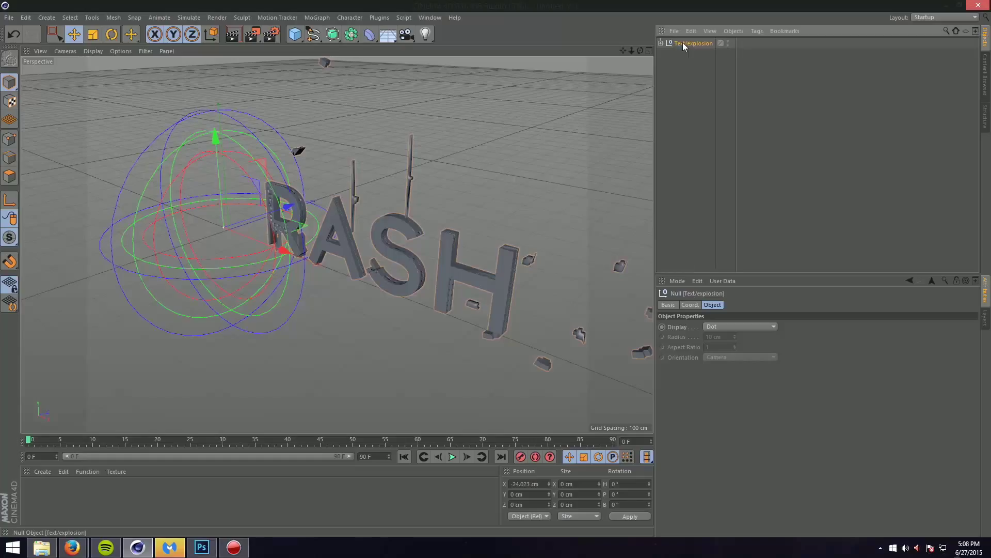
left_click(661, 44)
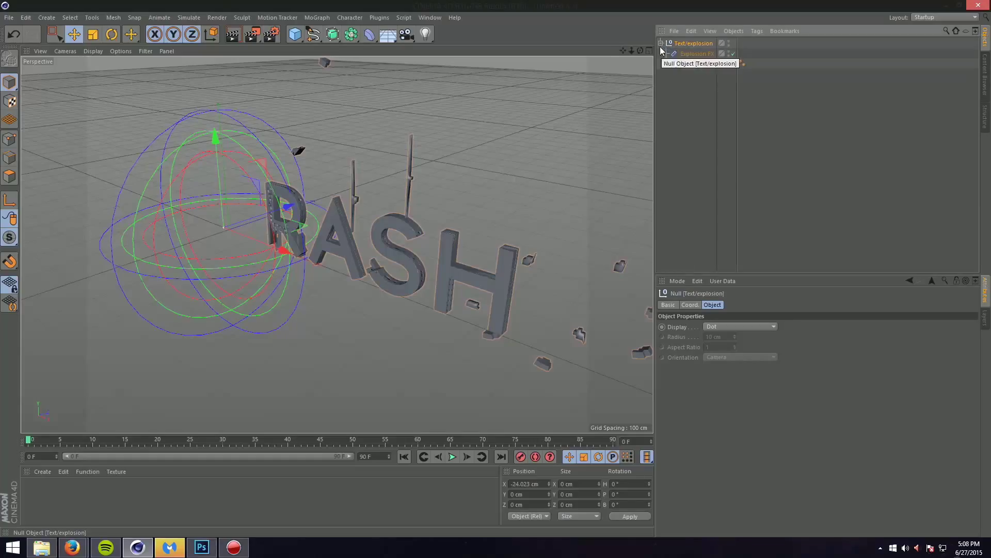
left_click(688, 64)
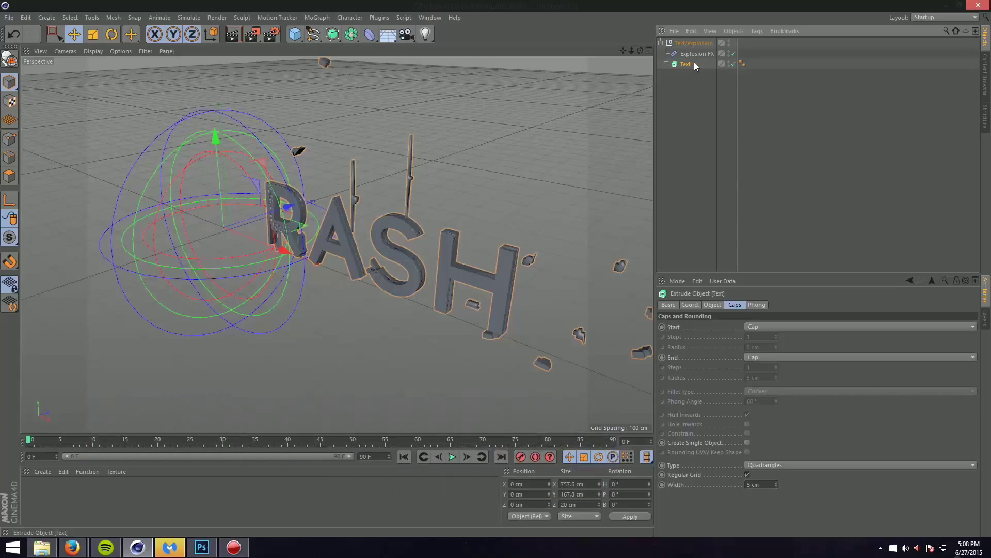
mouse_move(686, 64)
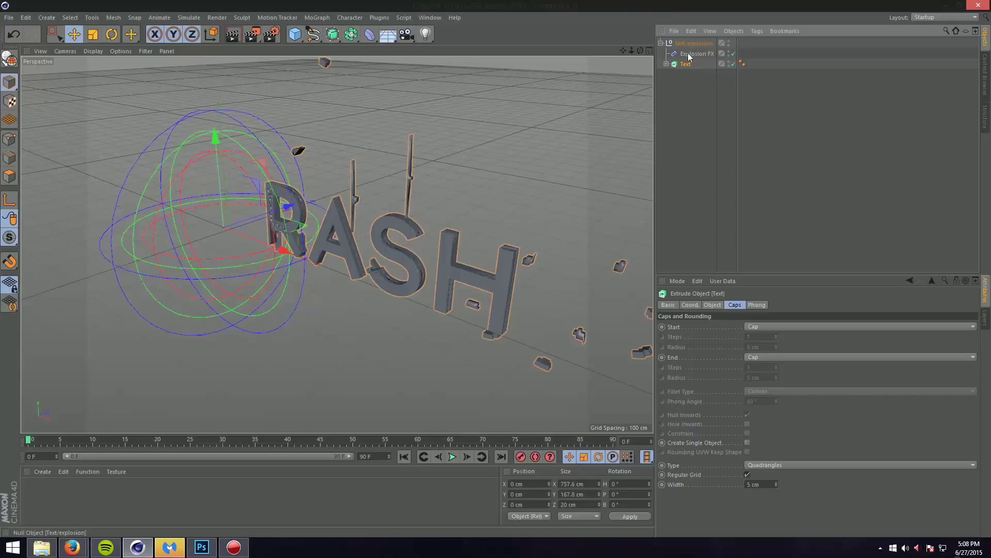
- Drag the Explosion FX along X to about 428 cm so the letters scatter near the H
left_click(697, 53)
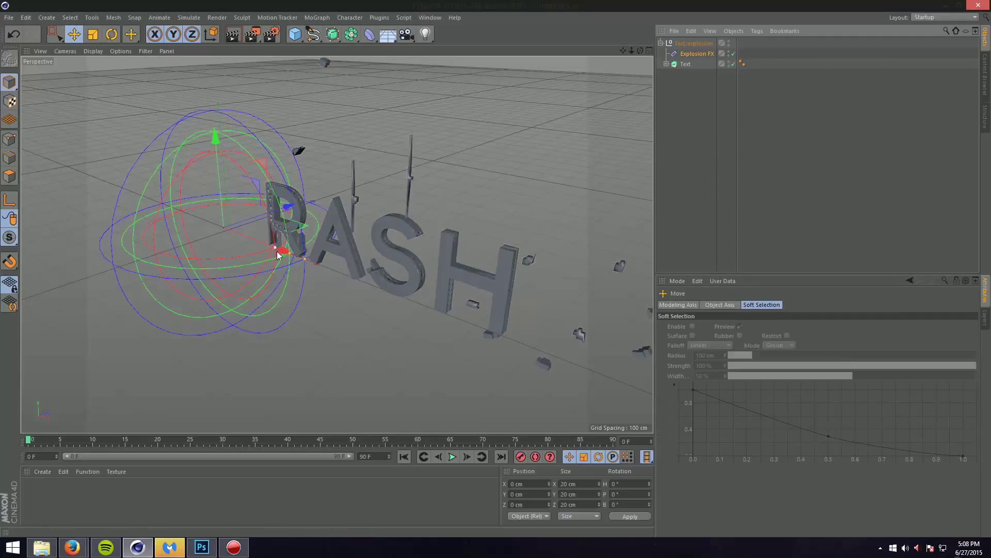
left_click_drag(275, 247, 379, 277)
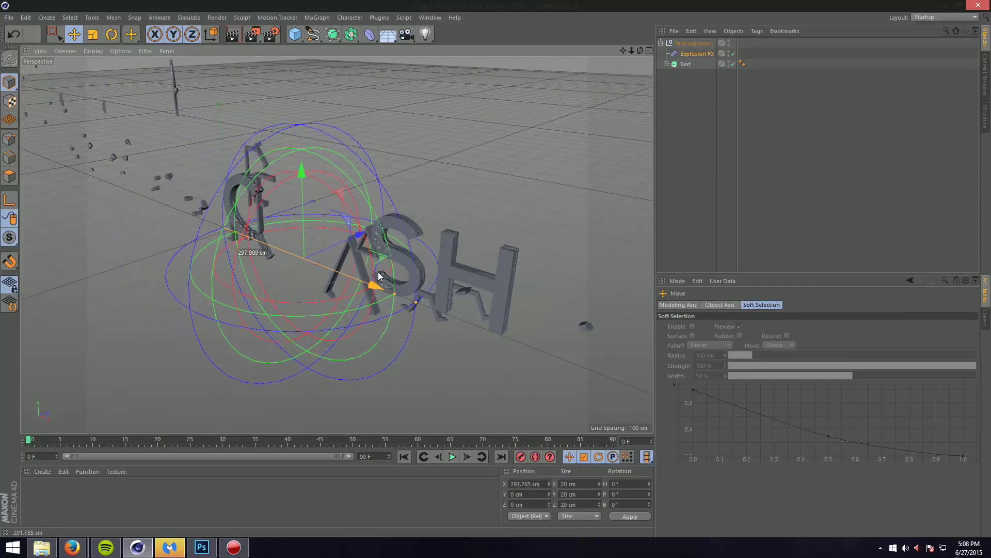
left_click_drag(372, 285, 436, 309)
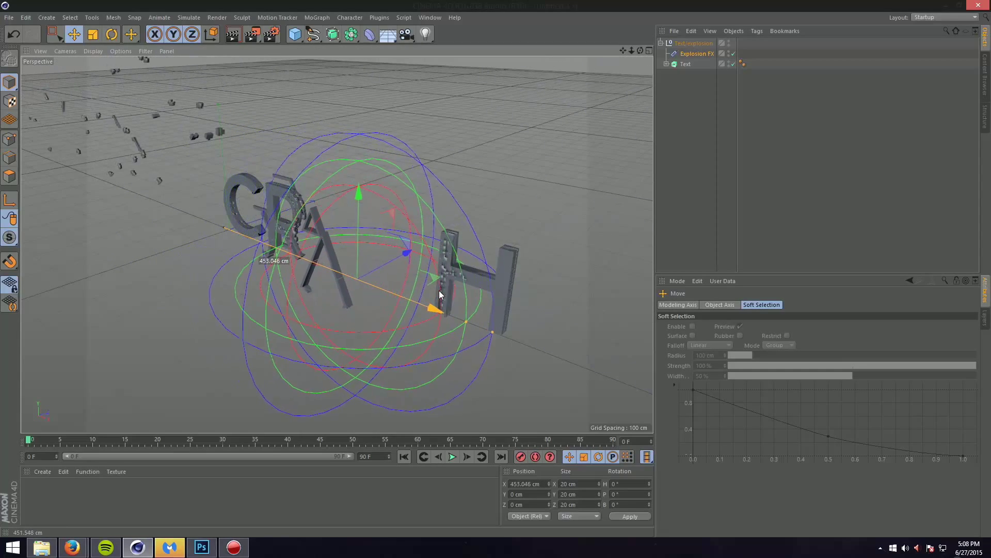
left_click_drag(436, 310, 399, 253)
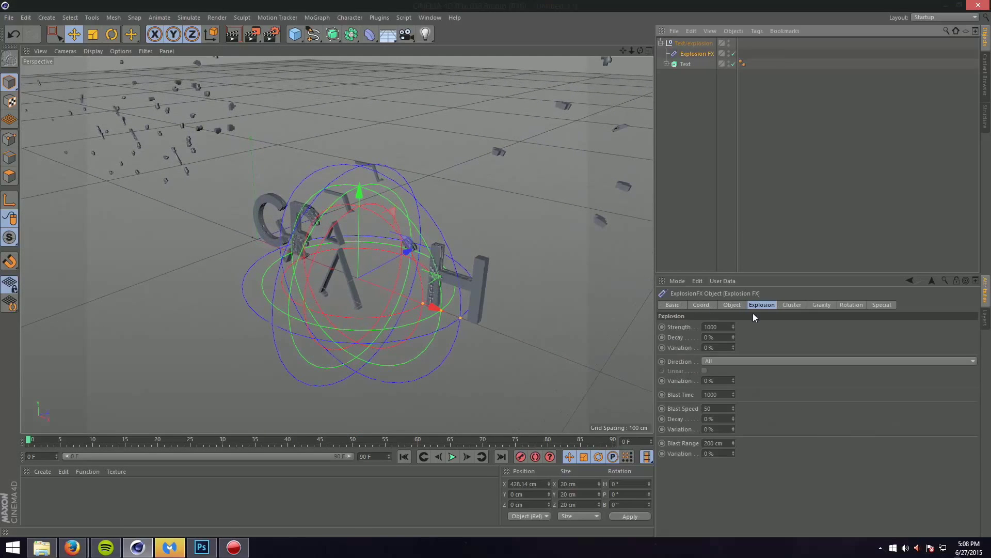
- Set the Explosion FX gravity acceleration to 0 and range to 0 cm
left_click(821, 304)
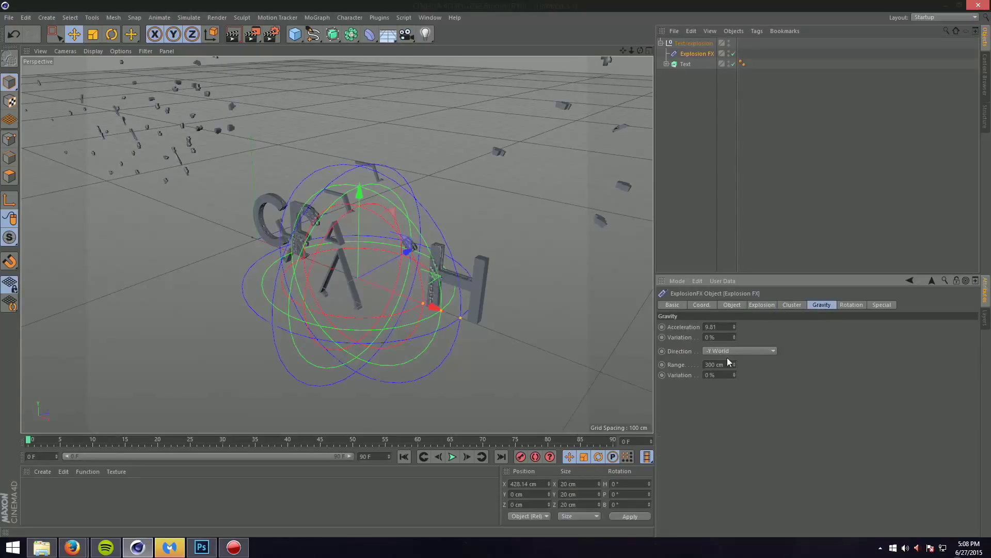
left_click(714, 327)
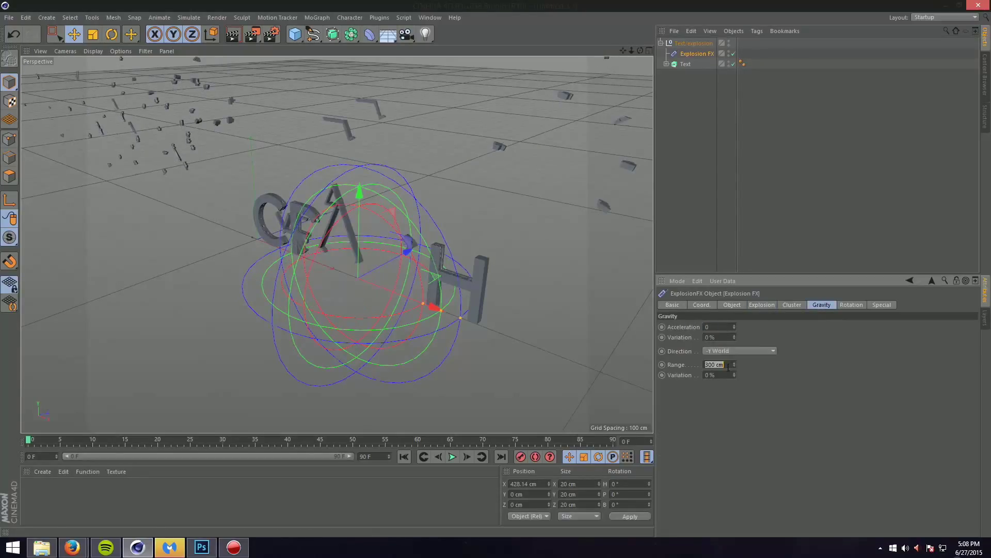
type("0 cm")
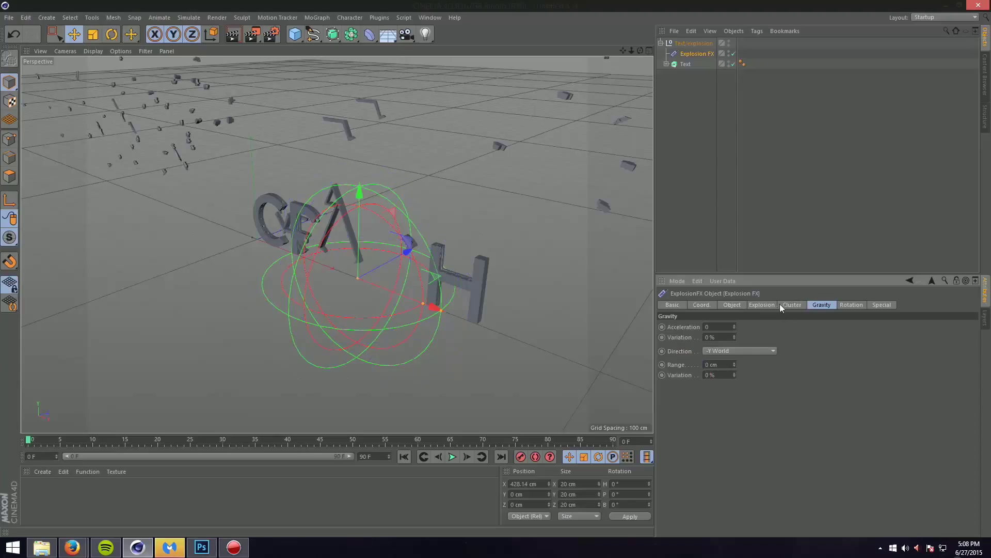
left_click(731, 304)
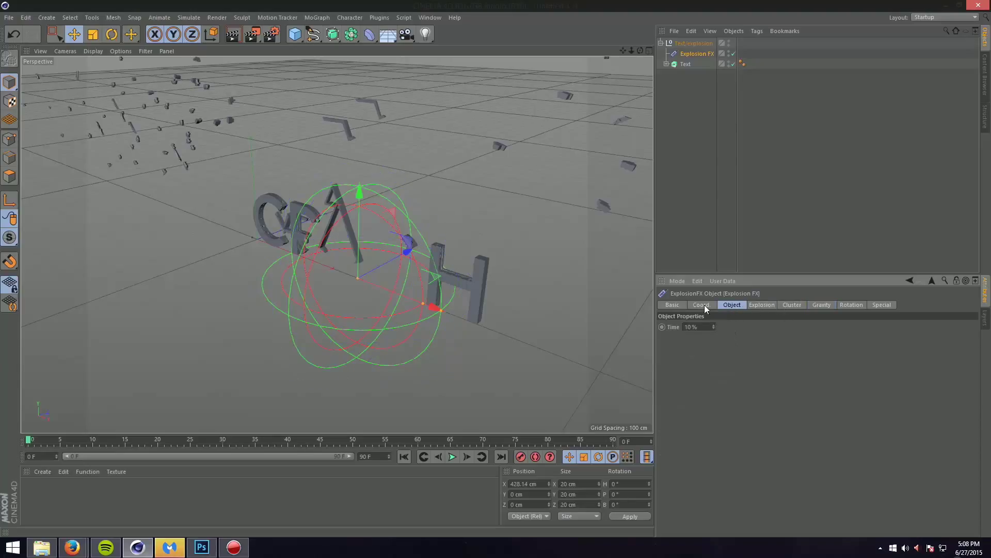
left_click(761, 304)
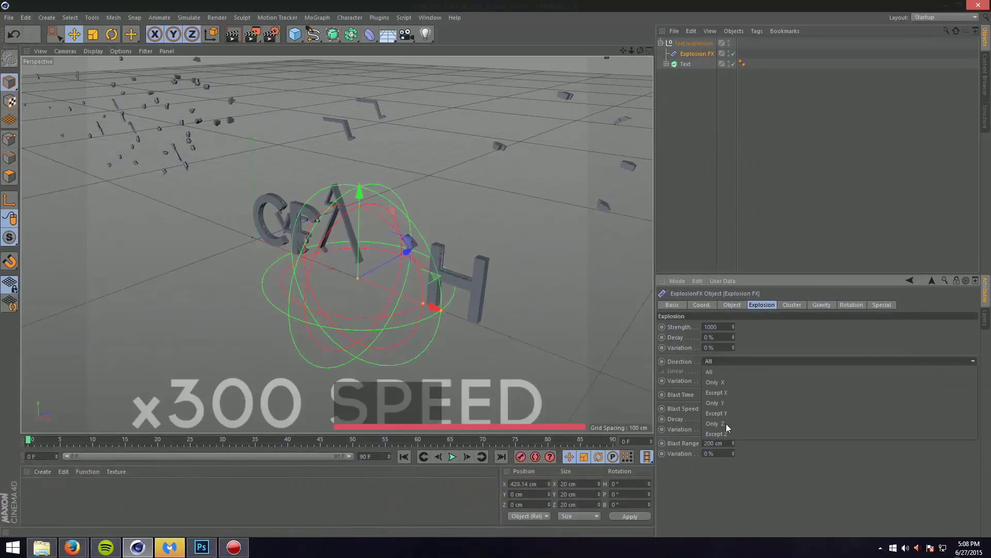
- Set the Explosion FX blast direction to Except Z and review its gravity settings
left_click(717, 433)
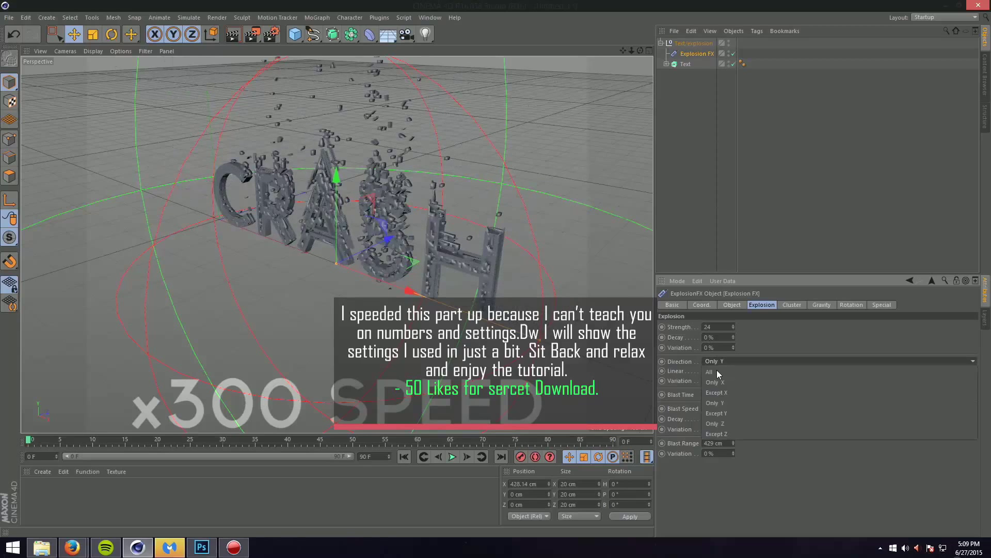
left_click(709, 372)
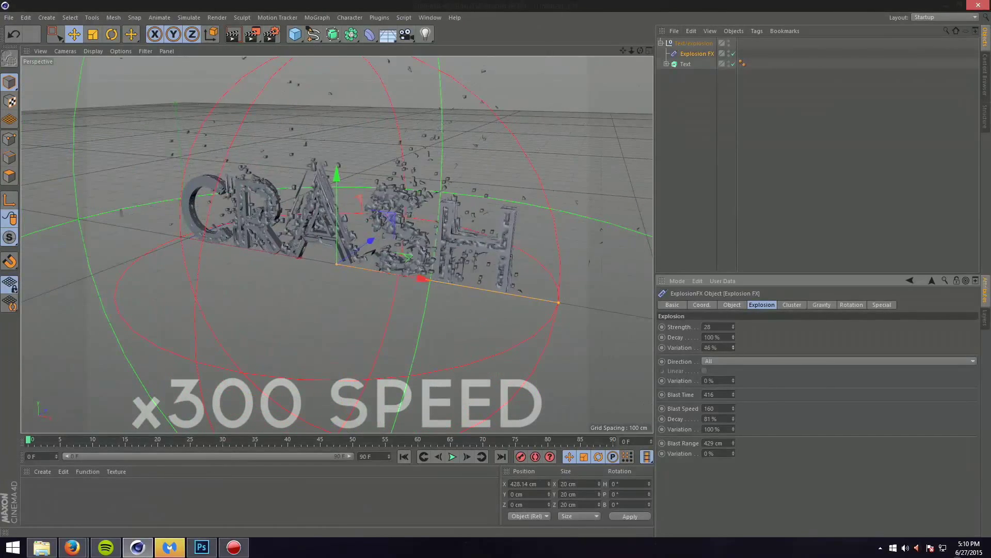
left_click(837, 362)
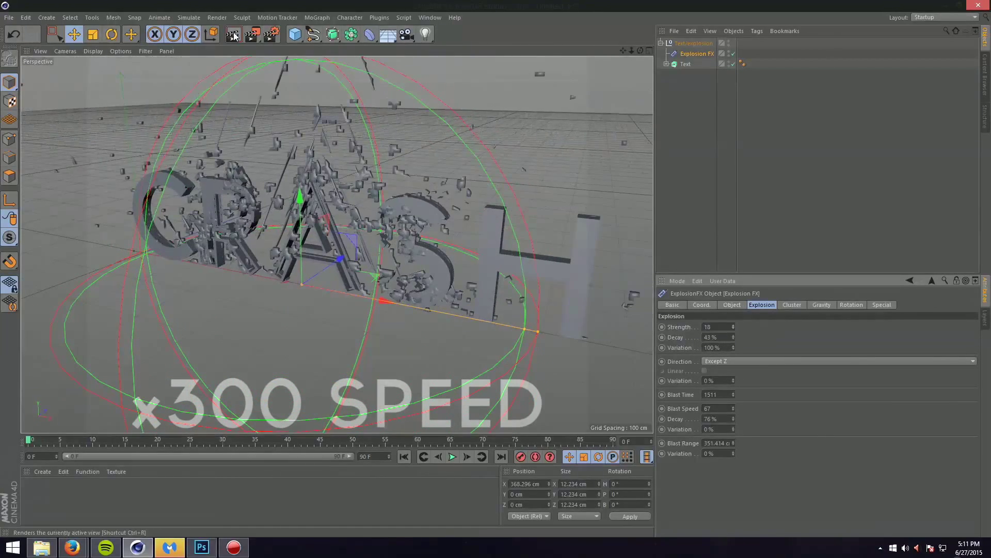
left_click(841, 361)
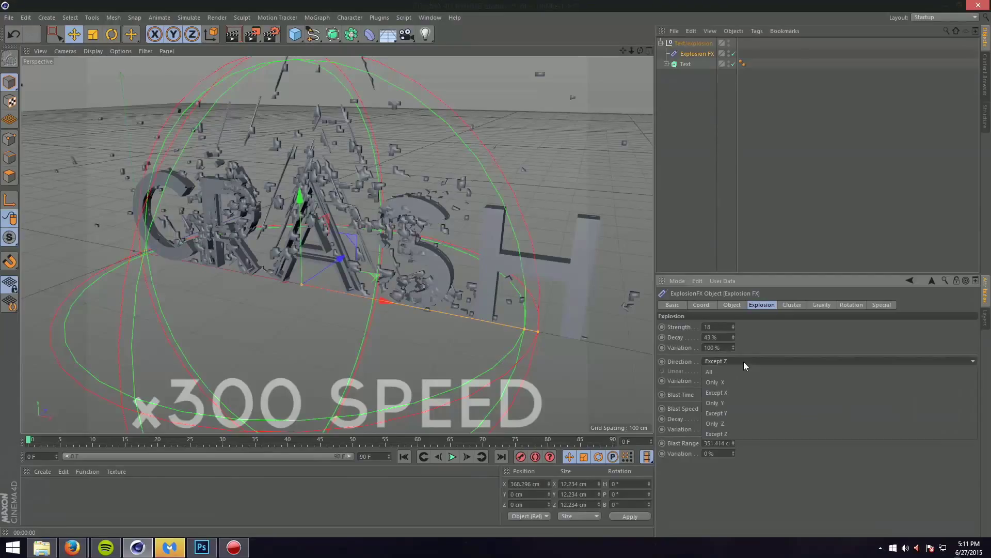
left_click(821, 304)
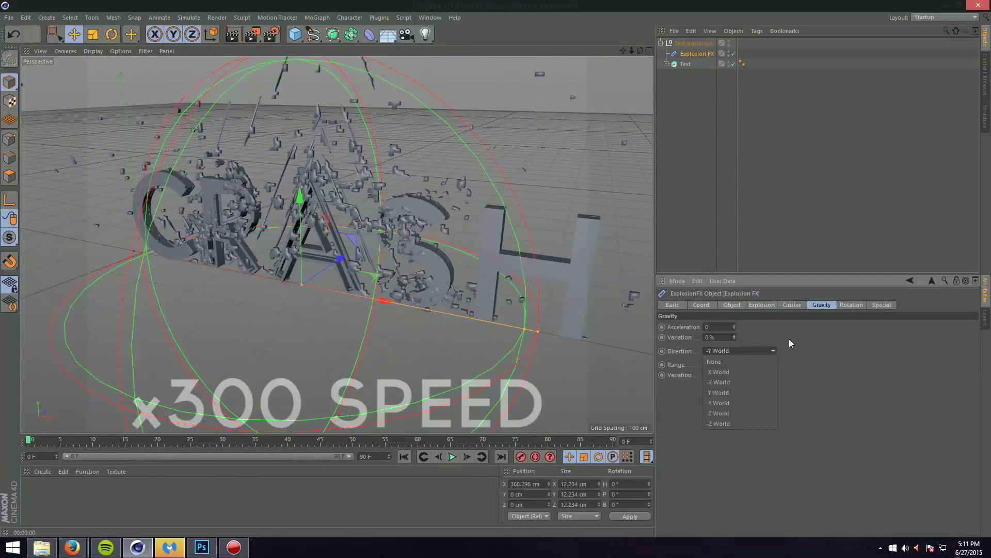
left_click(761, 304)
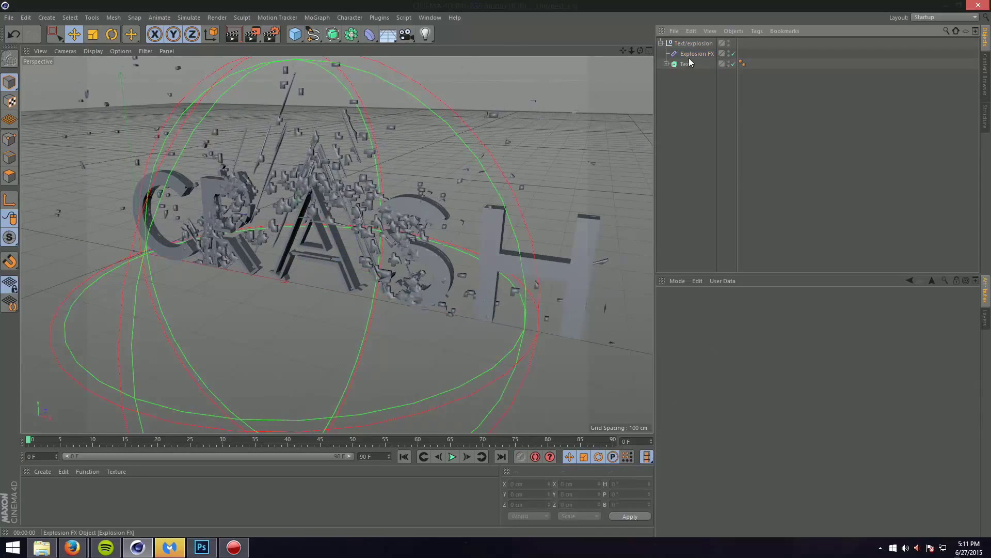
left_click(698, 53)
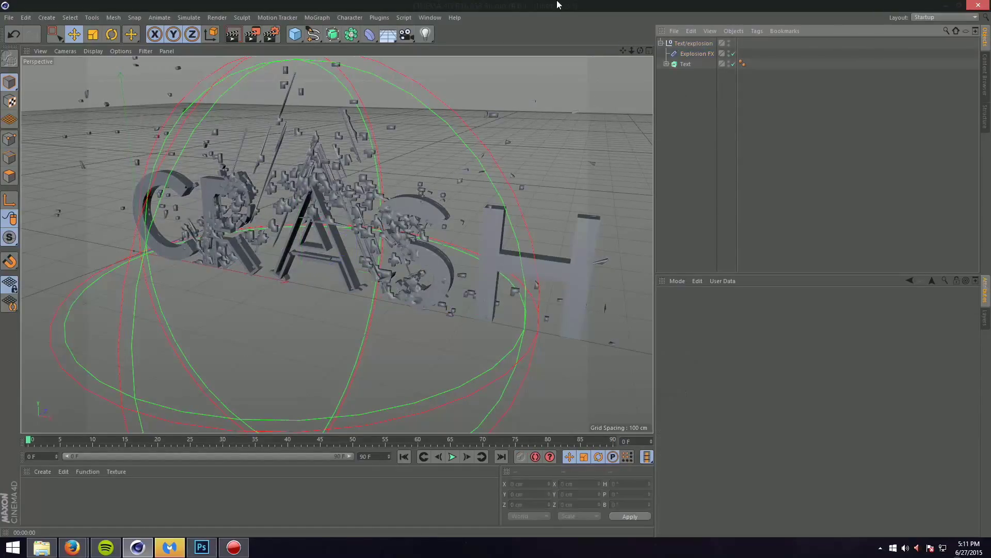
mouse_move(619, 6)
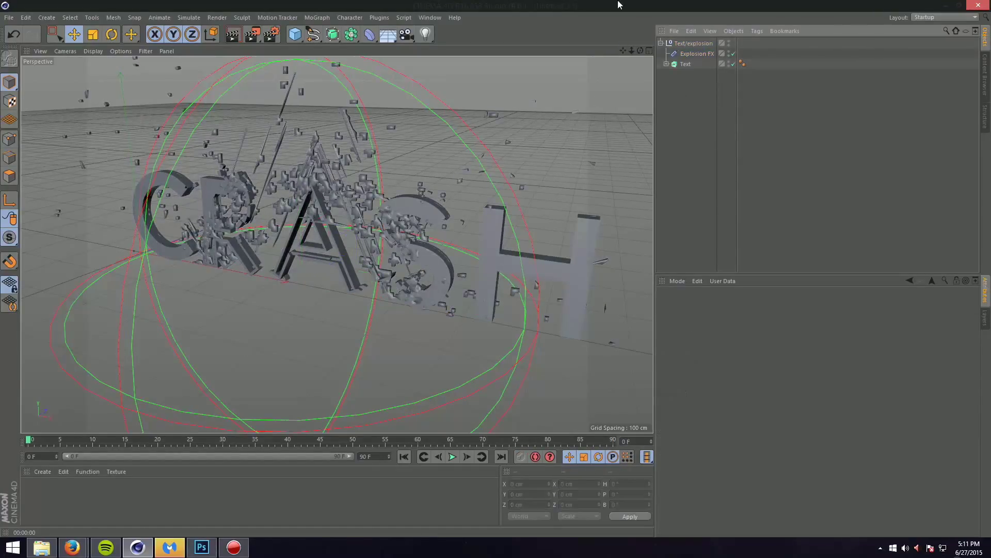
- Raise the Explosion FX centre above the letters and adjust strength to 12 and blast speed 67
left_click(697, 52)
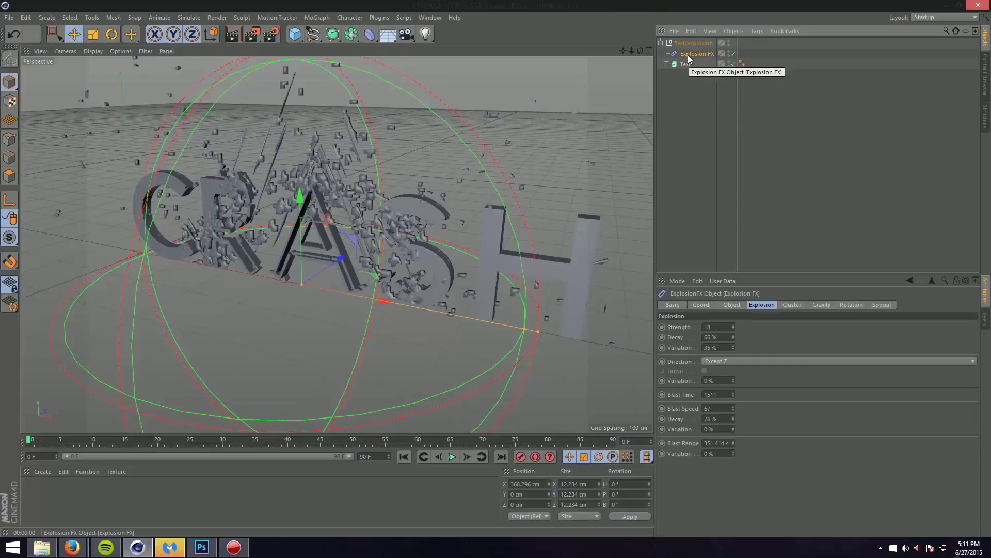
left_click(232, 34)
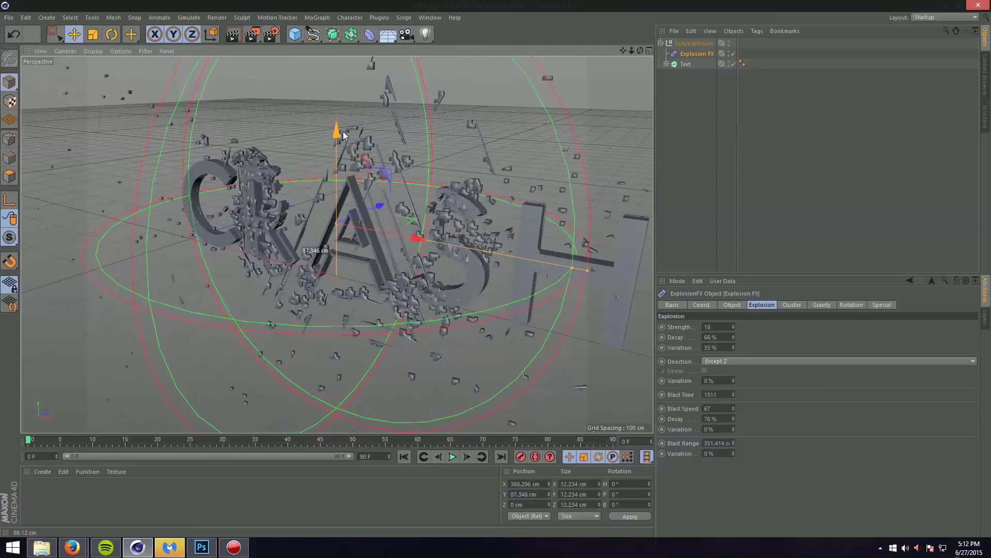
left_click_drag(337, 130, 337, 168)
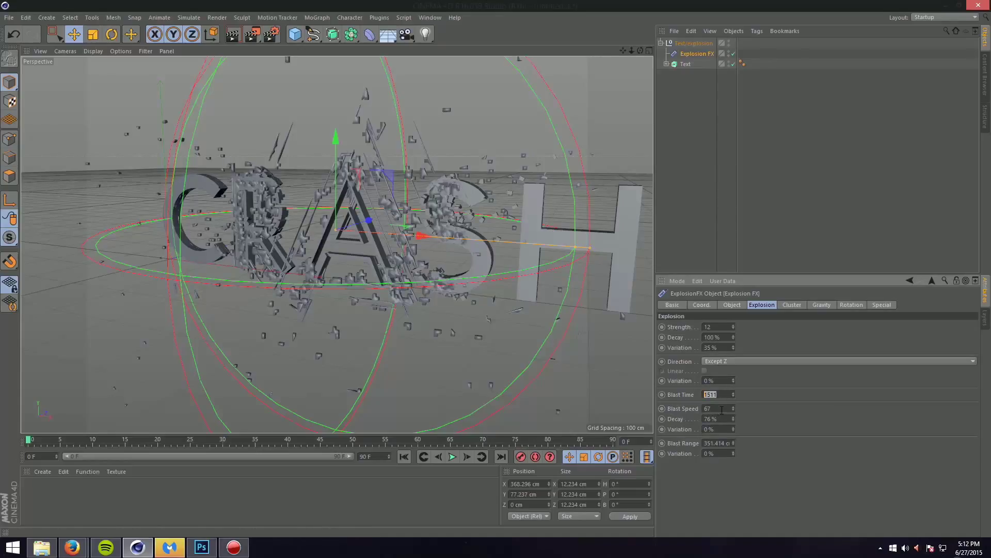
left_click(713, 408)
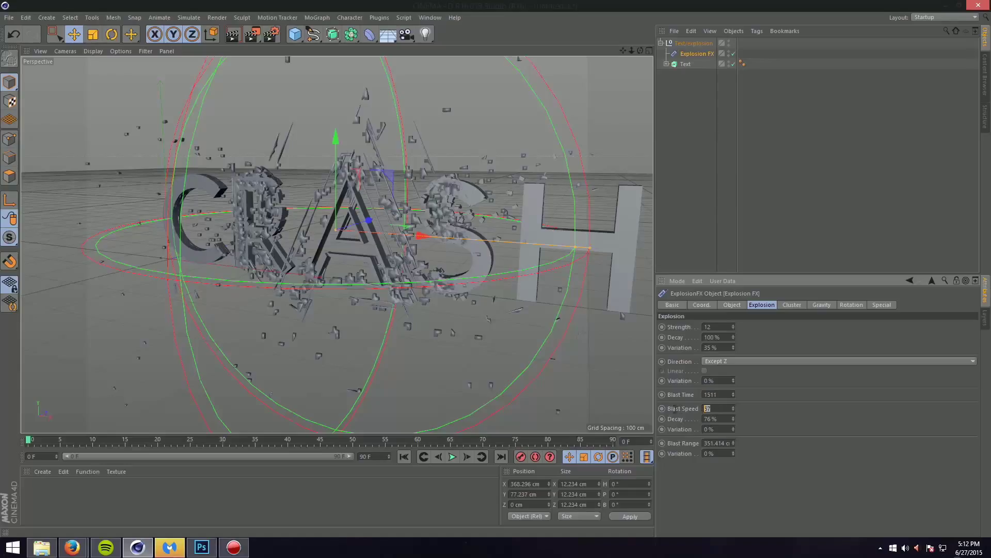
mouse_move(694, 411)
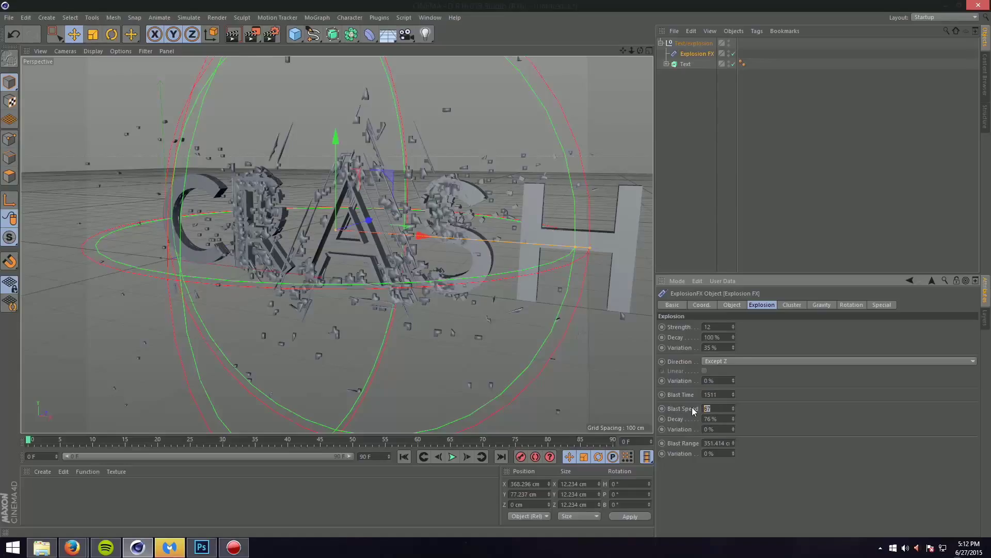
left_click(714, 418)
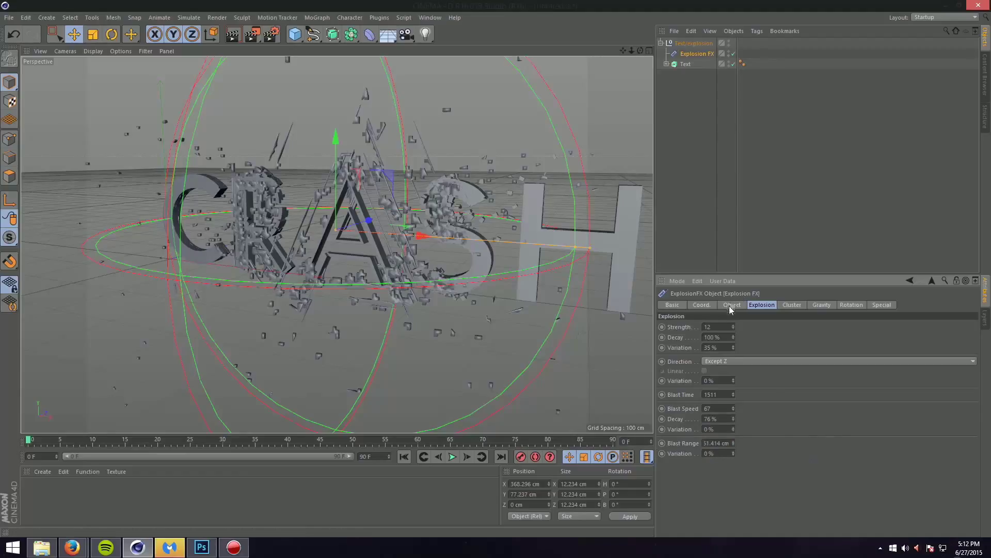
- Review the explosion's Object, Cluster, Gravity and Rotation settings without changes
left_click(731, 304)
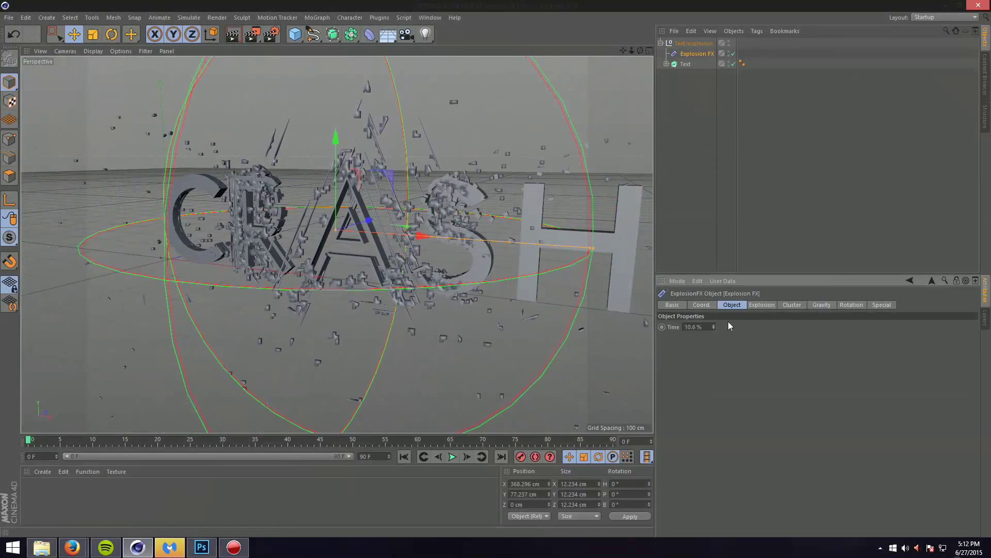
left_click(792, 304)
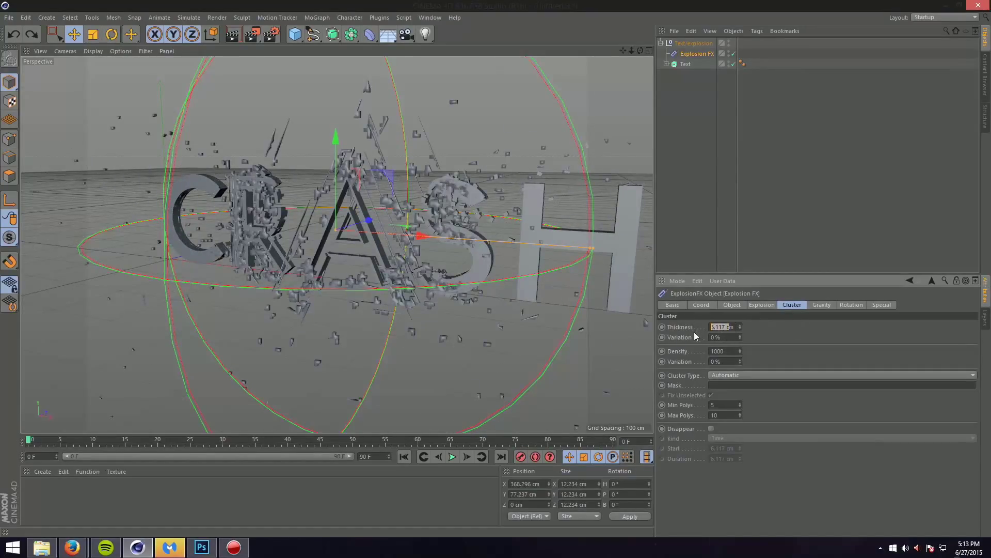
left_click(720, 351)
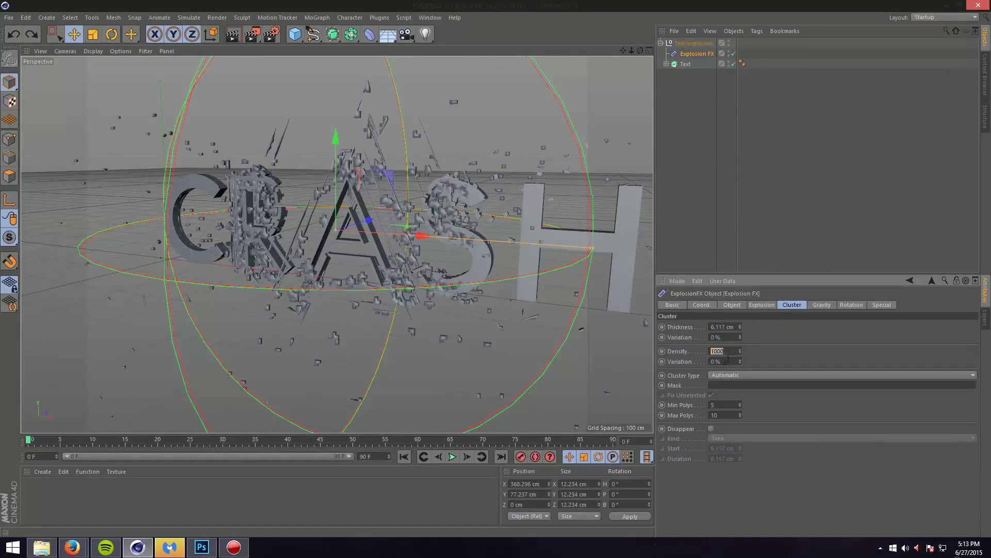
left_click(820, 303)
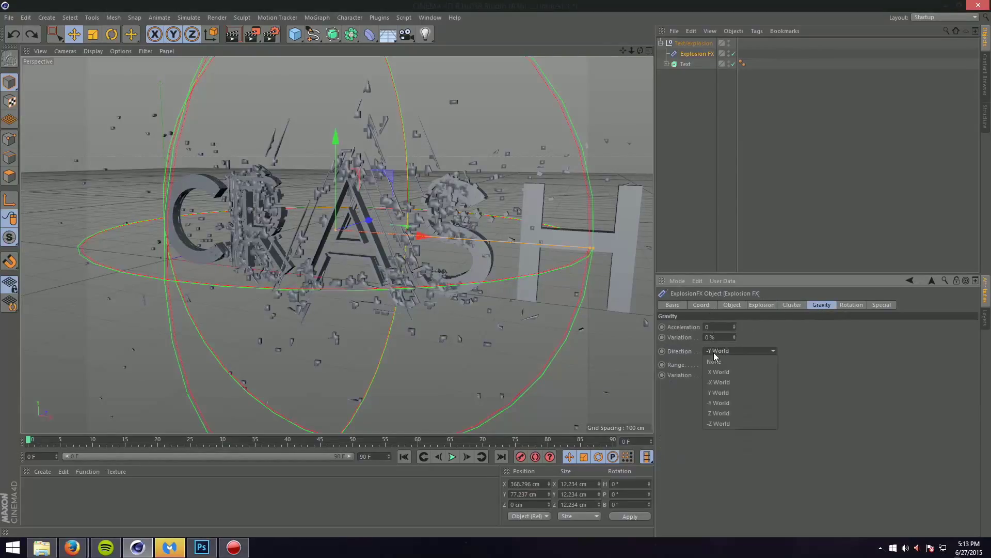
left_click(850, 304)
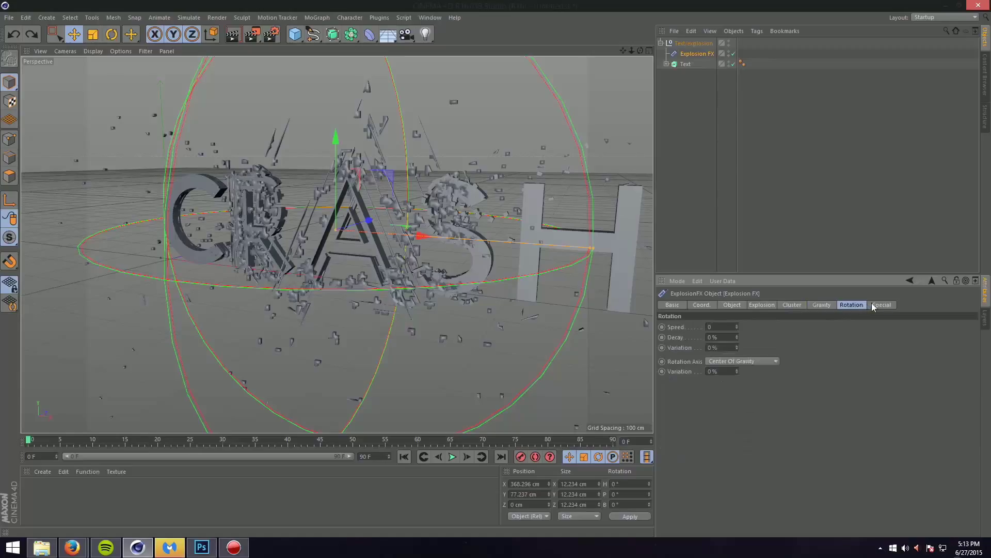
left_click(761, 304)
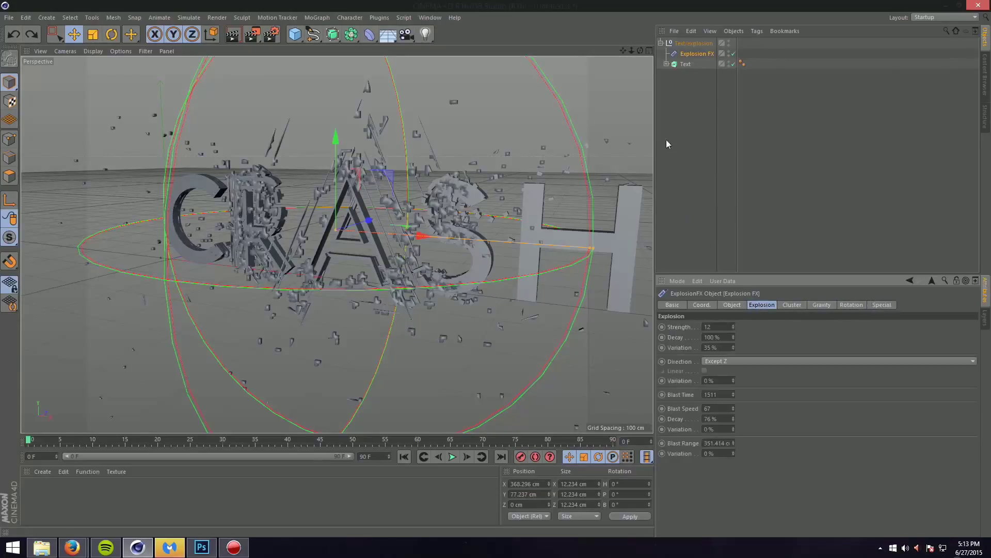
- Scale the extruded CRASH text up slightly to about 101%
left_click(685, 64)
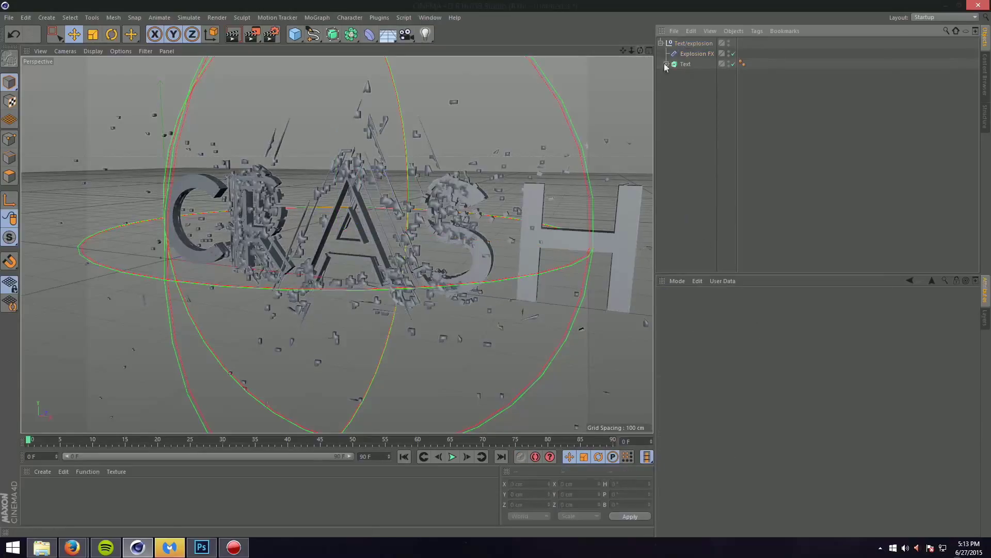
left_click(666, 64)
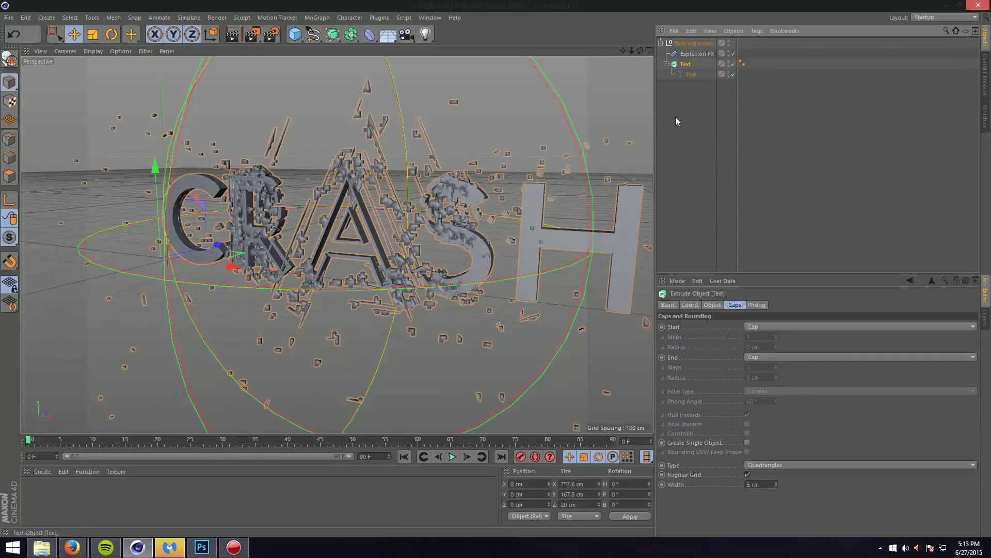
left_click(112, 34)
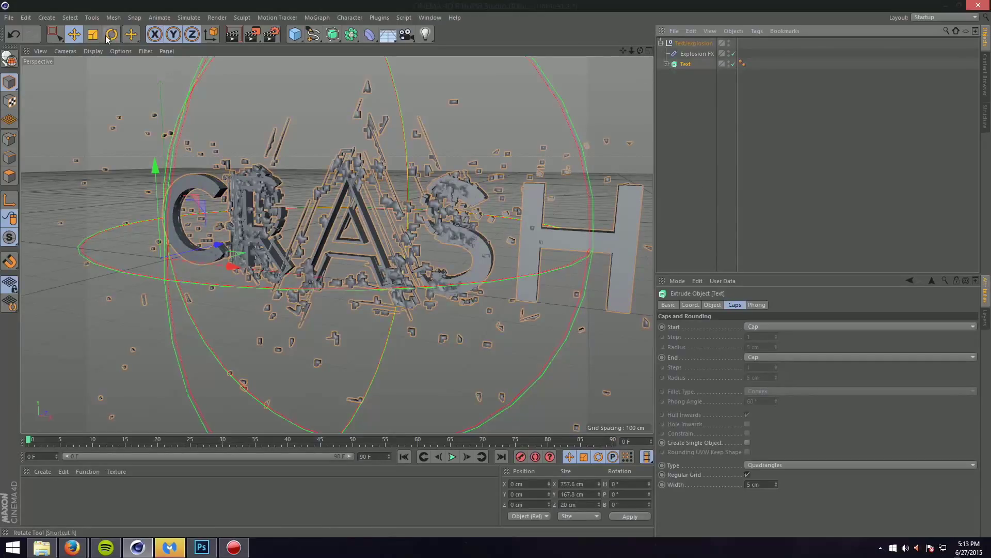
left_click(92, 34)
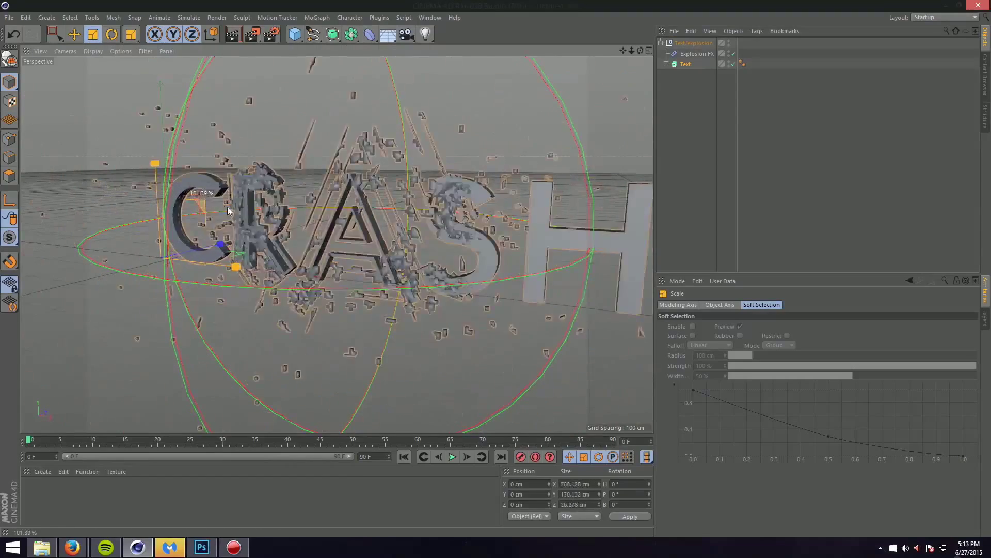
left_click(698, 53)
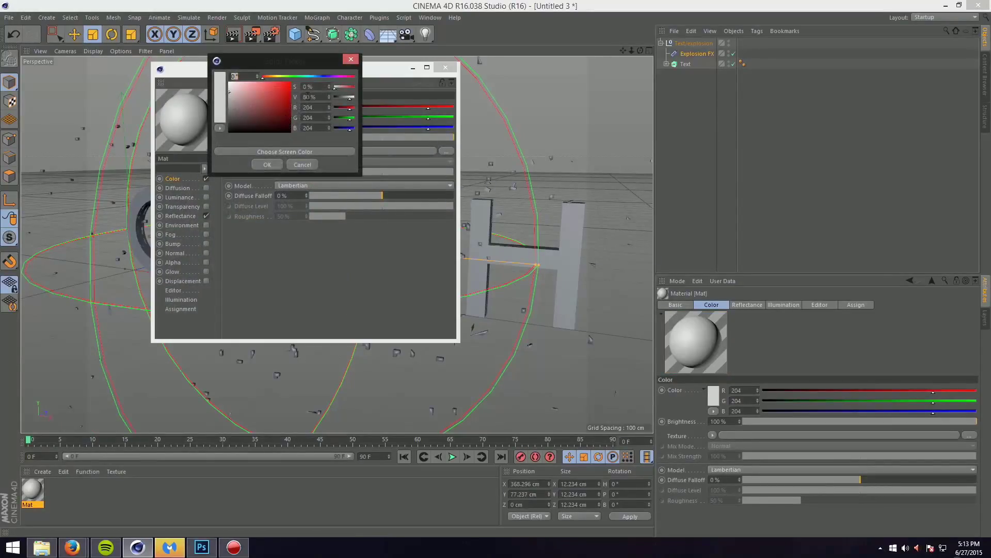
- Colour the Mat material light yellow-green (R198 G255 B145) for the CRASH text
left_click(257, 91)
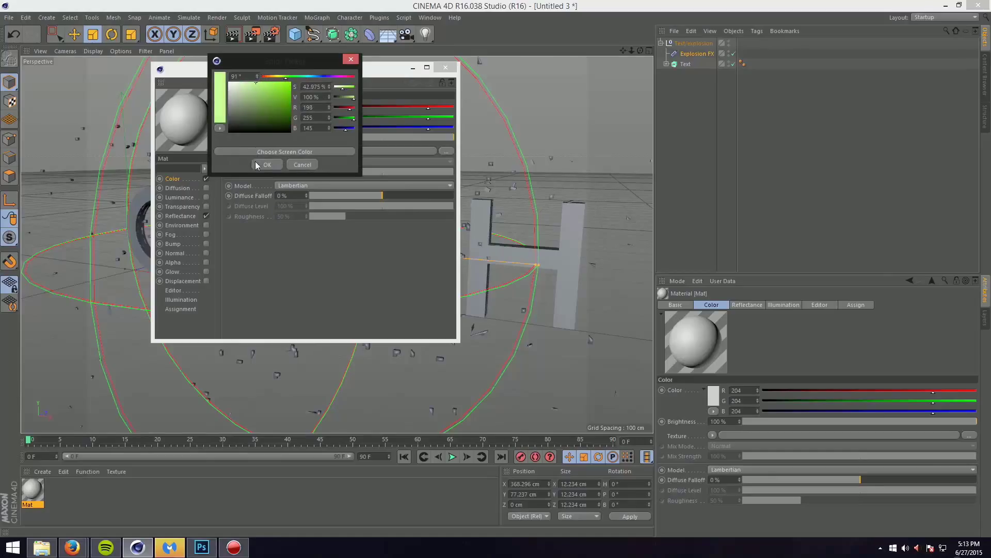
left_click(266, 165)
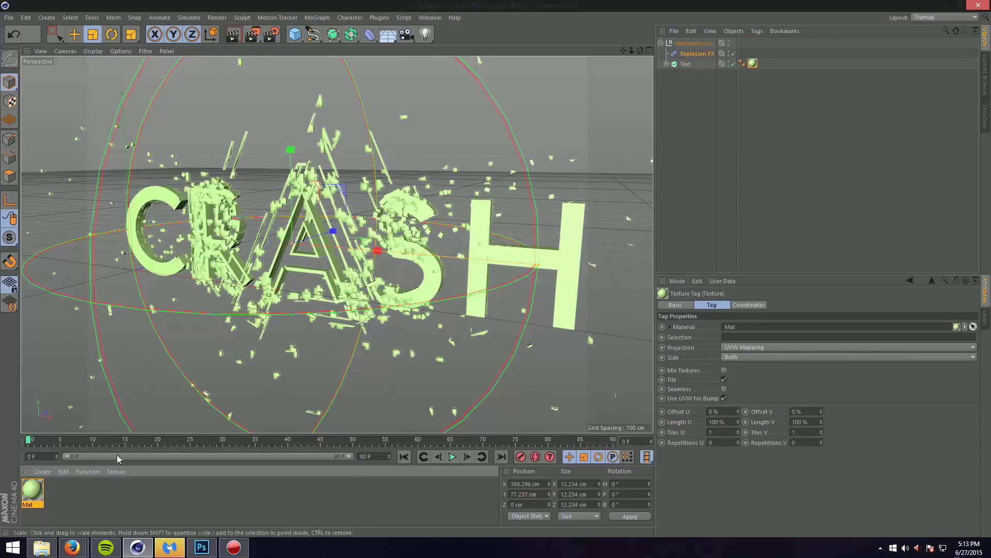
left_click(42, 471)
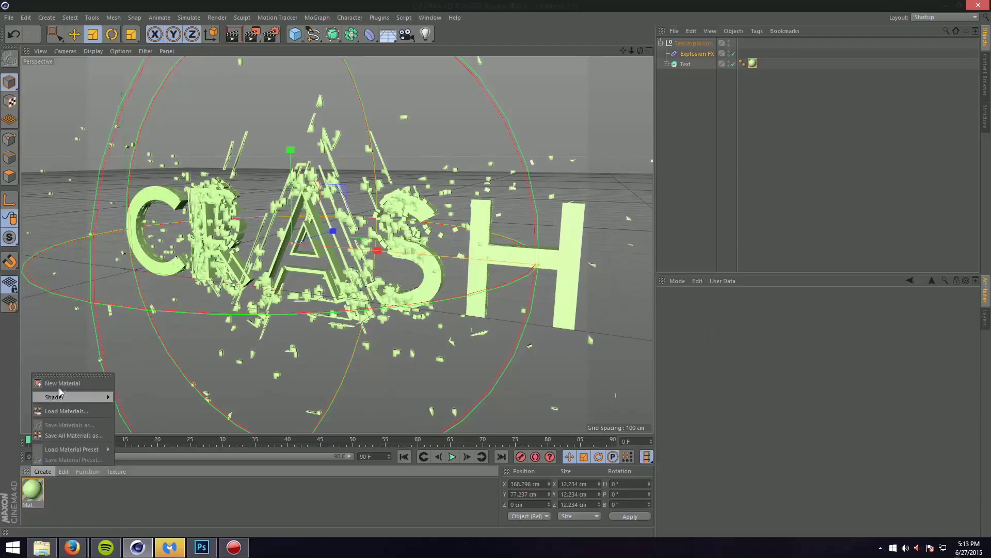
- Create material Mat.1 with a muted teal-green colour (R92 G143 B122)
left_click(62, 384)
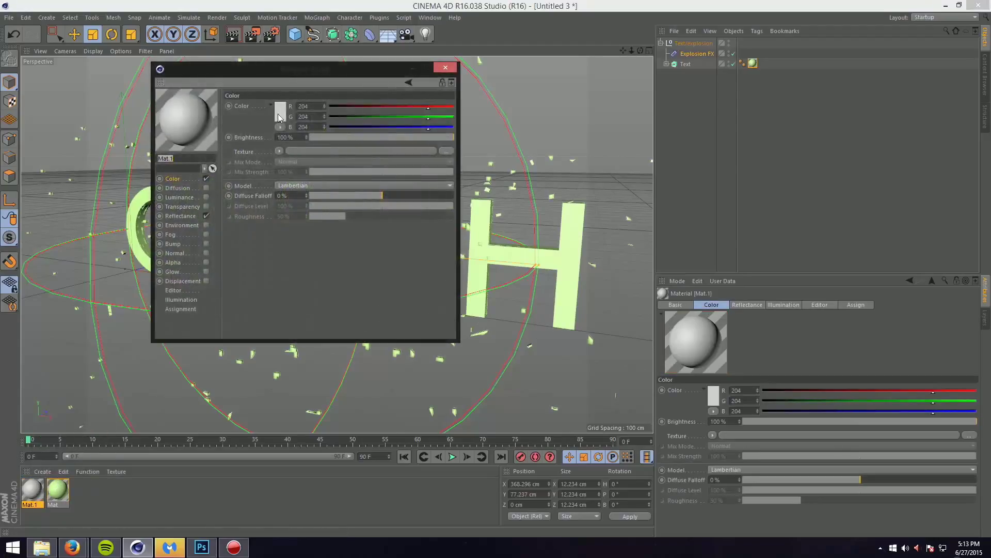
left_click(280, 106)
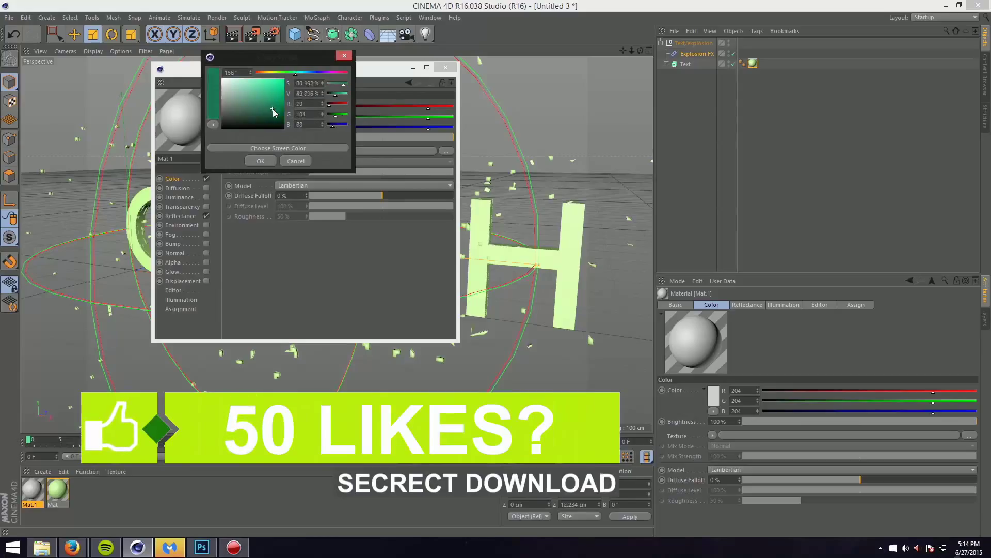
left_click(252, 101)
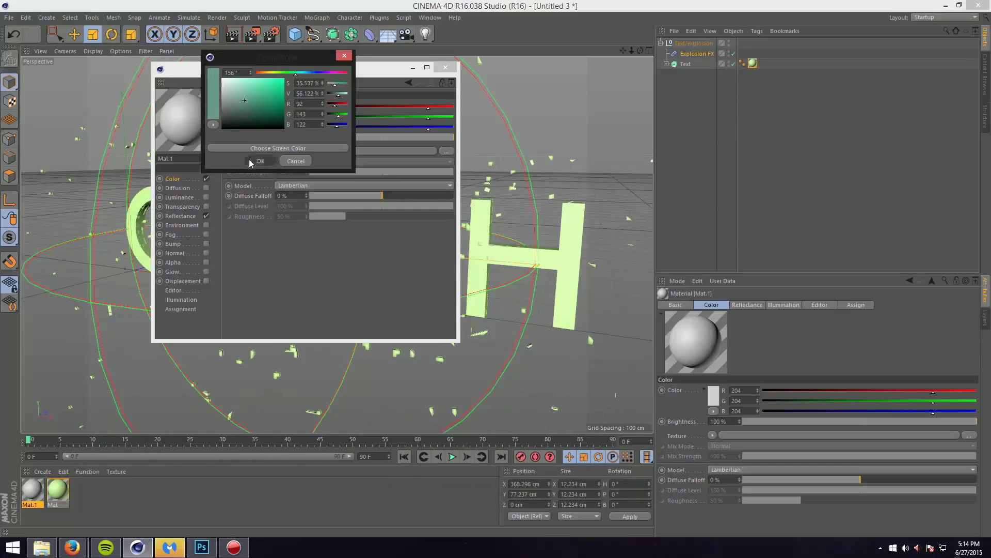
left_click(260, 161)
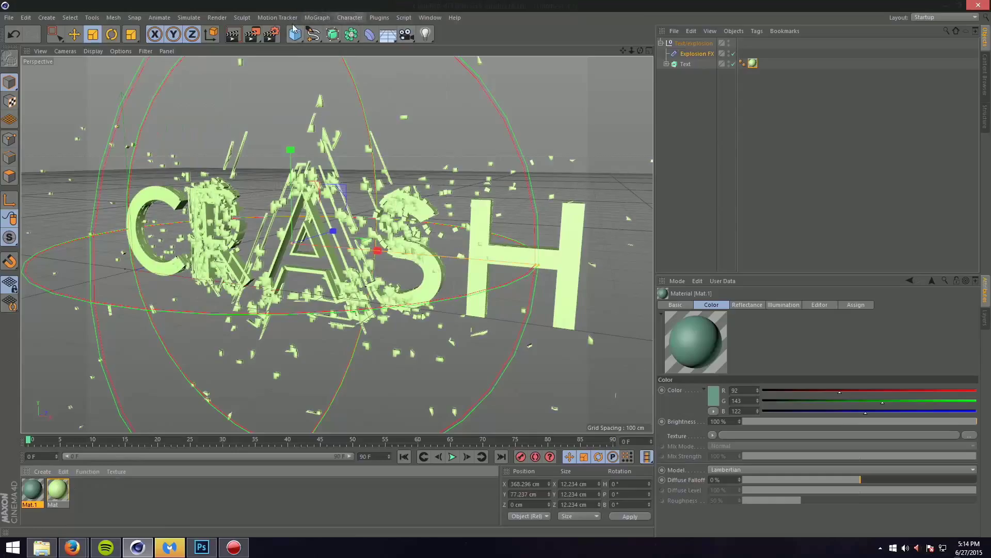
- Add a Plane facing -Z and scale it into a large backdrop behind the text
left_click(294, 34)
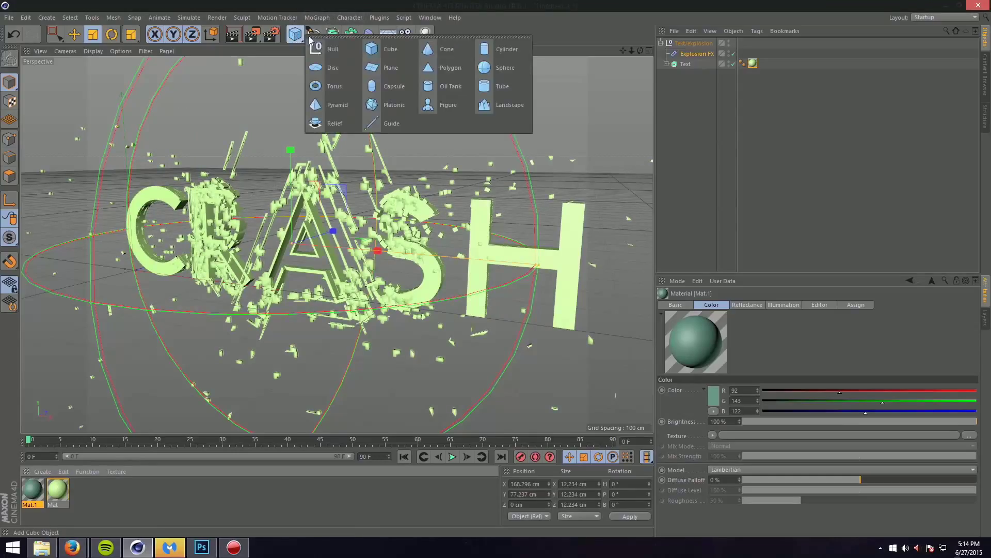
left_click(391, 68)
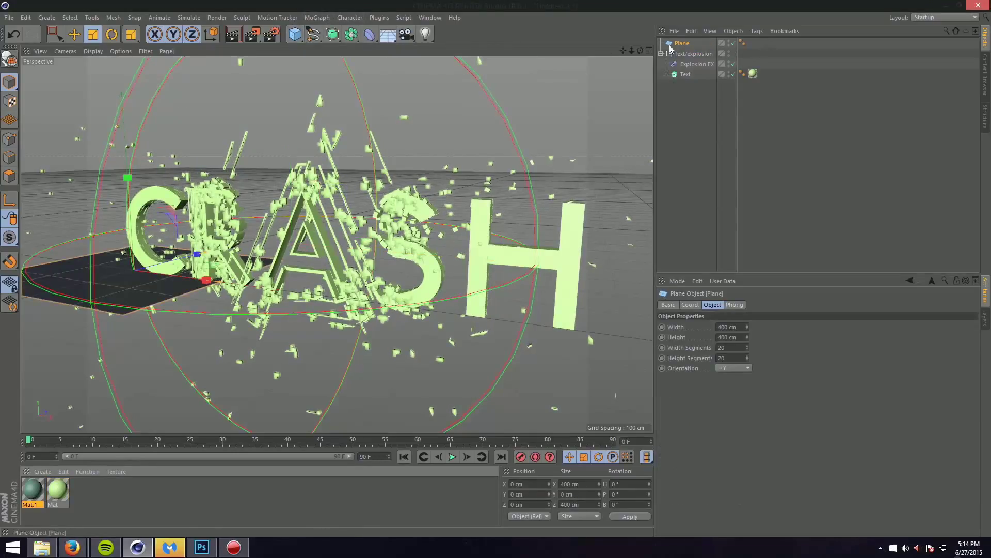
left_click(733, 367)
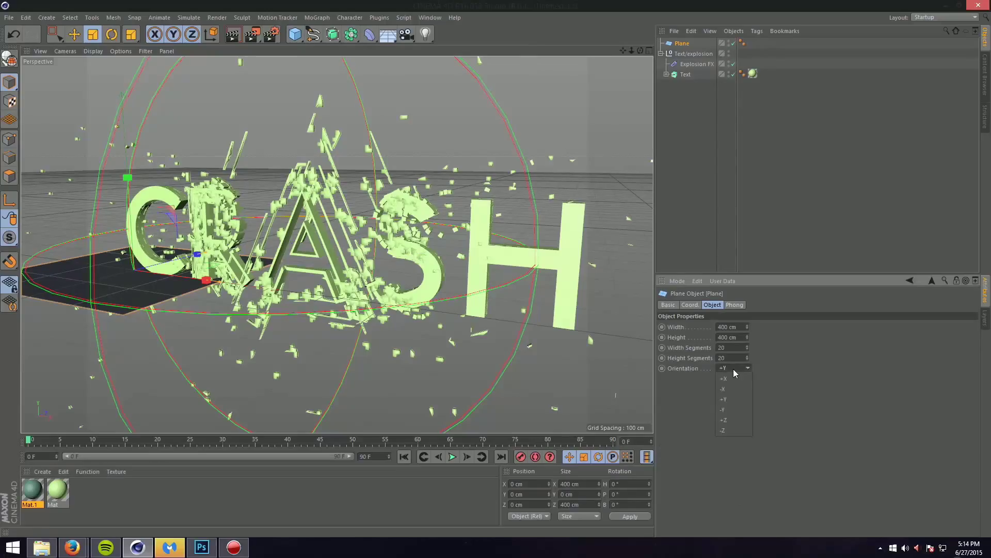
left_click(722, 430)
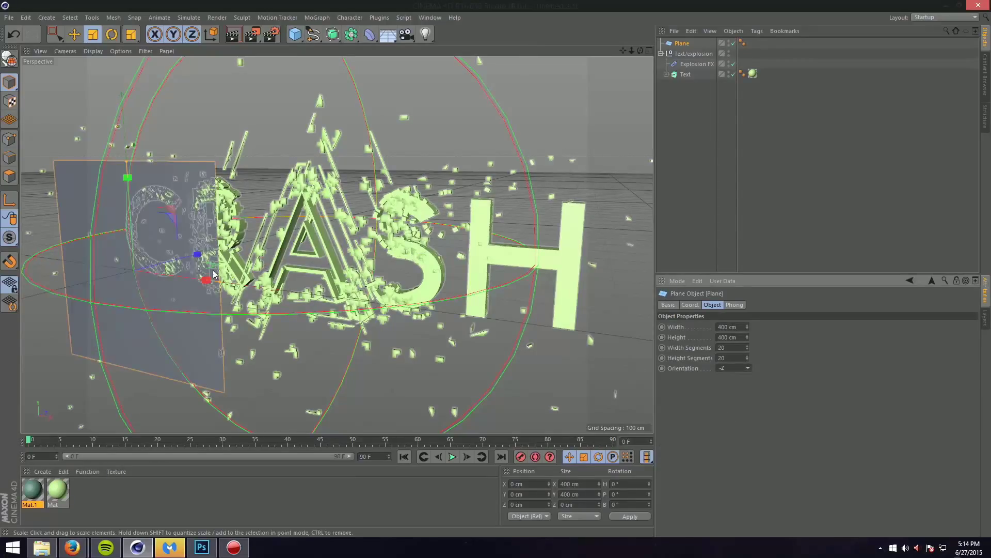
left_click_drag(206, 280, 350, 299)
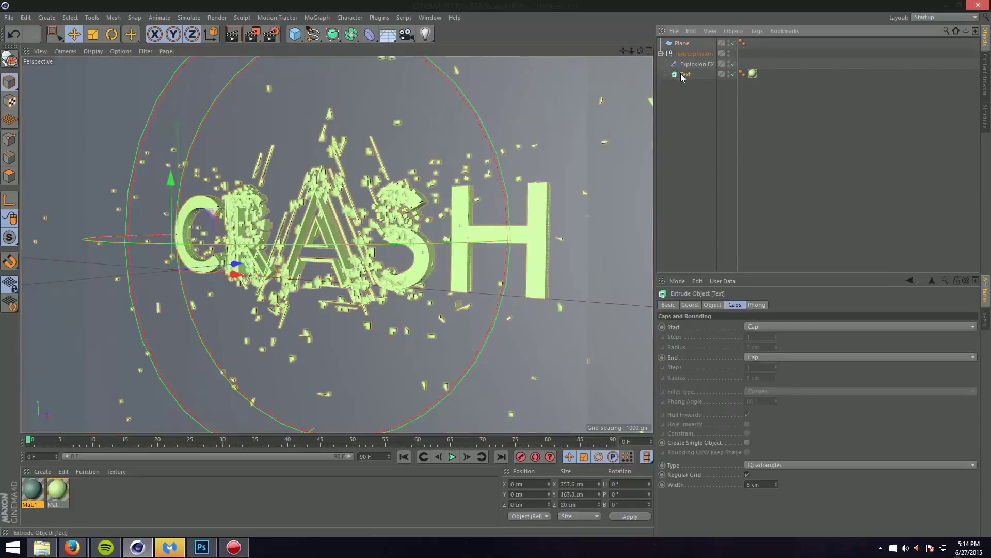
- Check the CRASH text's caps settings and expand it to show its spline
left_click(712, 304)
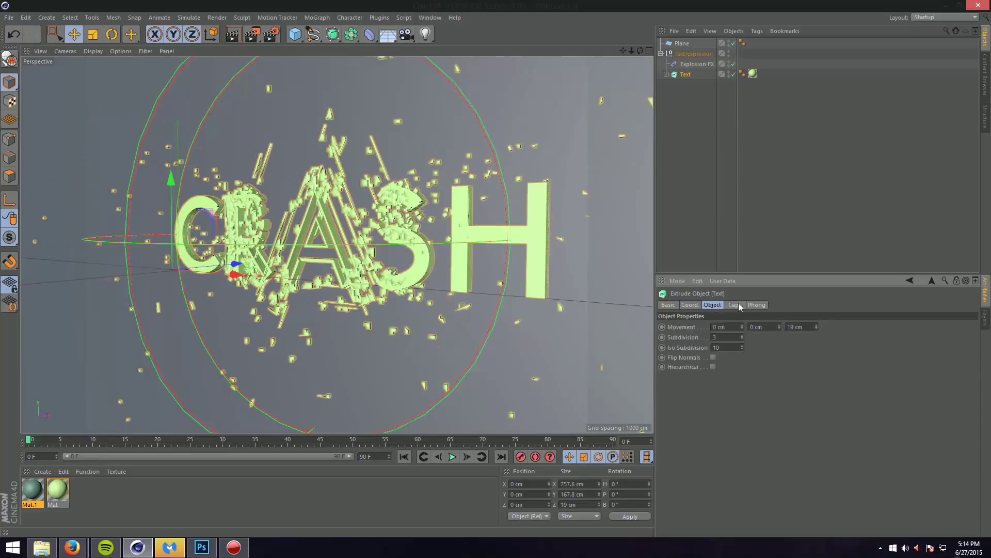
left_click(735, 304)
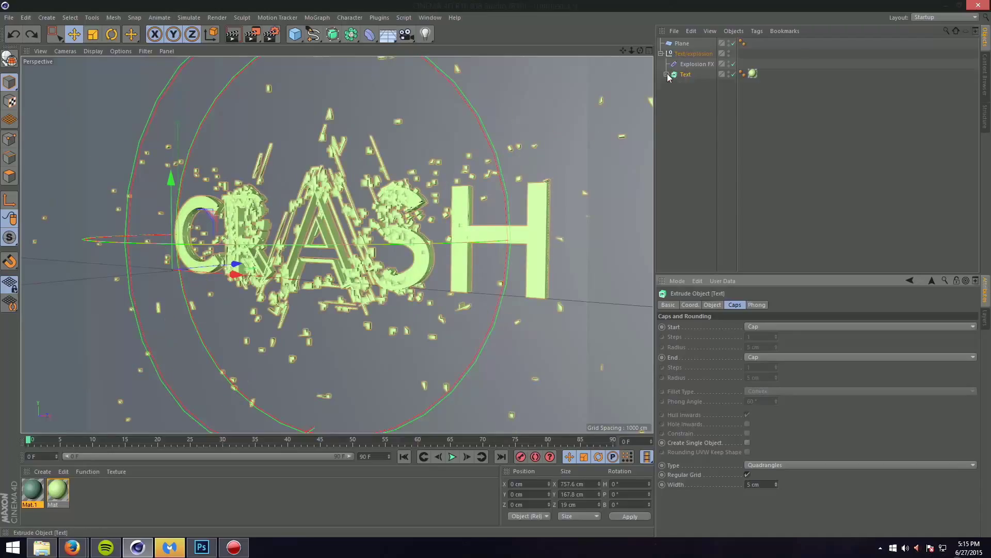
left_click(691, 84)
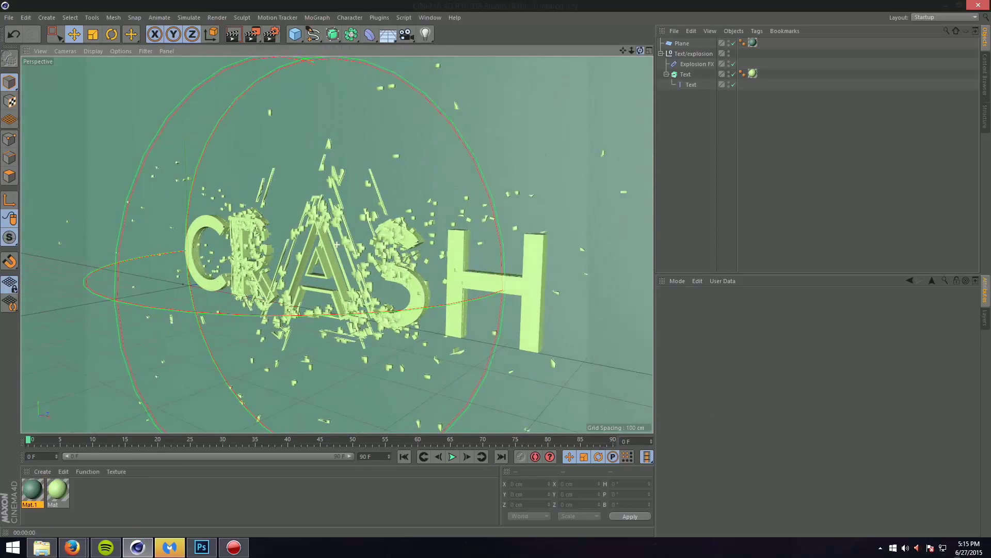
- Darken Mat.1 to a deep green-grey and add a light to the scene
double_click(31, 495)
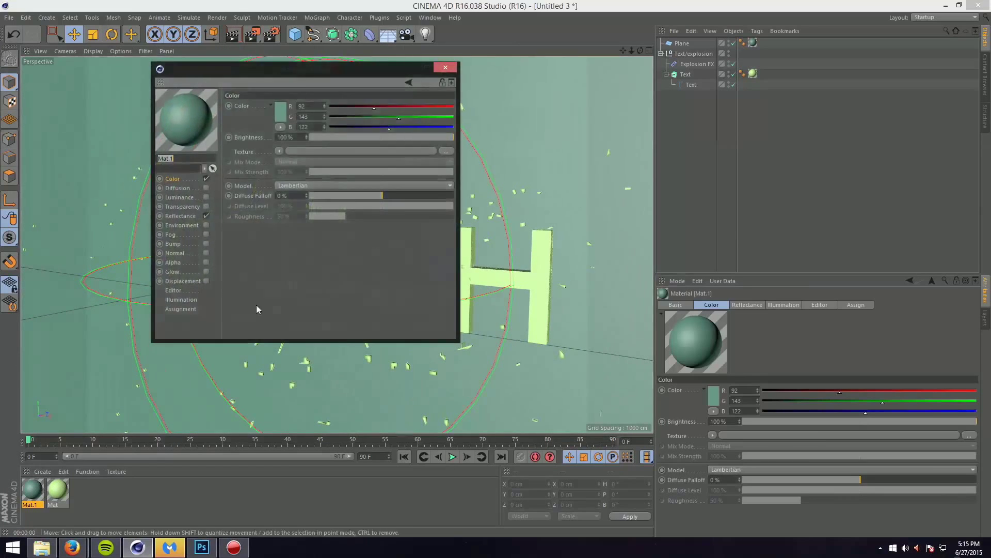
left_click(280, 111)
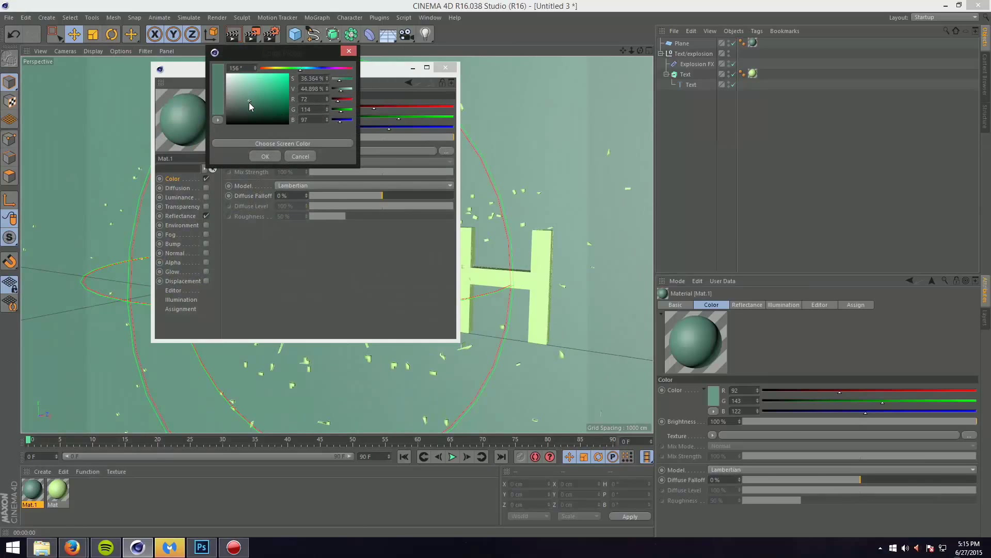
left_click(265, 156)
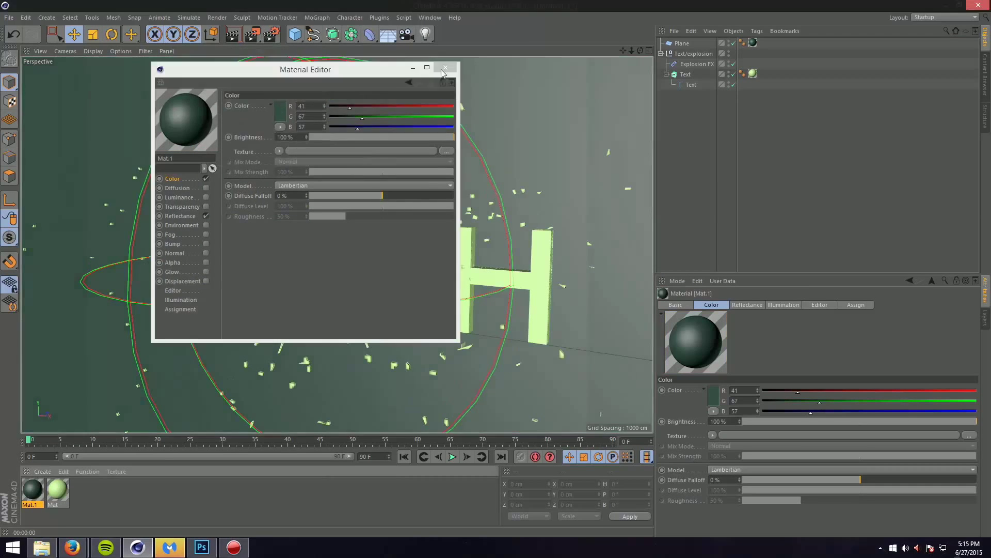
left_click(444, 68)
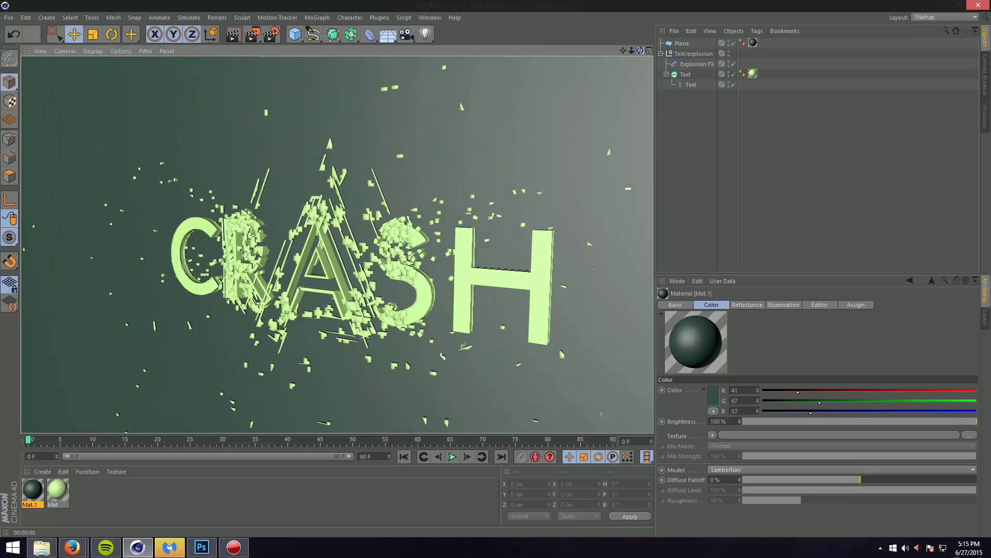
left_click(424, 34)
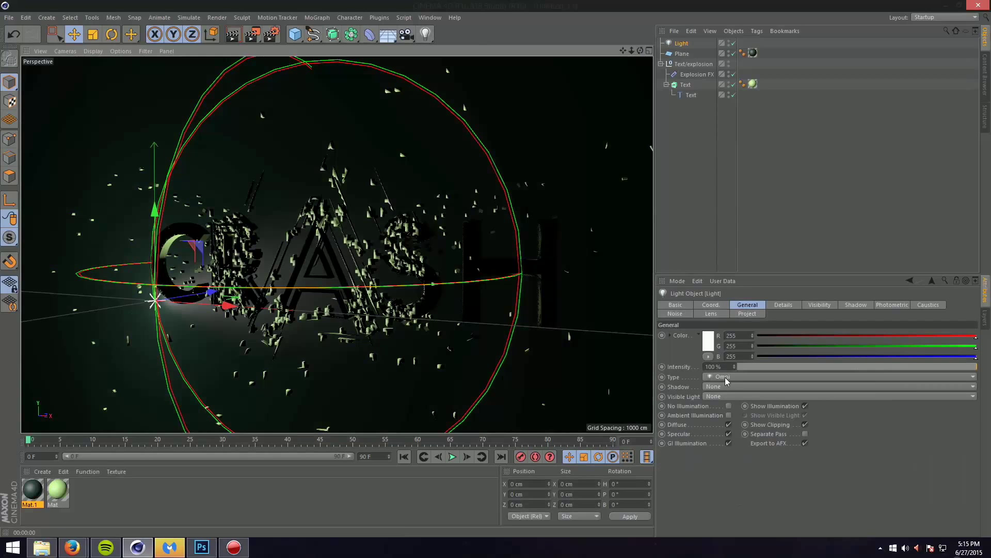
- Make the light an Area light with Shadow Maps (Soft) shadows
left_click(721, 376)
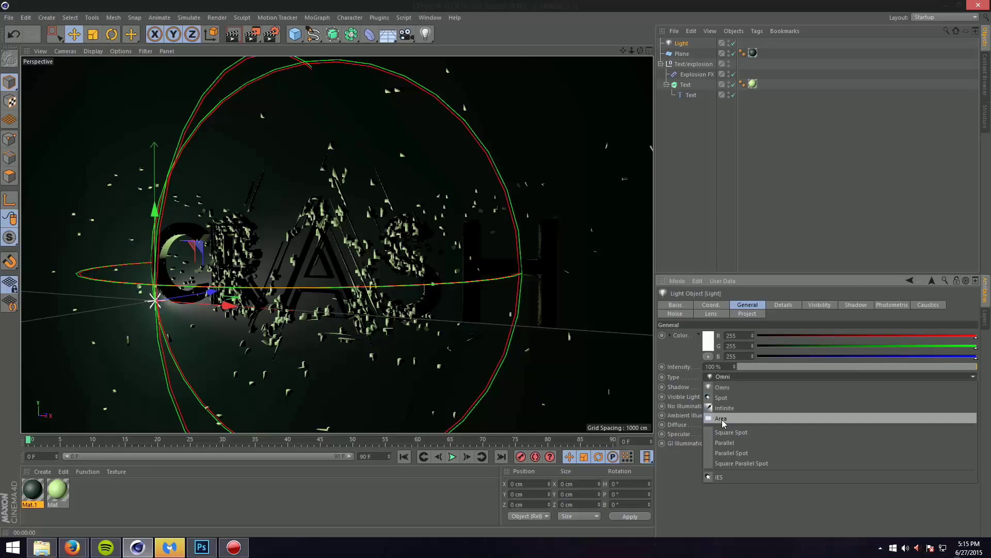
left_click(722, 418)
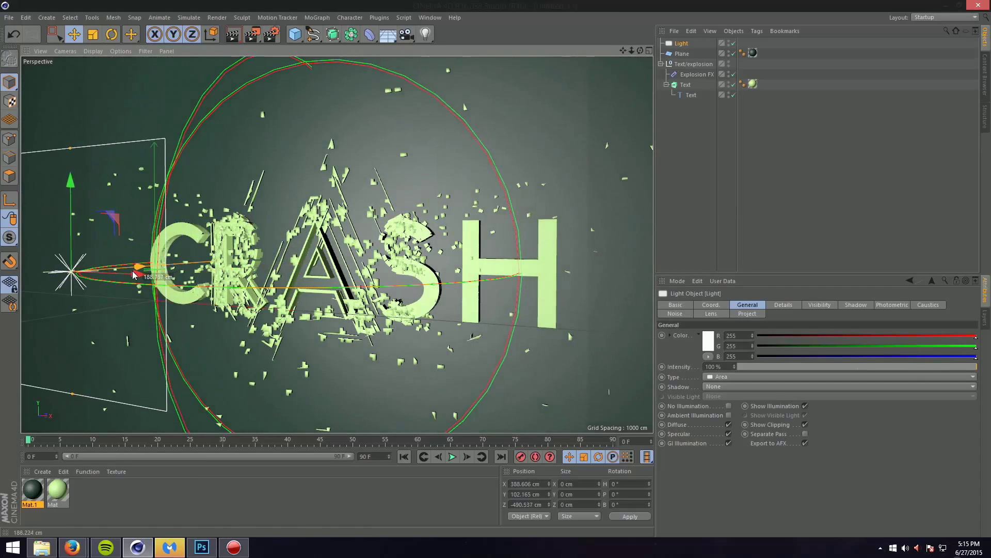
left_click(92, 35)
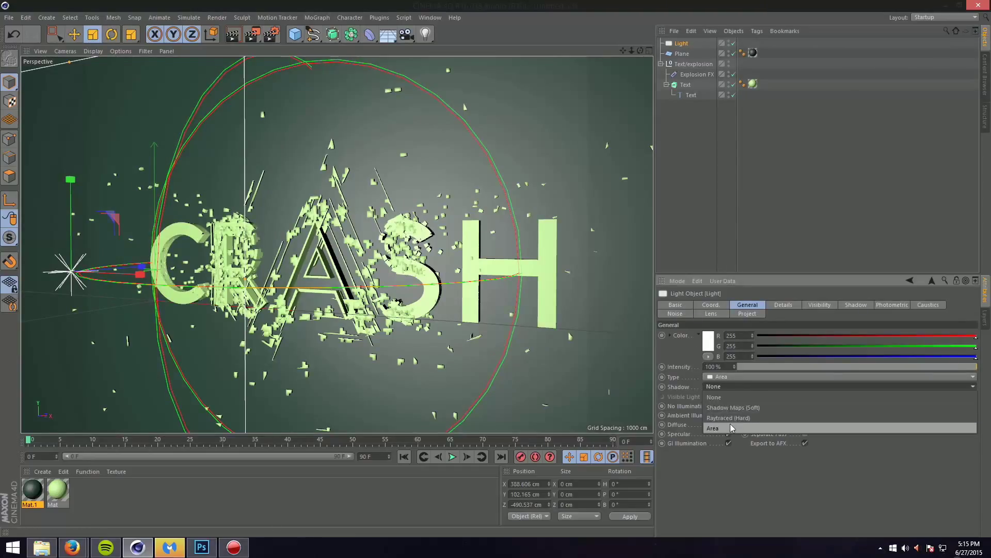
left_click(733, 407)
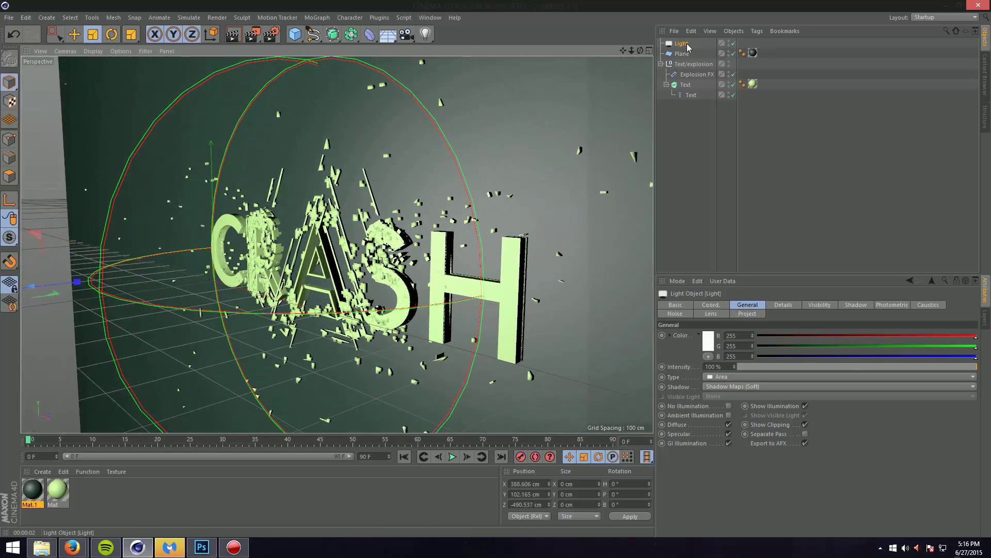
- Select the backdrop plane for scaling to about 2600 cm square
left_click(682, 53)
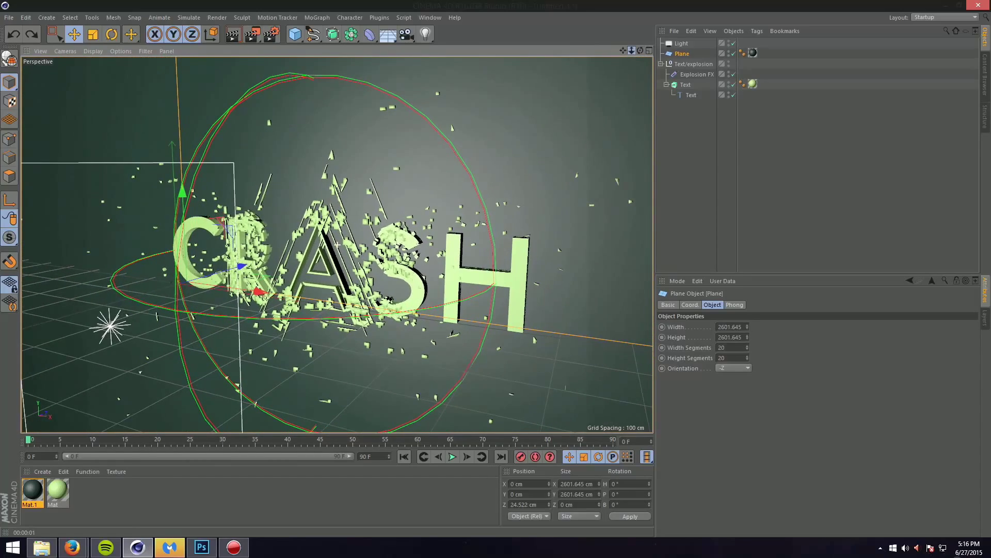
mouse_move(233, 34)
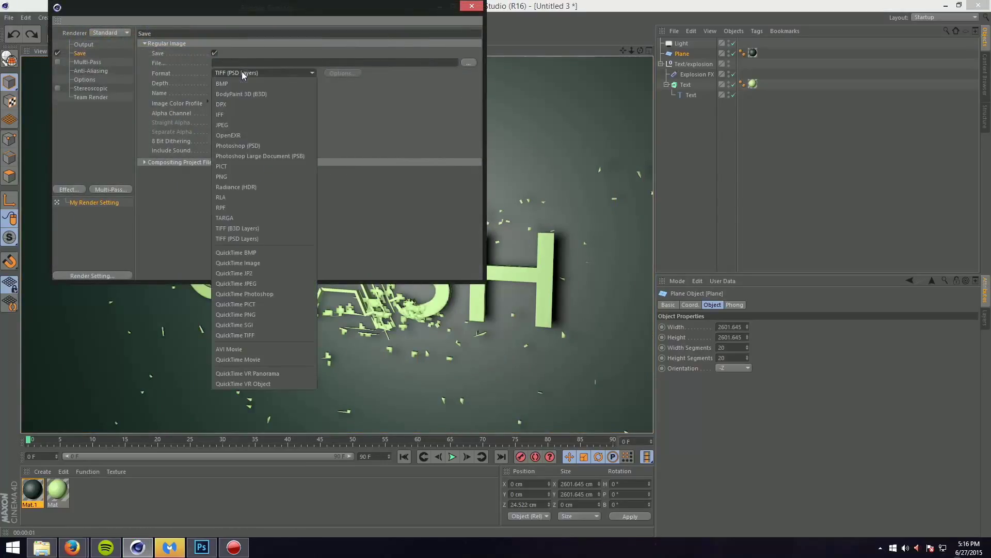
mouse_move(241, 155)
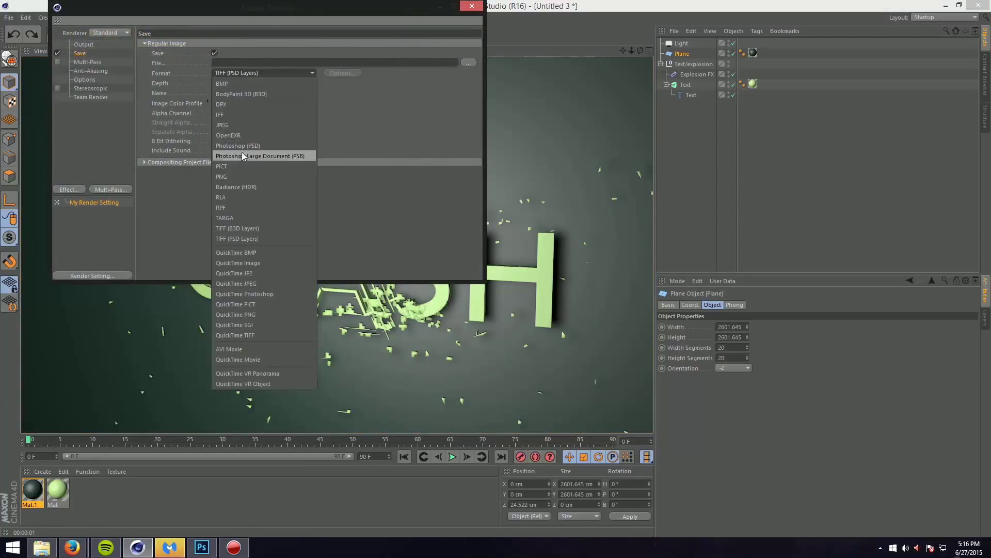
- Save renders as PNG to the desktop under the name 'Png Text'
left_click(221, 176)
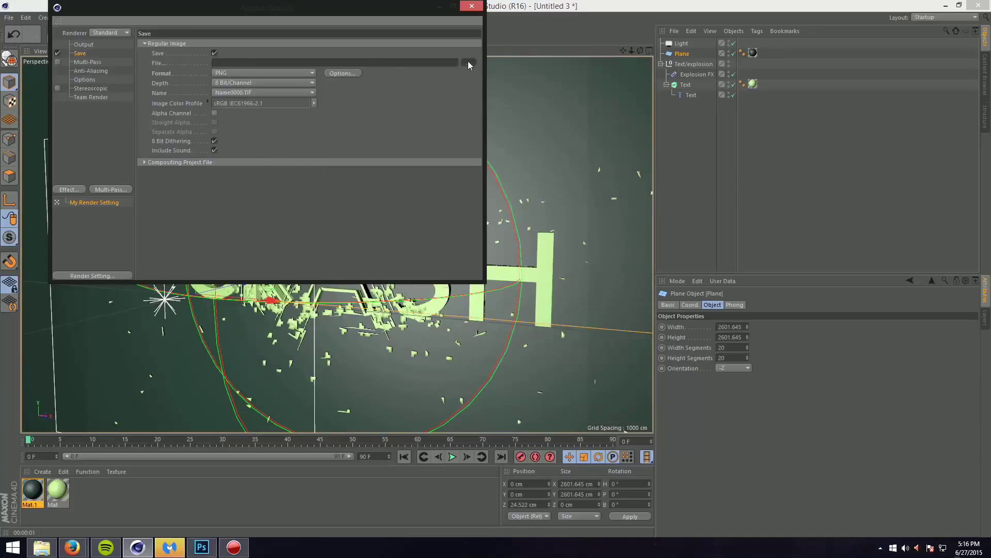
left_click(469, 65)
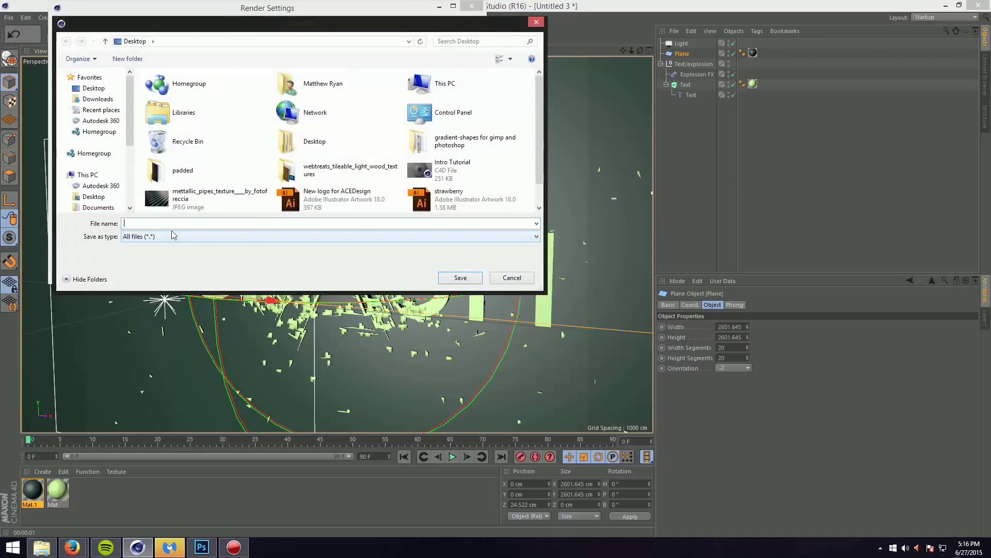
type("Png Text")
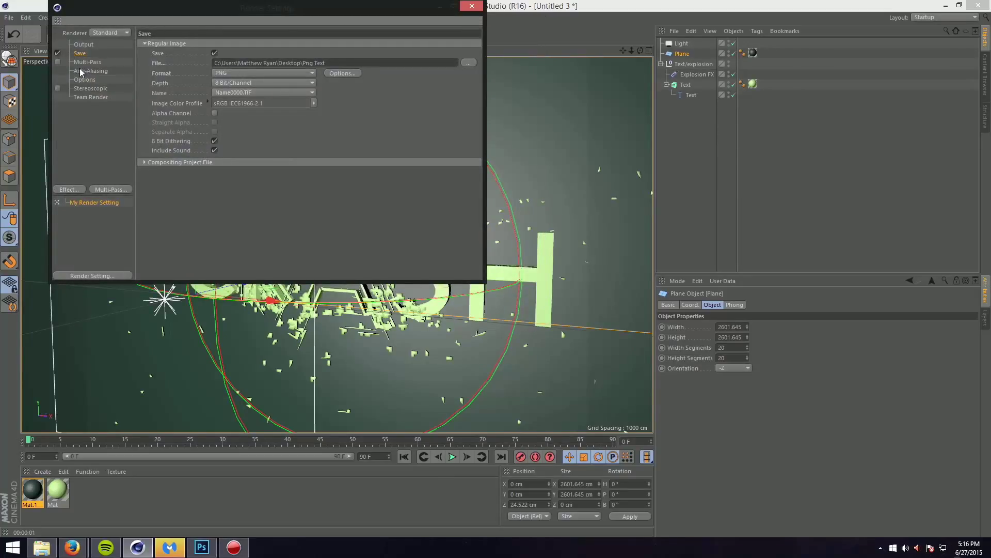
- Raise anti-aliasing to Best with Min Level 4x4 and Max Level 8x8
left_click(91, 70)
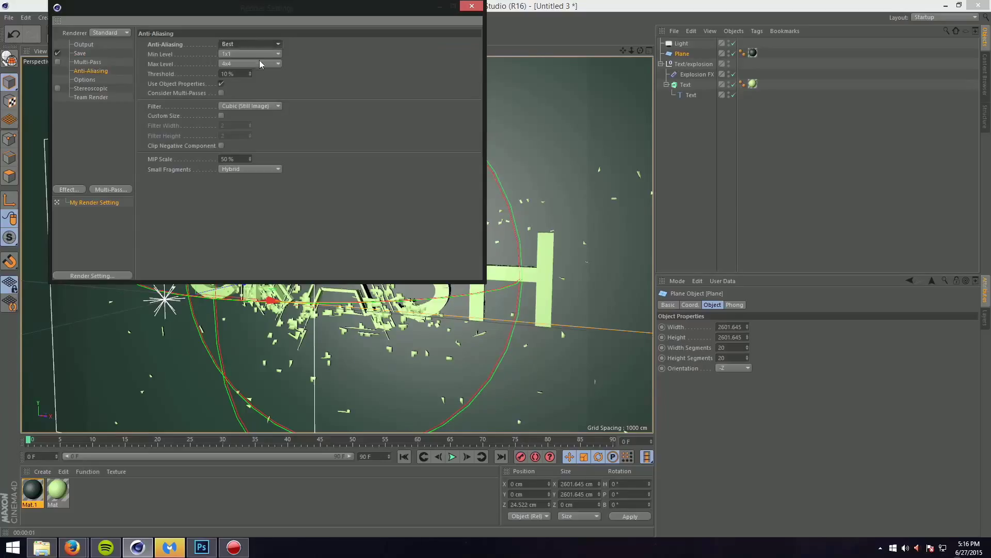
left_click(277, 54)
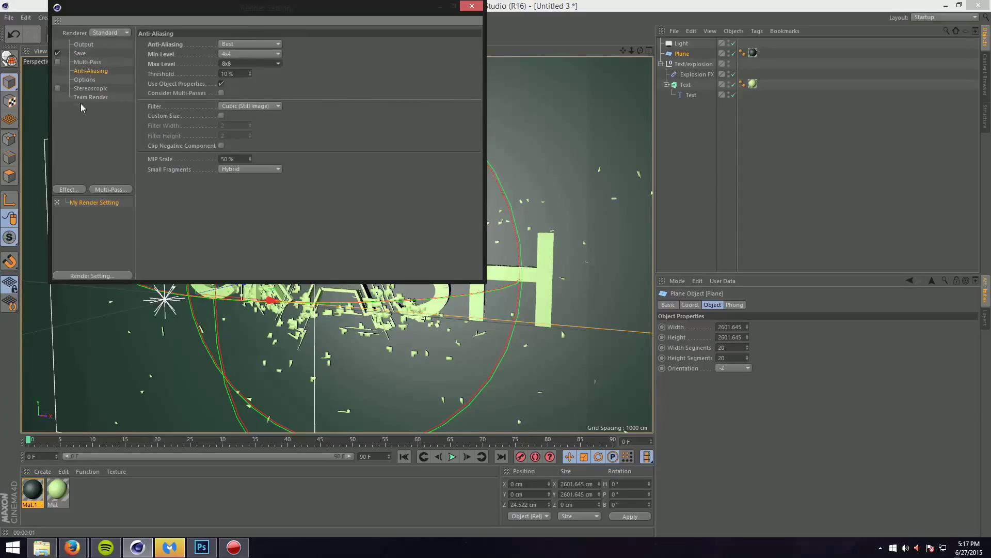
left_click(69, 189)
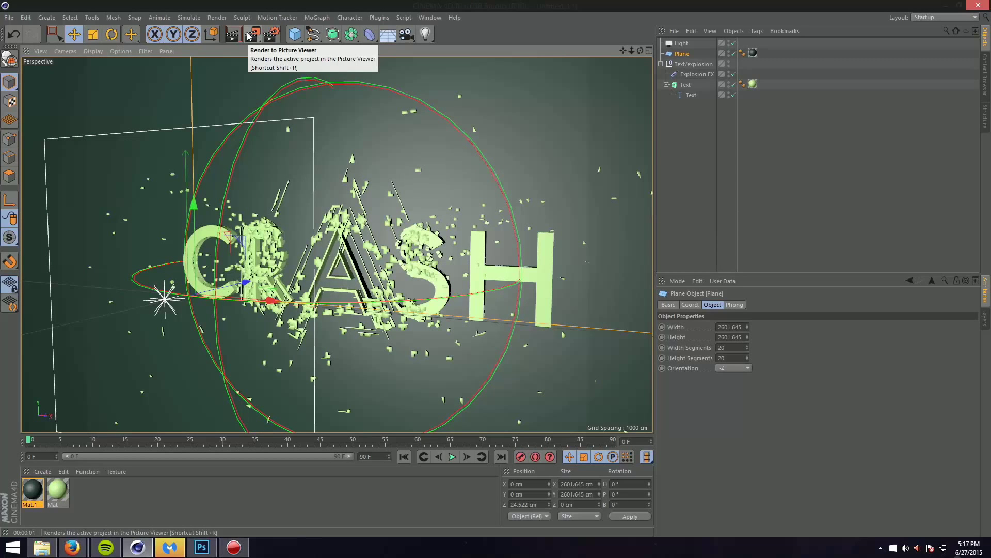
- Render a test image to the Picture Viewer and review the earlier 1920x1080 CRASH render
left_click(252, 34)
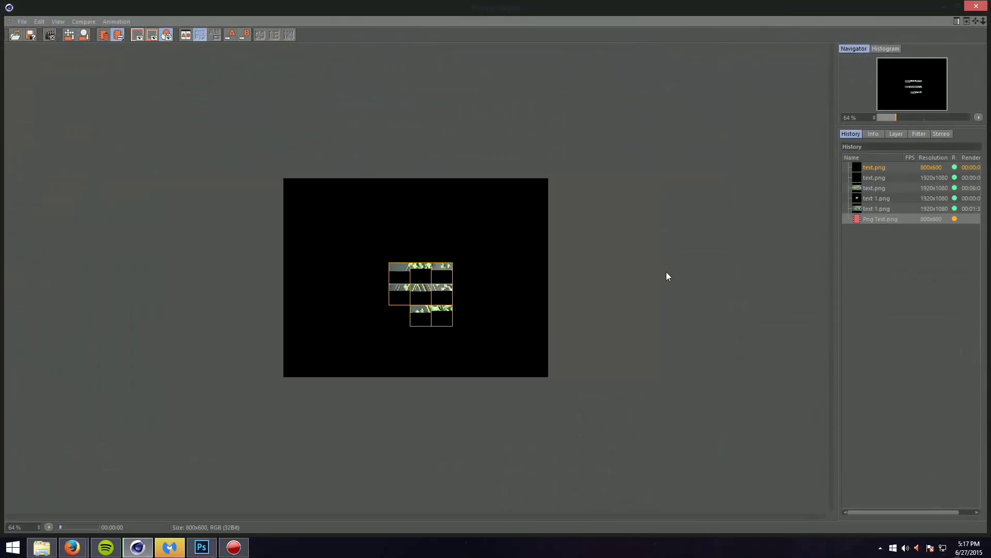
left_click(876, 207)
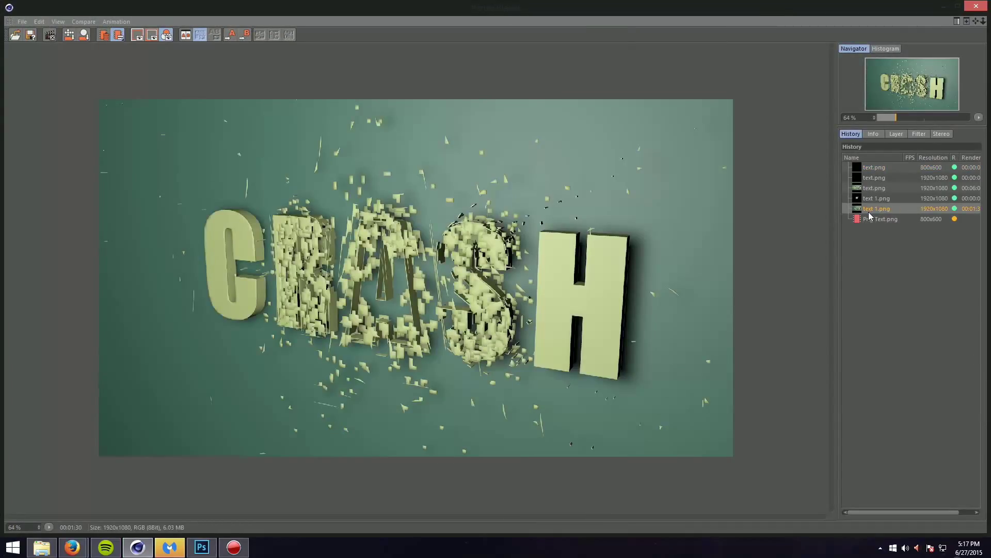
mouse_move(870, 214)
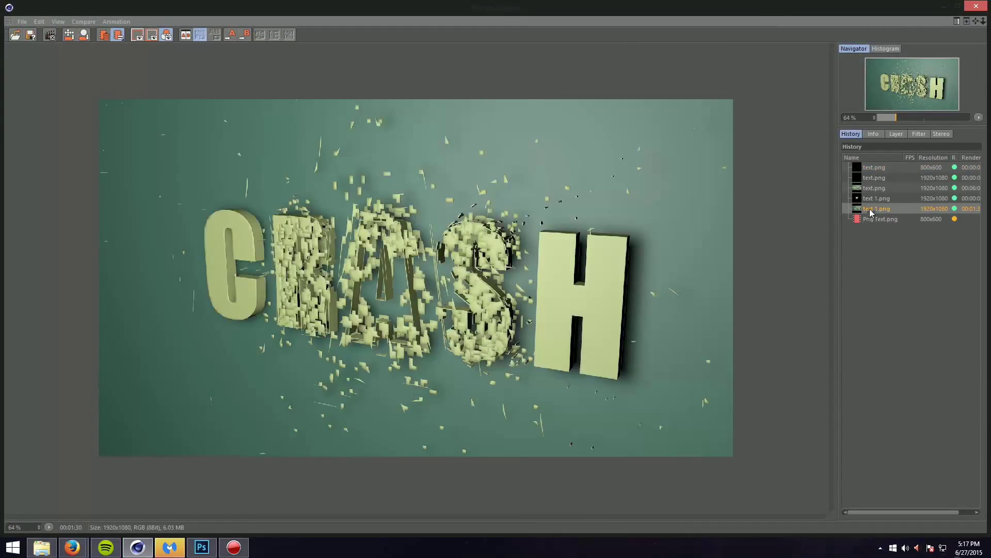
left_click(880, 219)
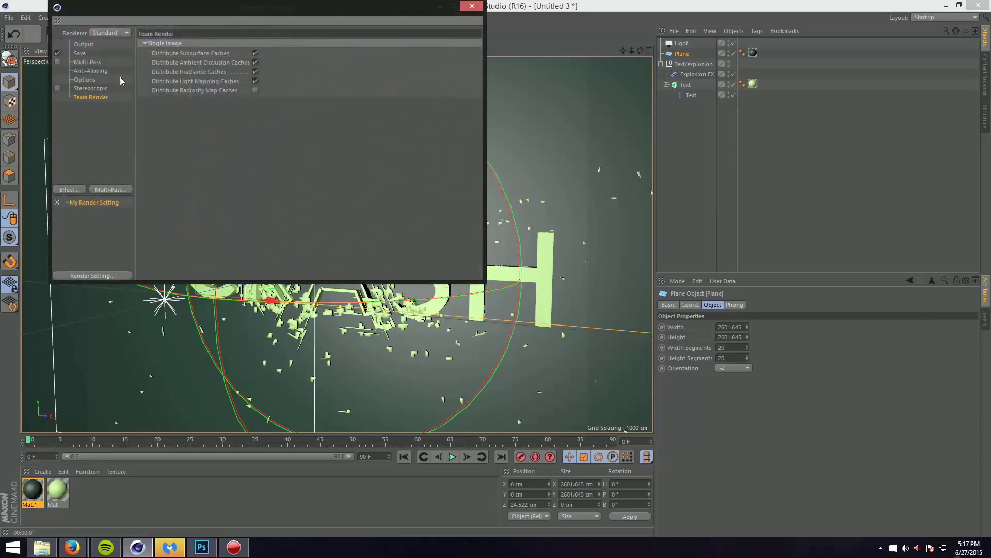
- Set the render output width to 1920 so the size becomes 1920x1080, then close the settings
left_click(83, 43)
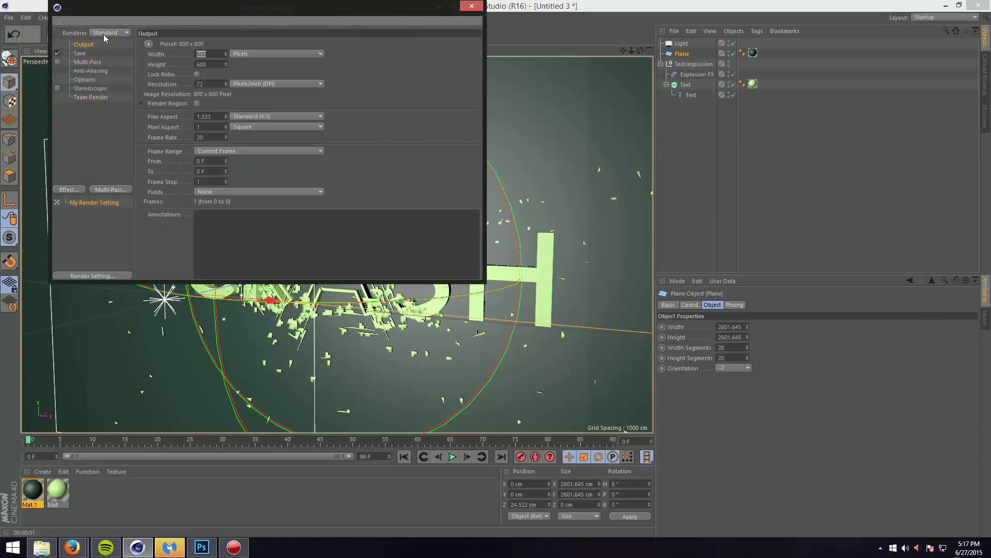
type("1920")
left_click(211, 64)
type("1080")
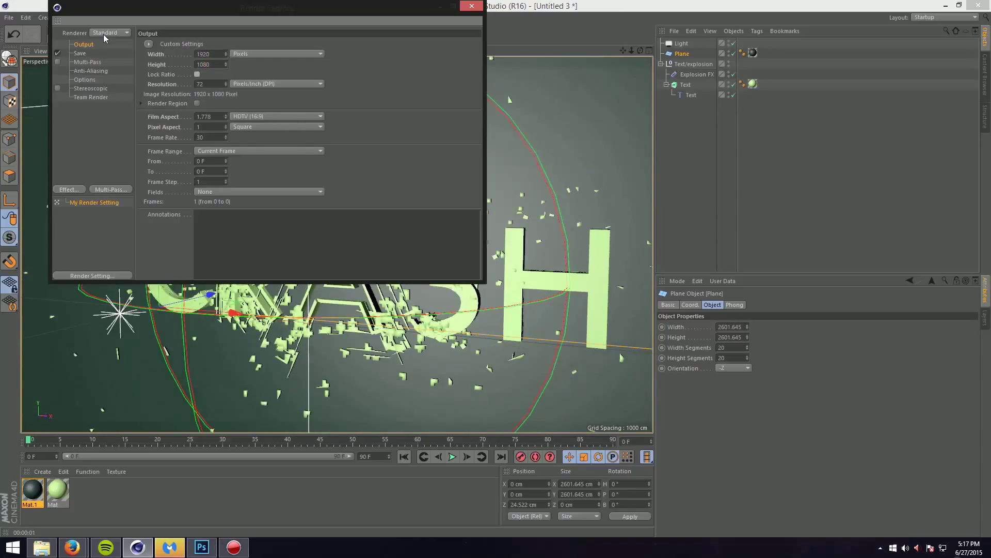
left_click(471, 6)
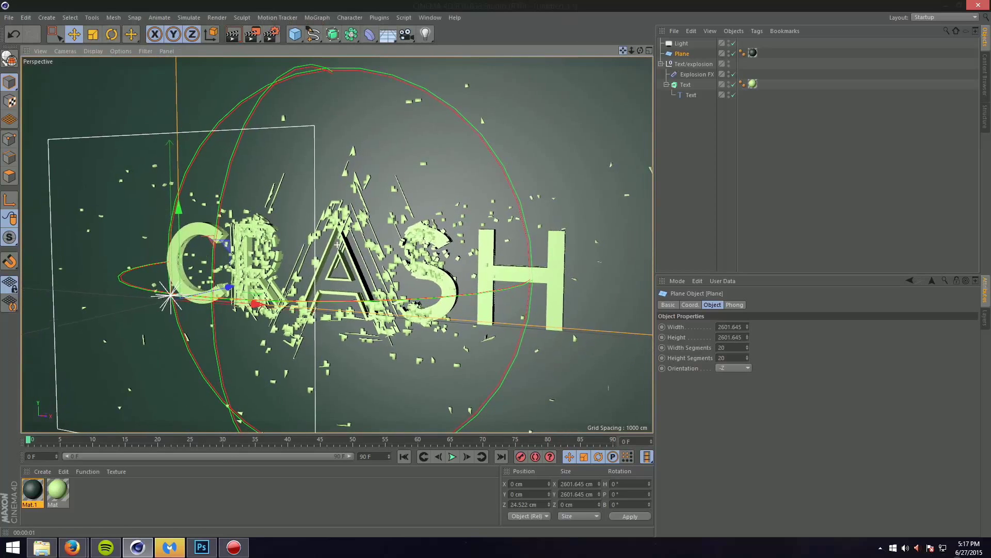
left_click(216, 35)
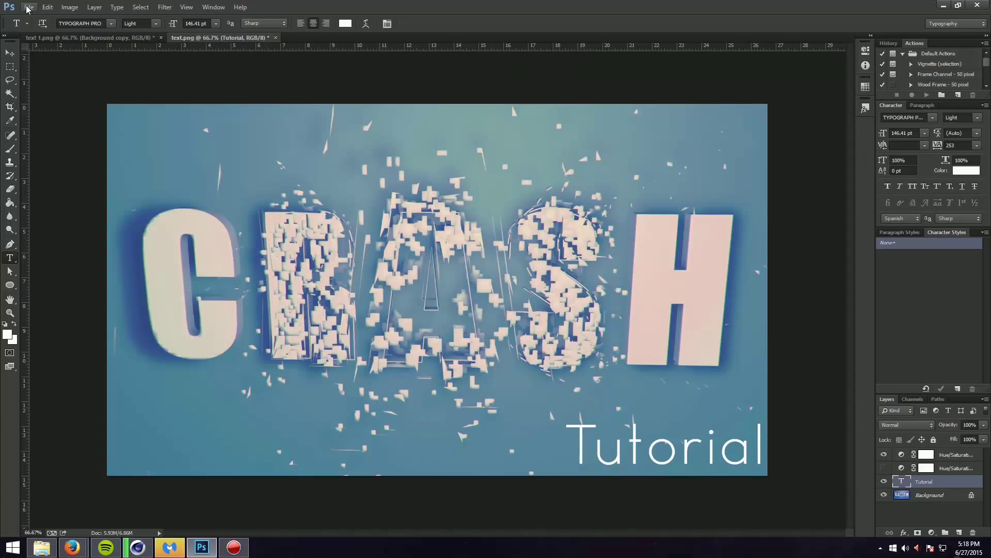
- Render the green shattered CRASH scene at 1920x1080 to the Picture Viewer as Png Text
left_click(29, 7)
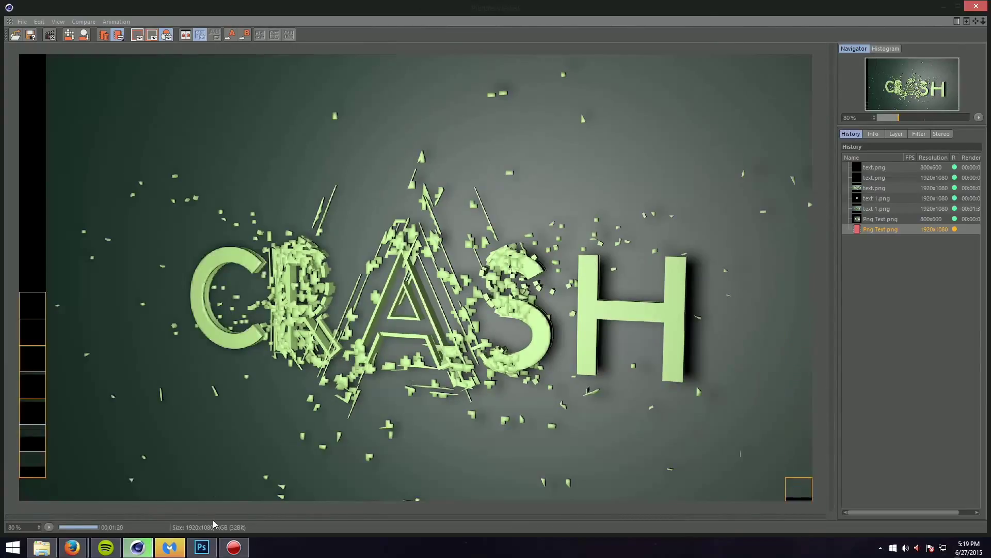
mouse_move(202, 546)
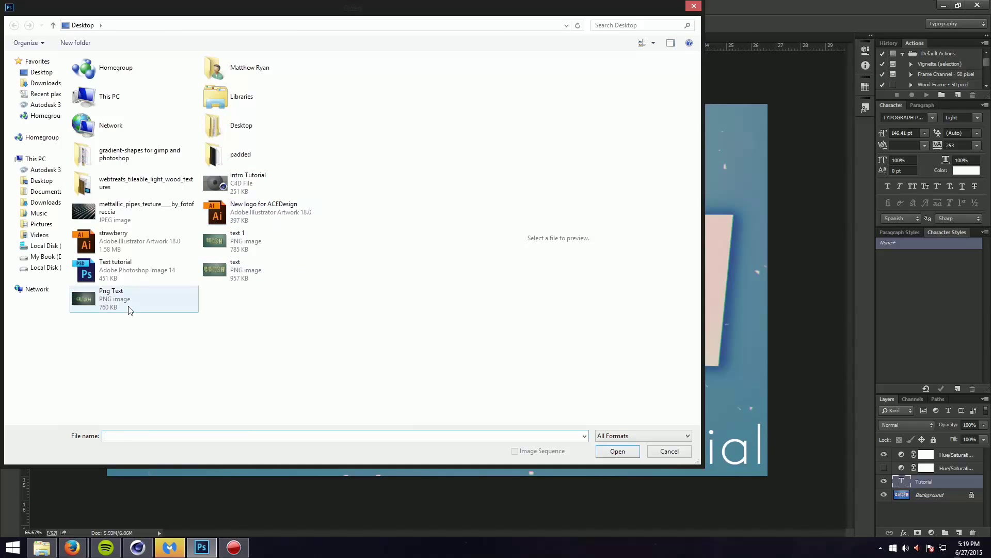
- Open the Png Text render from the Desktop as a new Photoshop document
left_click(617, 451)
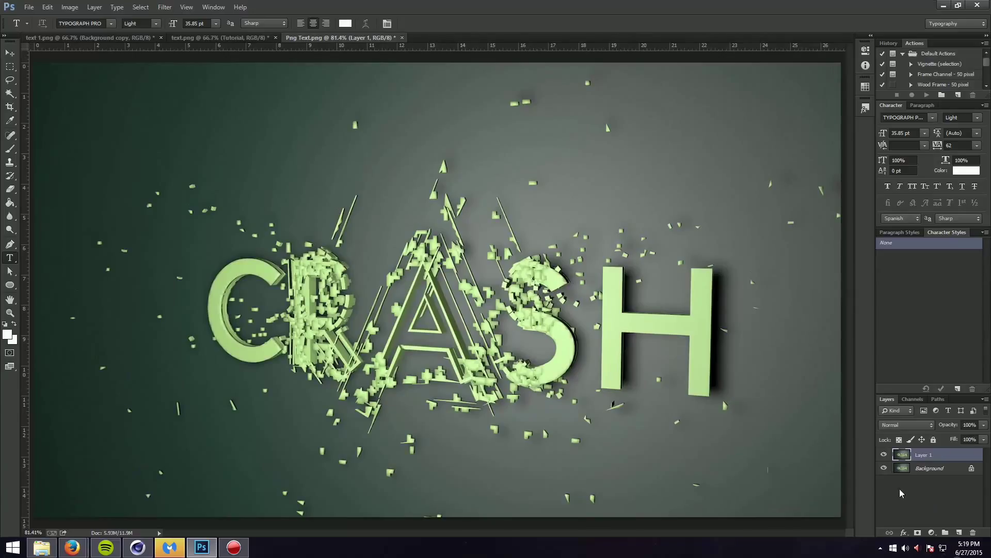
- Hide the Background layer and launch Filter > Magic Bullet > Looks on the CRASH render layer
left_click(139, 7)
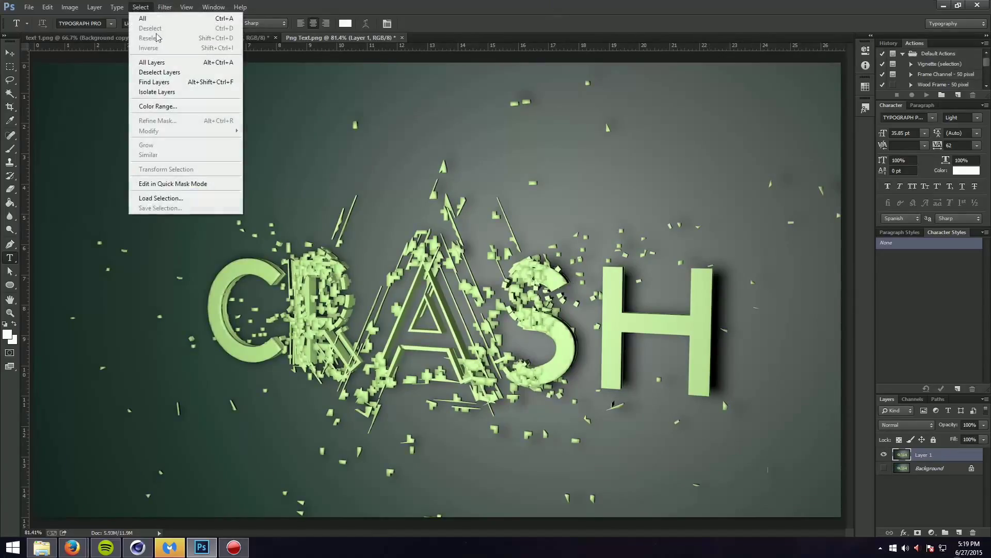
left_click(164, 7)
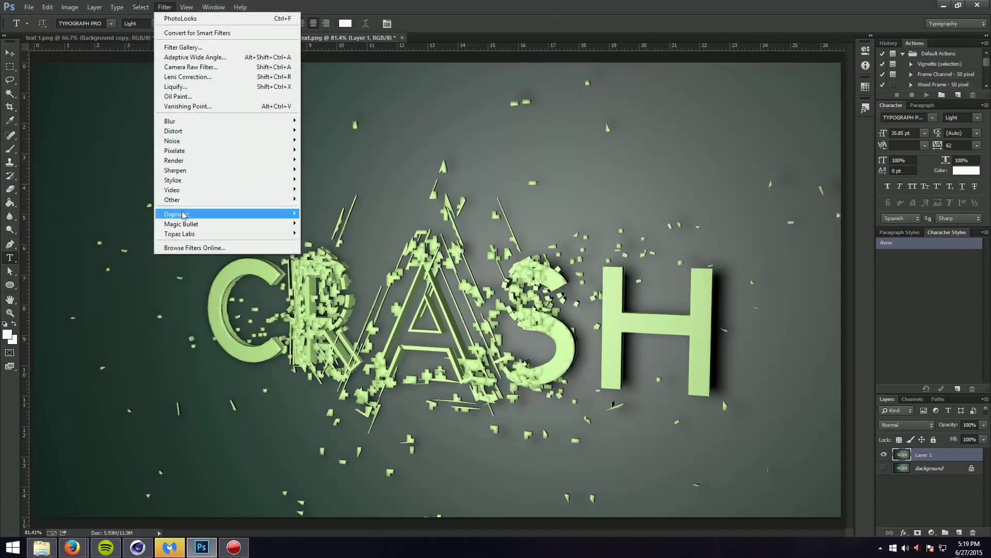
left_click(173, 213)
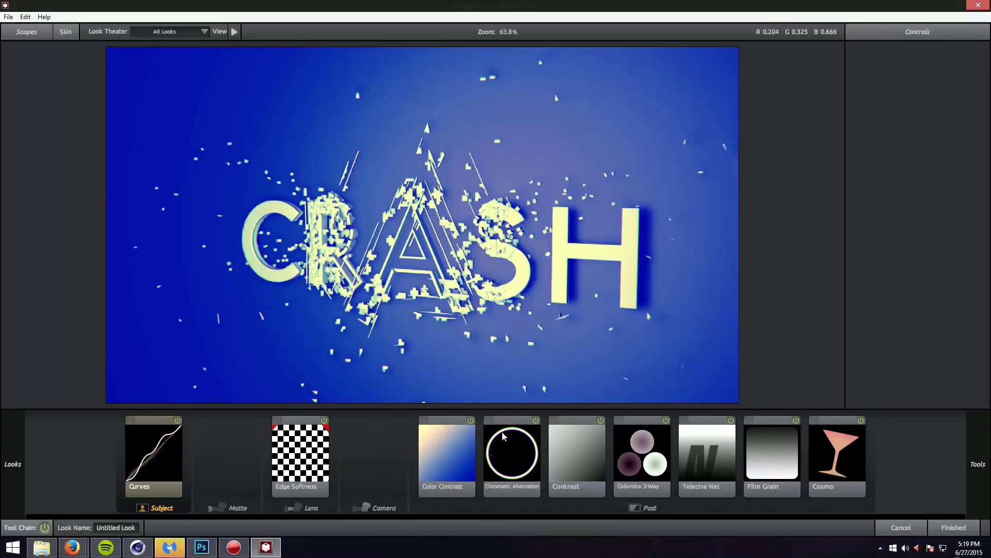
- Add a Curves adjustment with the Red and Blue channels enabled
left_click(446, 455)
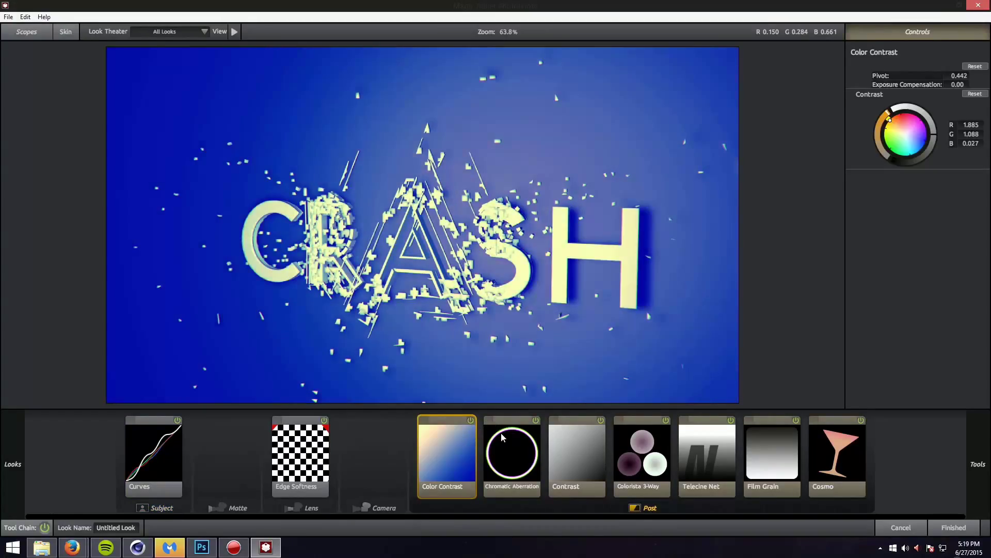
left_click(153, 452)
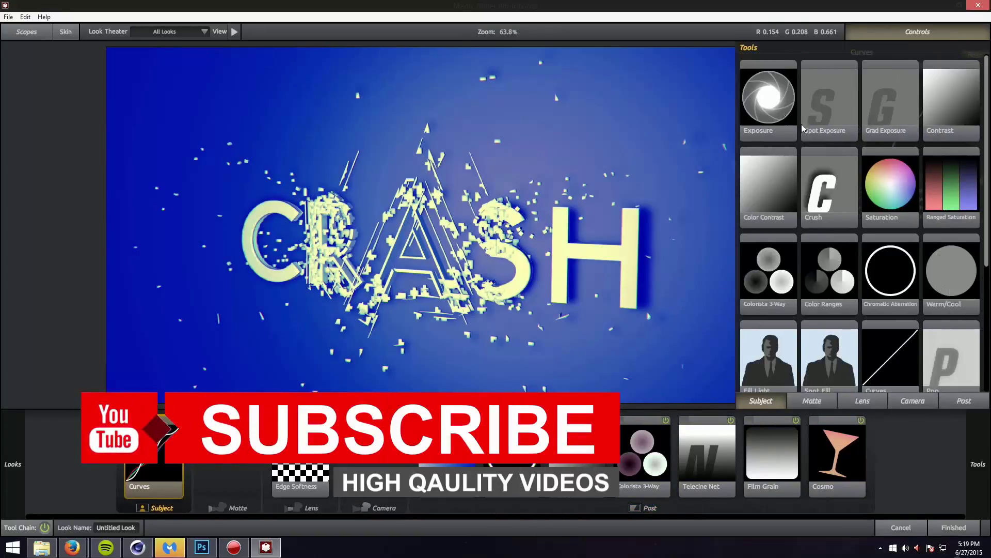
scroll("down", 3)
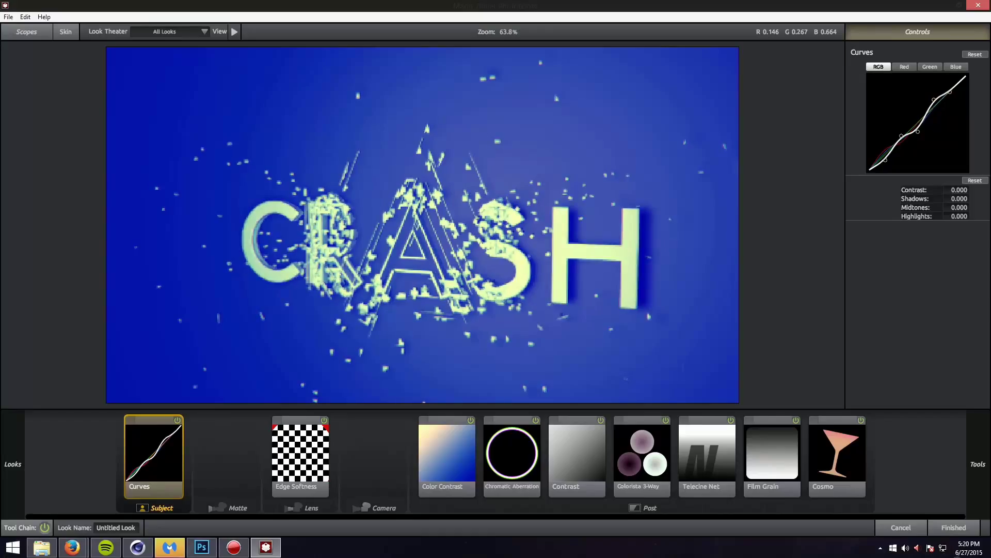
left_click(903, 66)
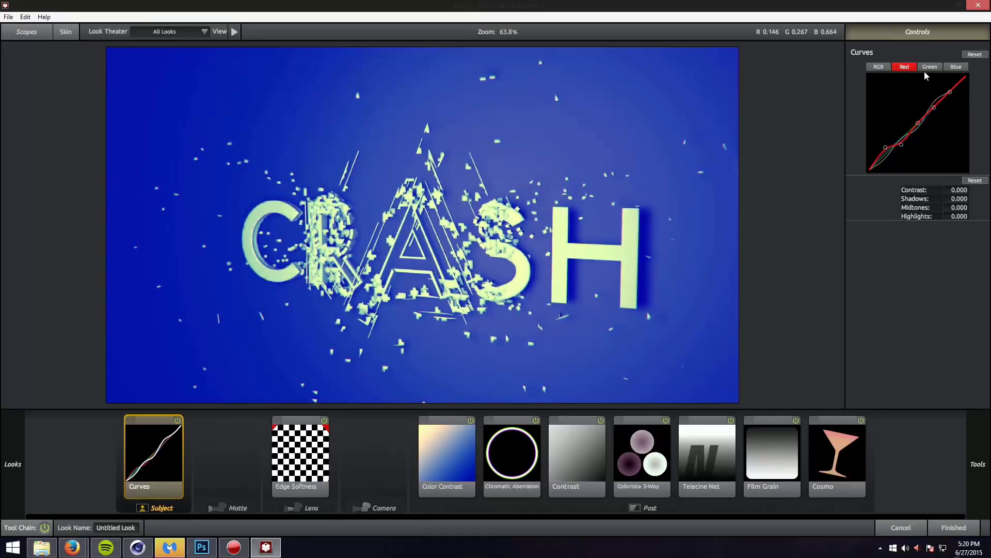
left_click(956, 67)
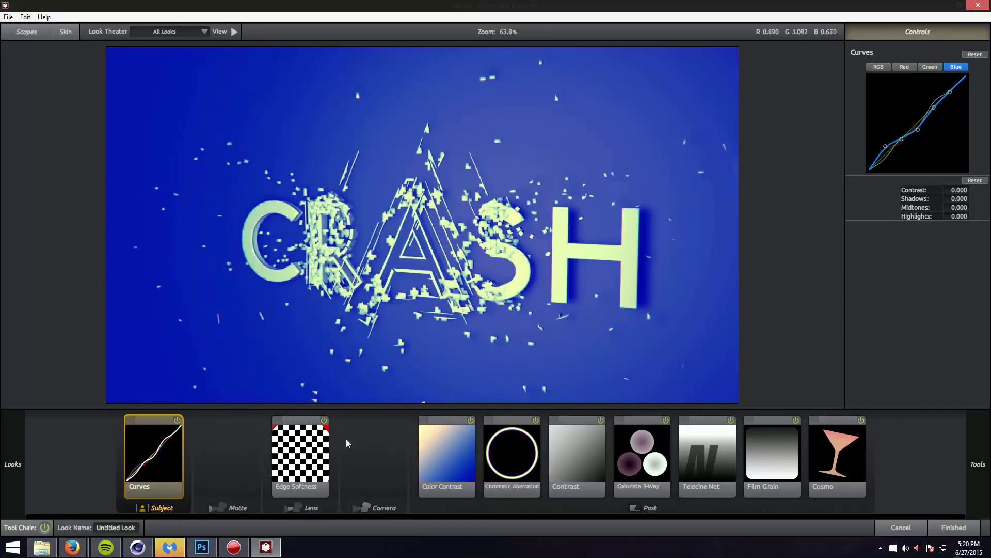
- Reshape the Edge Softness blur into a narrower, gradual oval centred on CRASH, spread 0.197
left_click(299, 454)
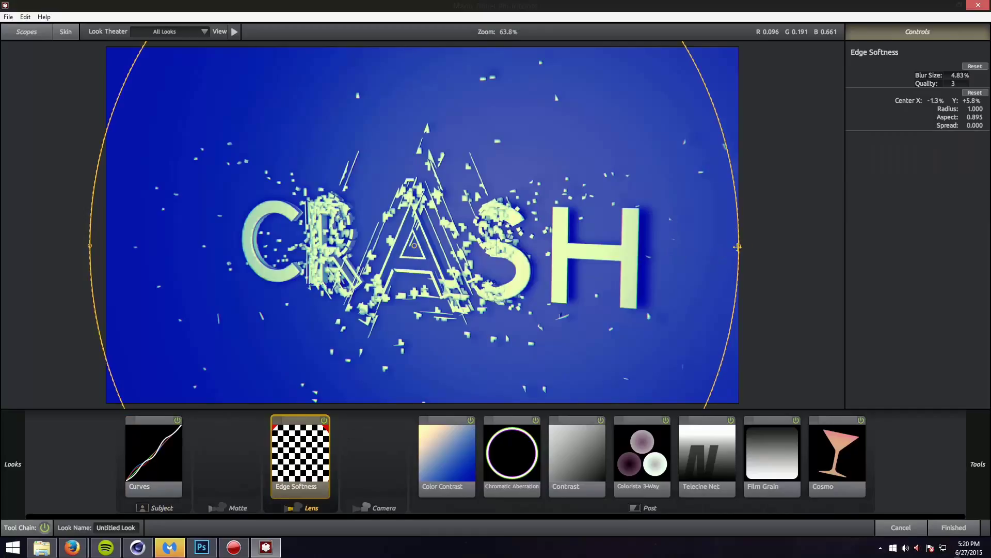
left_click_drag(737, 247, 673, 253)
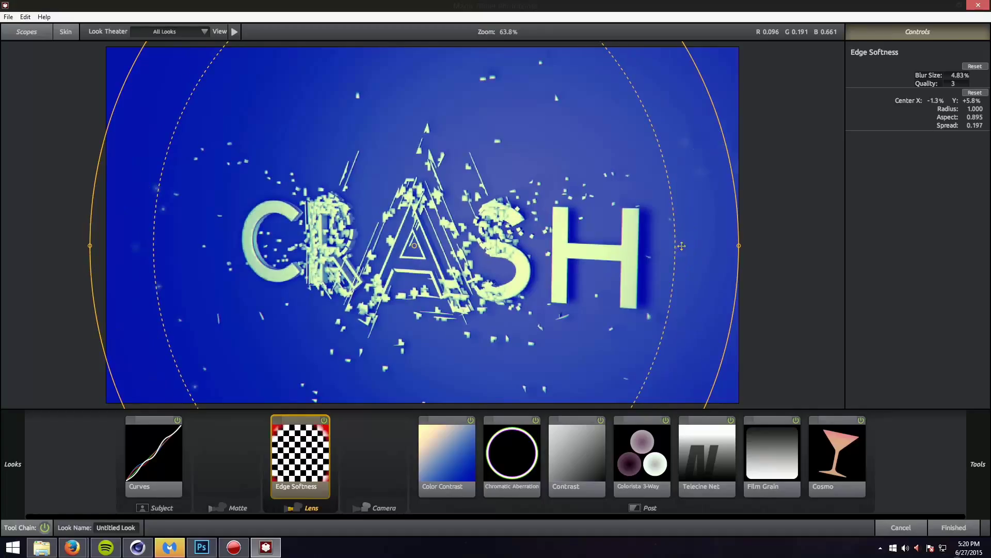
left_click_drag(738, 246, 698, 246)
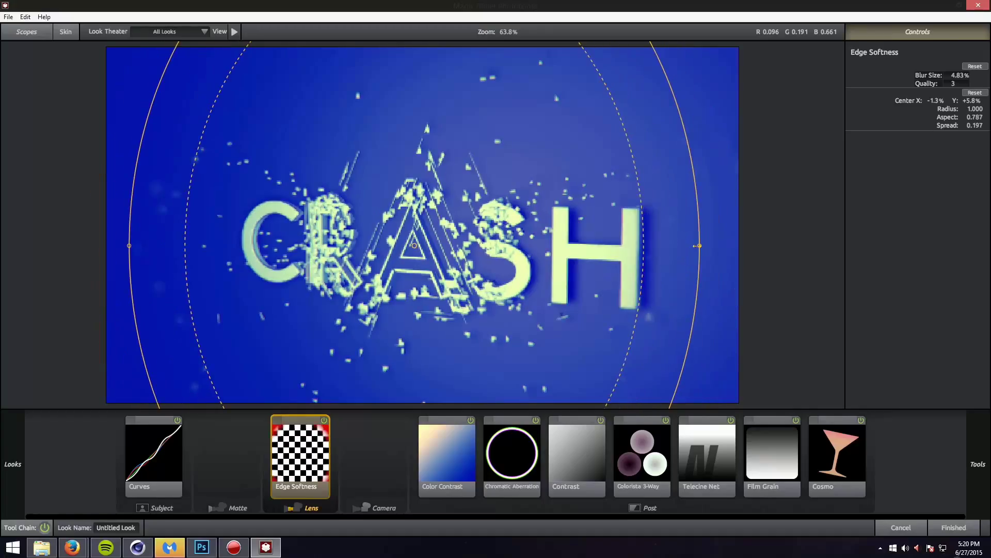
left_click_drag(414, 245, 584, 258)
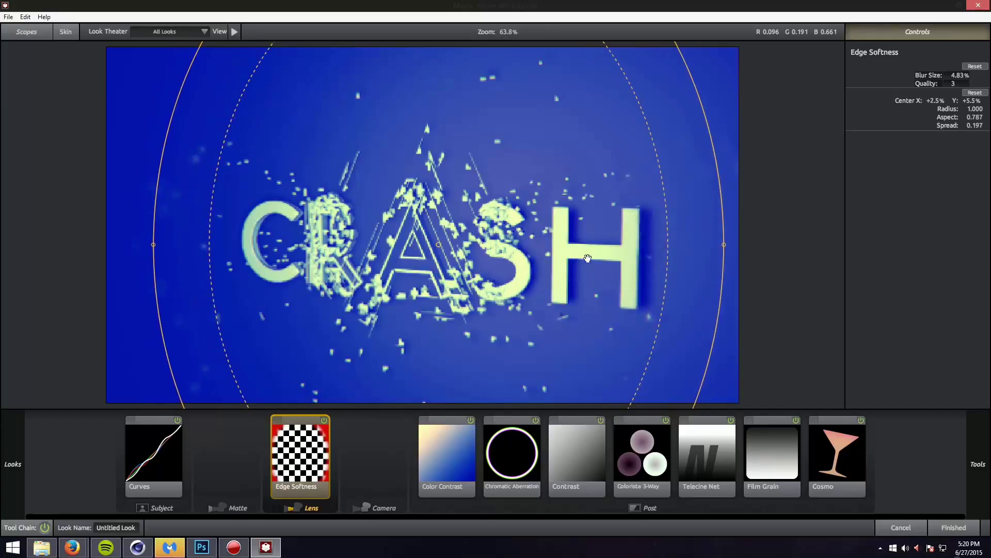
left_click_drag(588, 258, 736, 246)
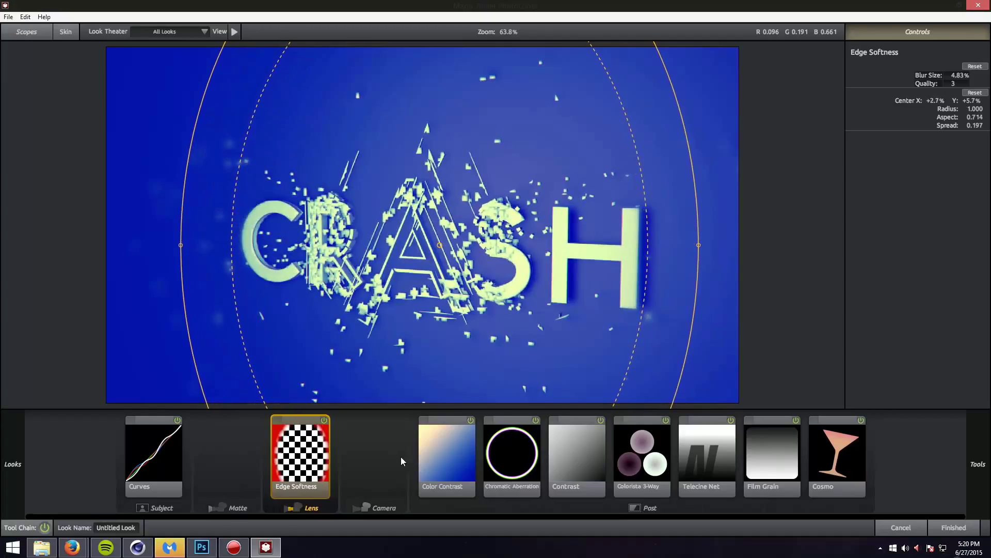
- Drag the Color Contrast wheel puck to tint the backdrop a muted grey-purple, text staying green
left_click(446, 455)
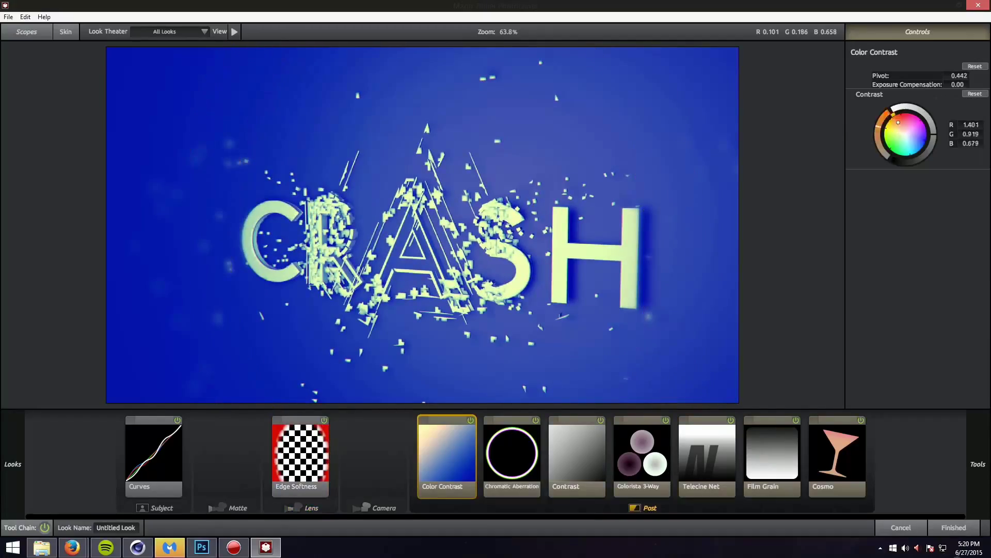
left_click_drag(897, 122, 896, 127)
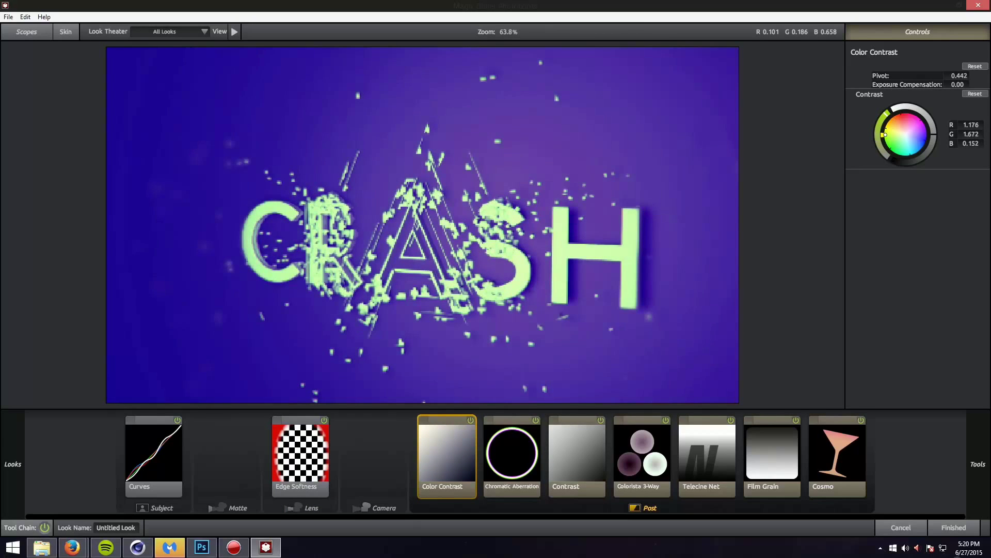
left_click_drag(884, 134, 896, 138)
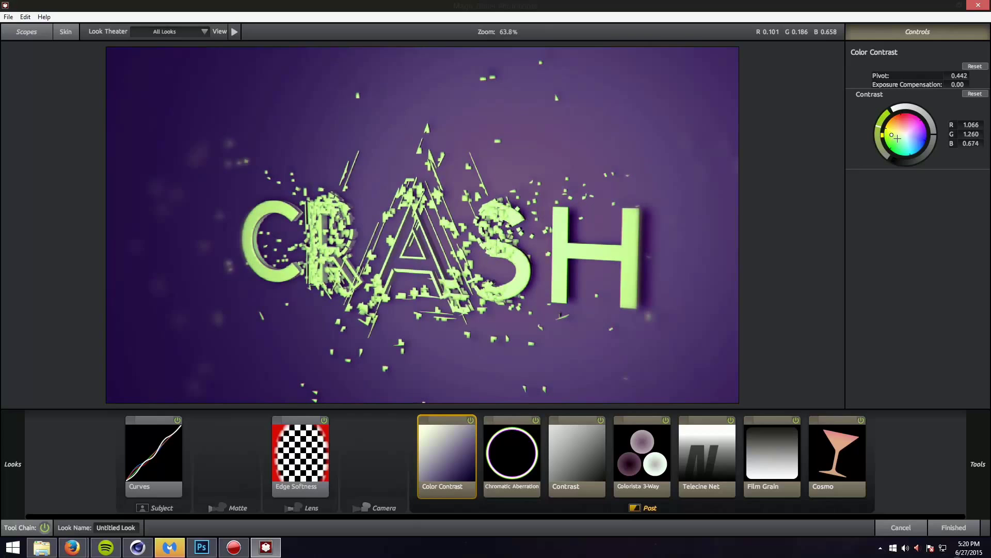
left_click_drag(892, 133, 897, 144)
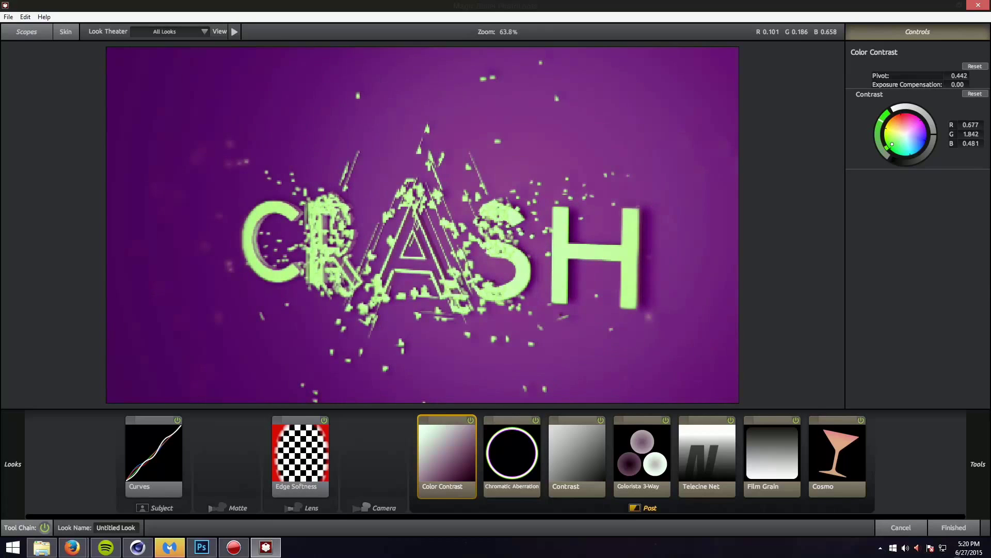
left_click_drag(905, 134, 894, 137)
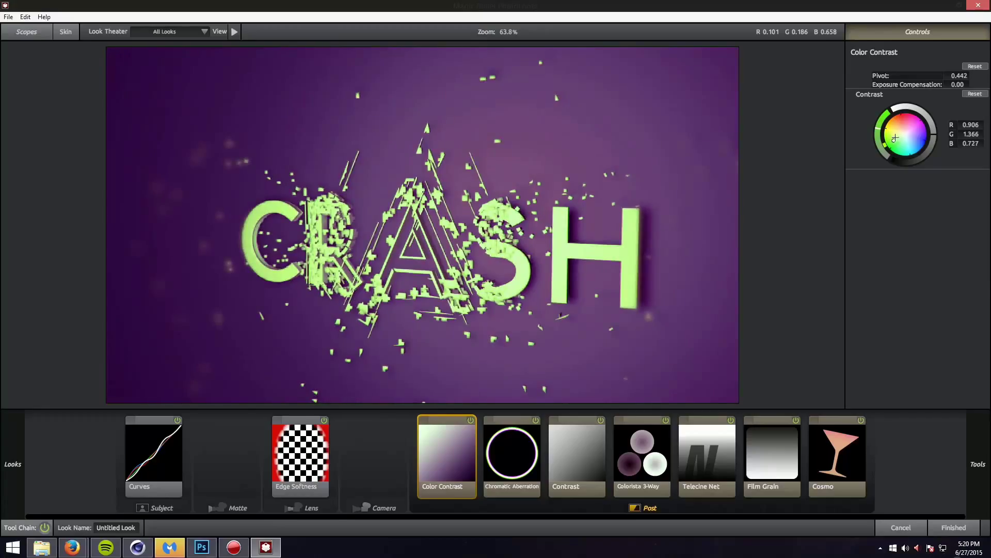
left_click_drag(914, 138, 896, 132)
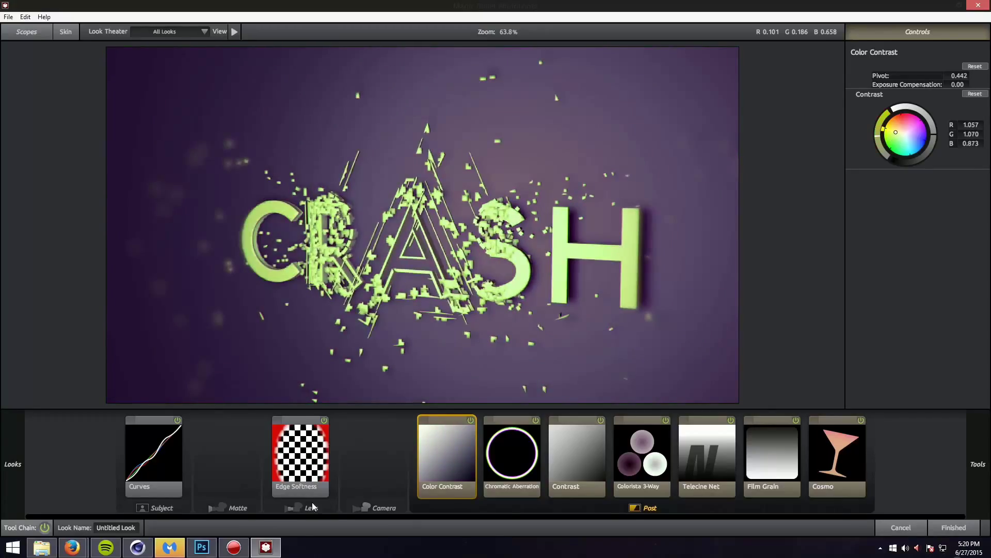
left_click(511, 456)
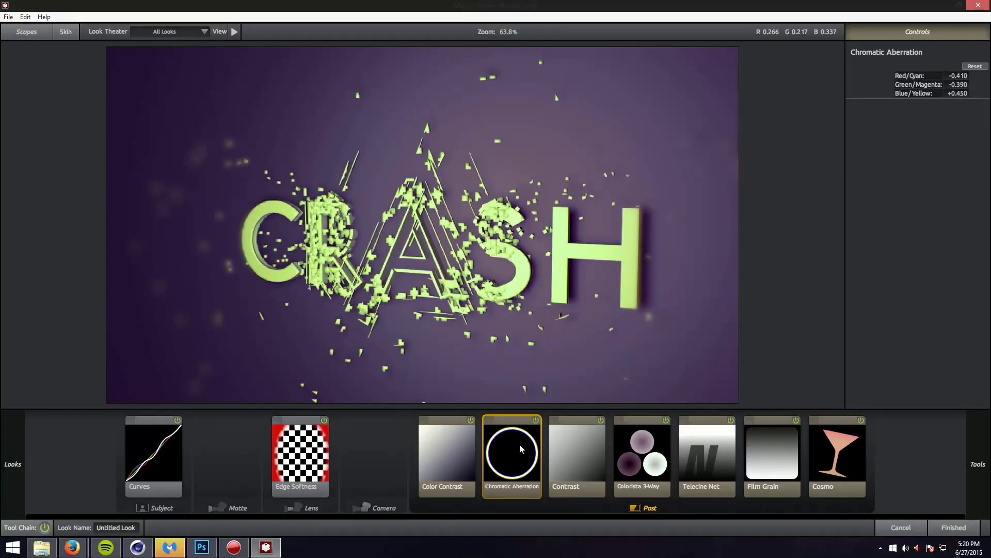
- Try lower pivot and negative Contrast, then reset to neutral and drop Chromatic Aberration from the chain
left_click(575, 454)
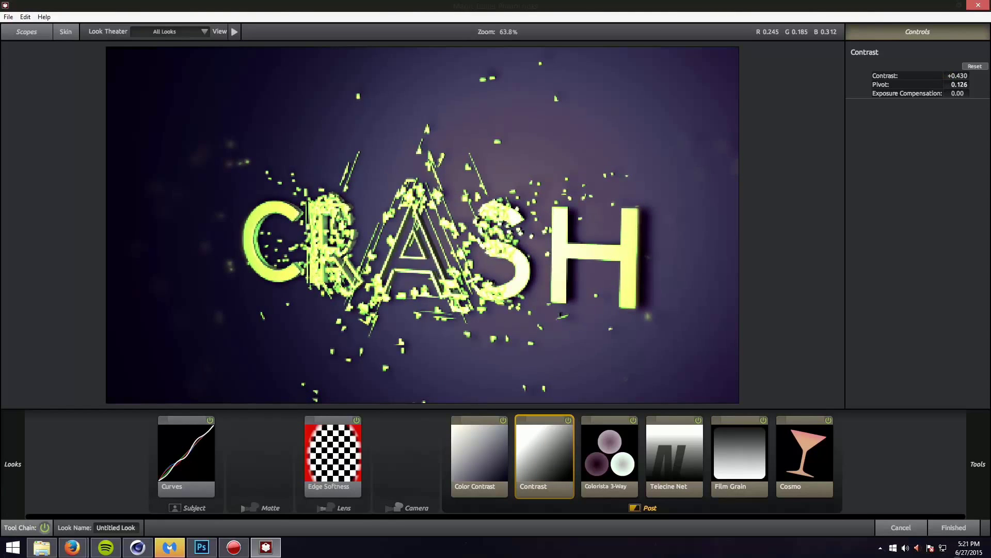
left_click_drag(958, 84, 942, 84)
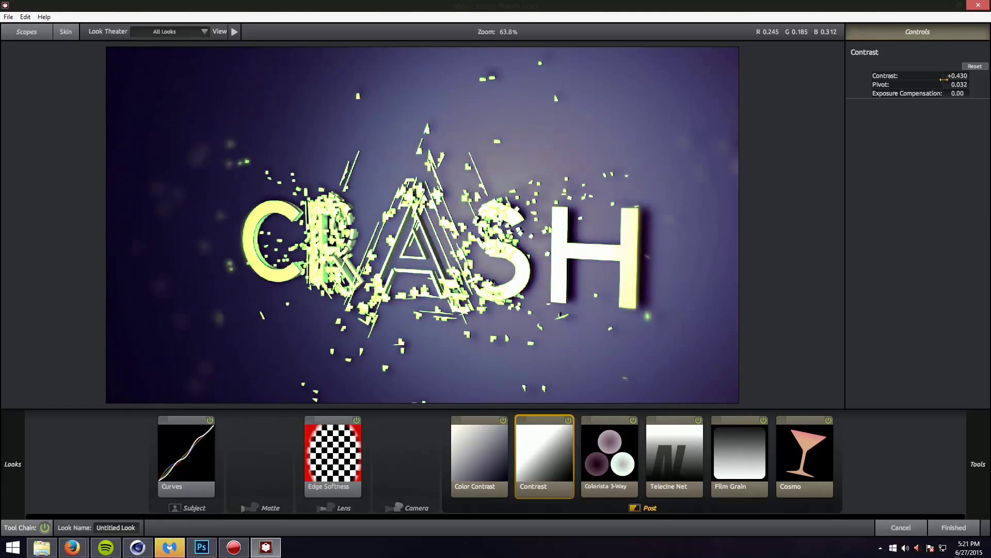
left_click_drag(945, 76, 924, 75)
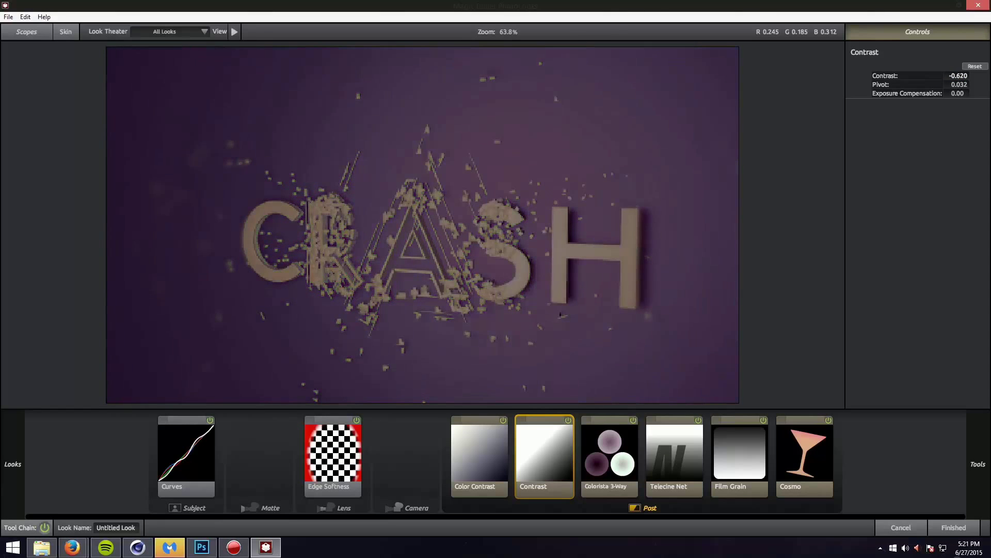
left_click(973, 66)
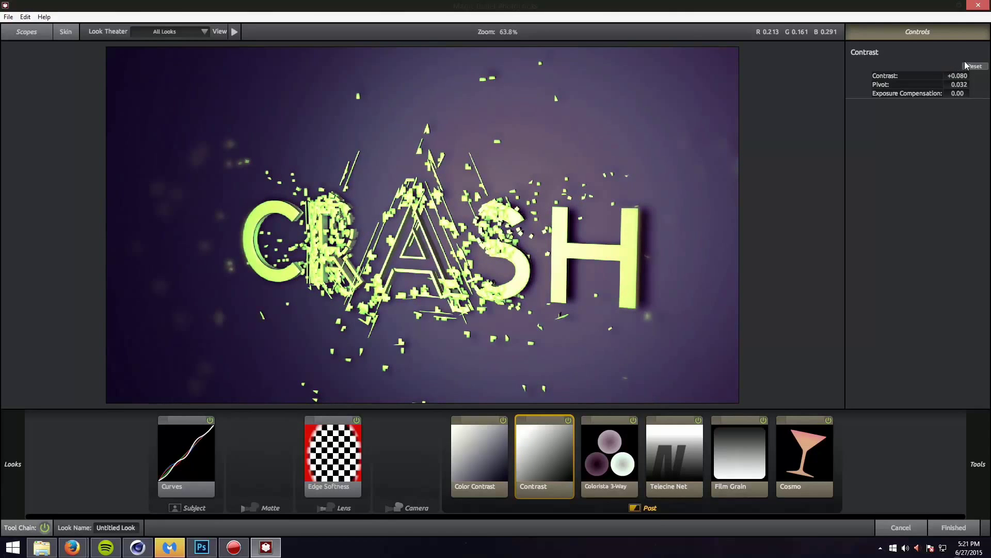
left_click(974, 67)
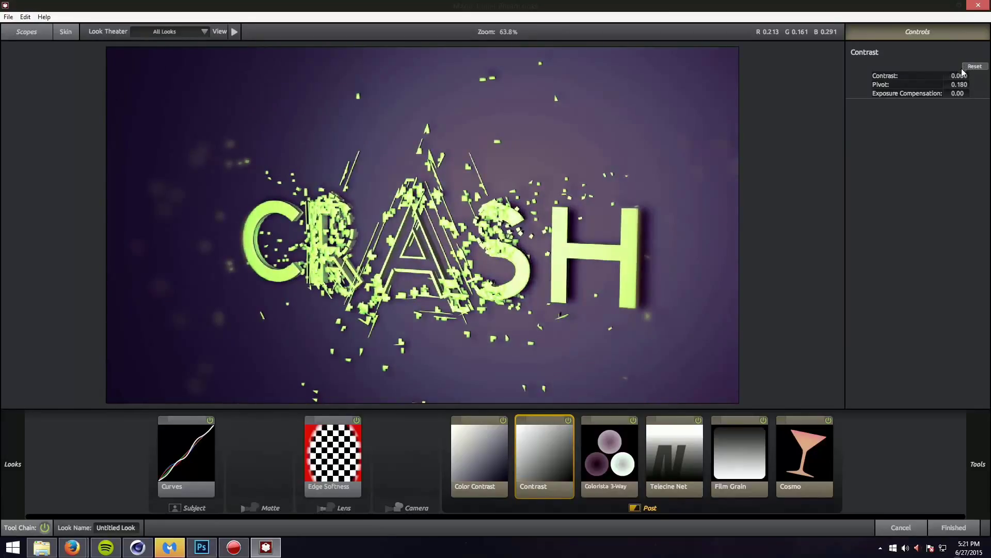
left_click(567, 420)
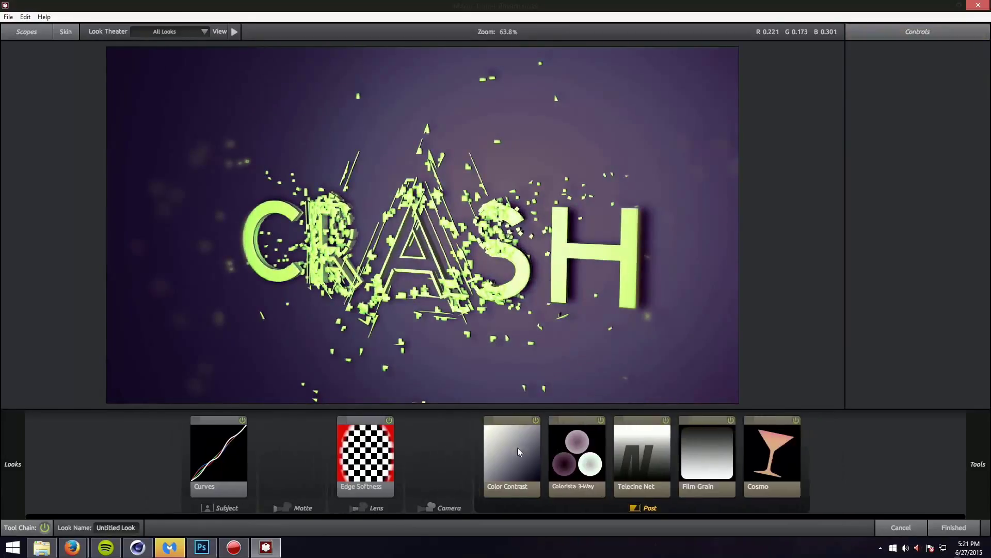
- In Colorista 3-Way, push midtones and shadows toward green, easing shadows back to subtle teal
left_click(576, 452)
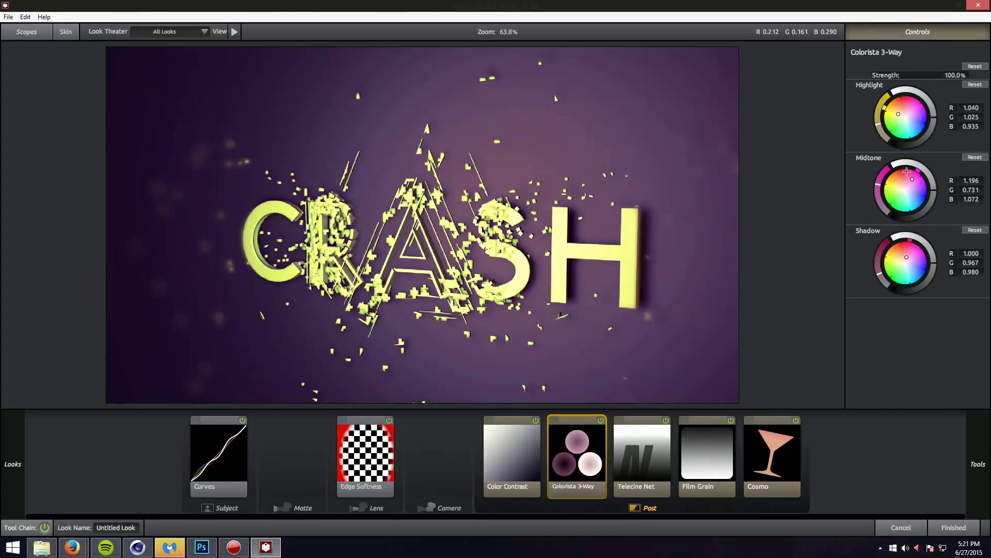
left_click_drag(912, 179, 902, 173)
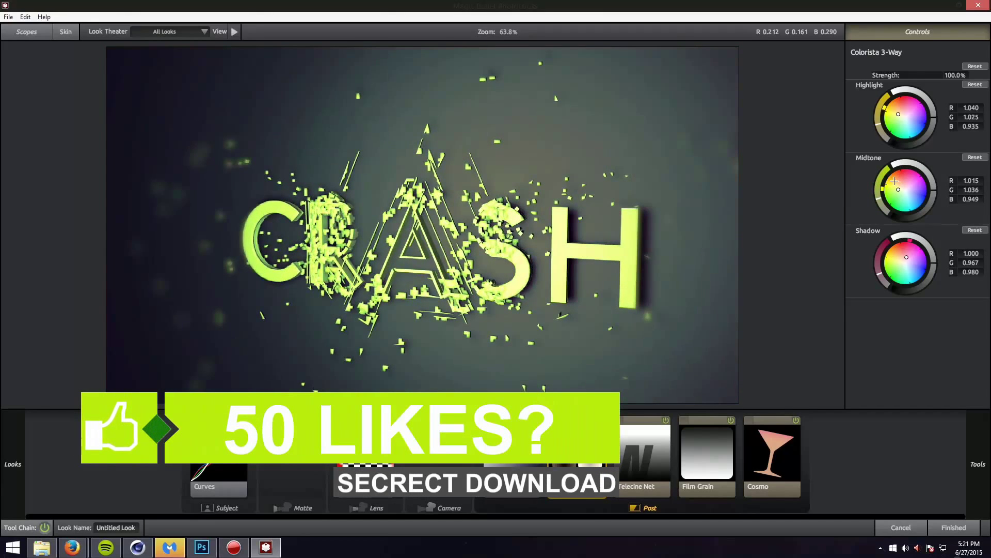
left_click_drag(906, 258, 894, 281)
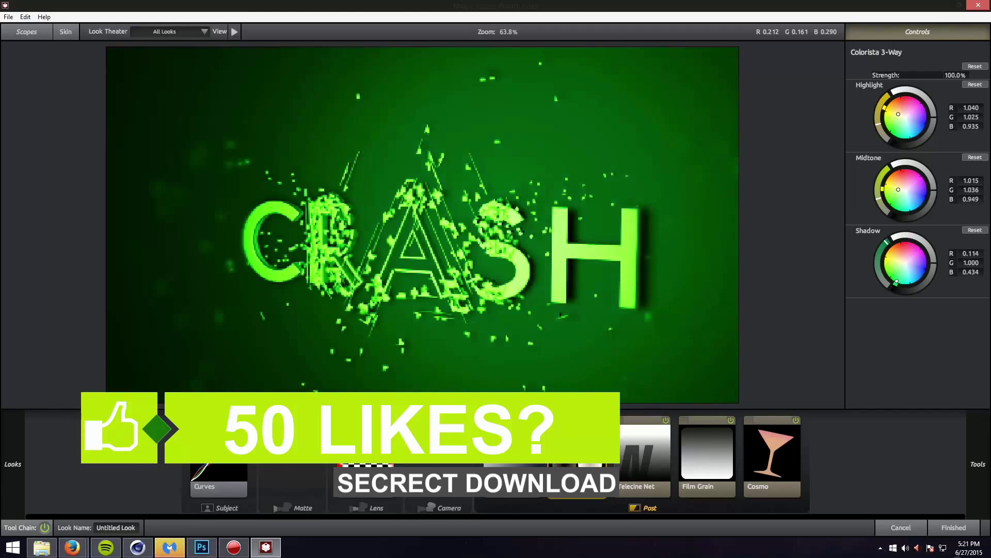
left_click_drag(897, 281, 900, 270)
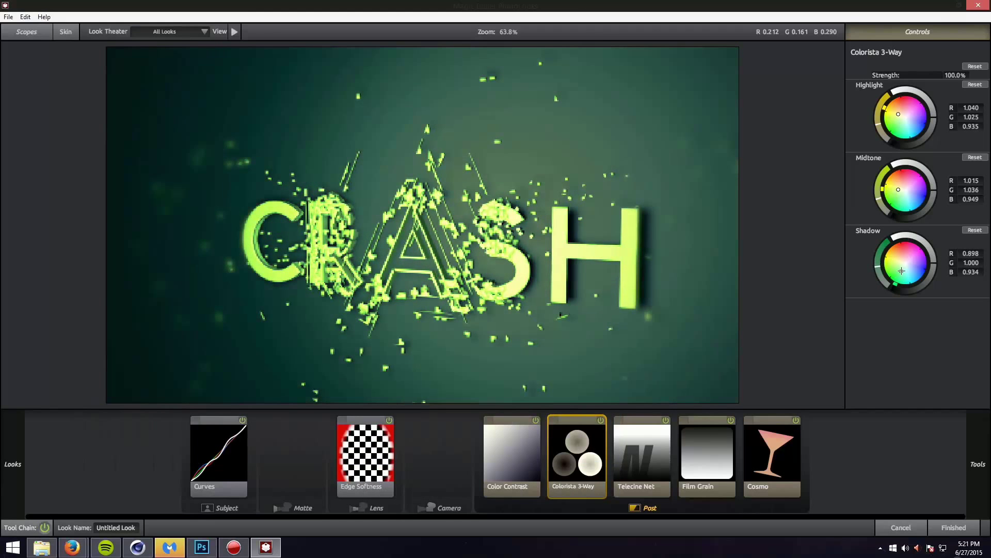
left_click(641, 455)
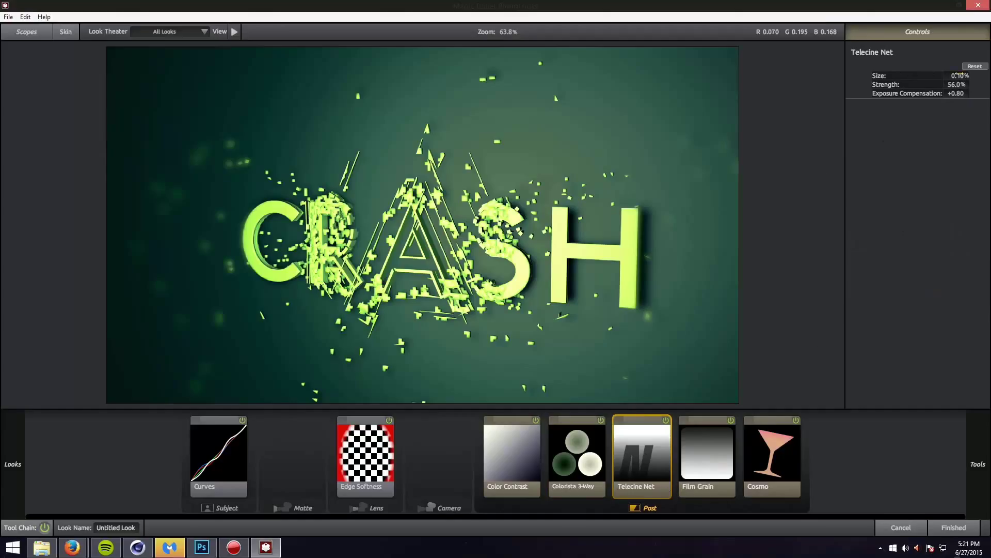
- Lower Telecine Net to 39% strength with no exposure compensation, and zero the Film Grain amount
left_click_drag(917, 75, 941, 75)
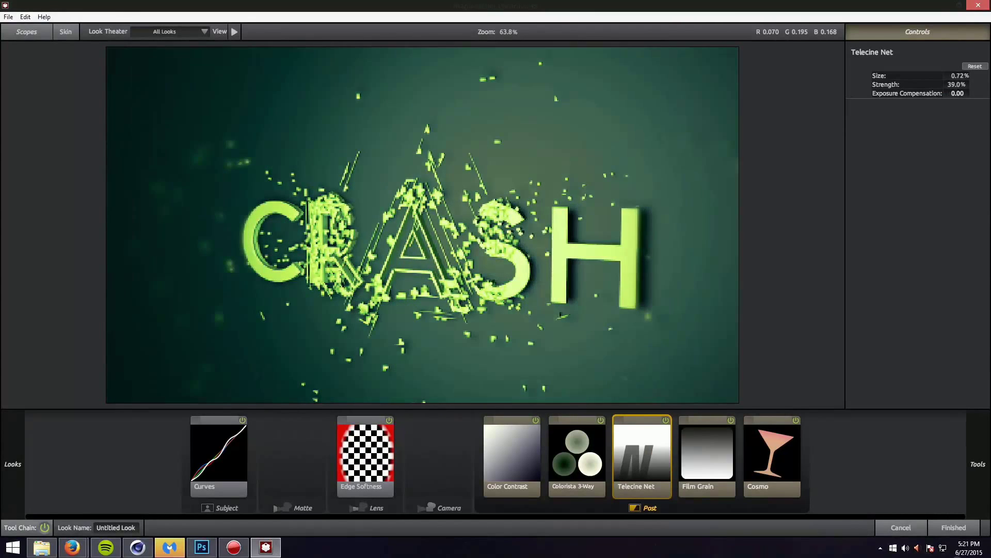
left_click(706, 455)
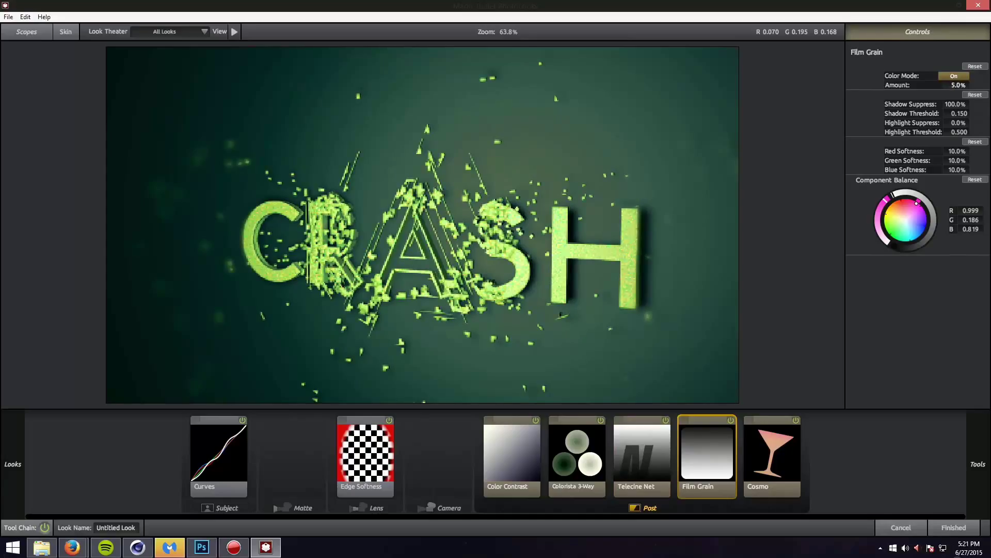
left_click_drag(961, 85, 955, 85)
type("0")
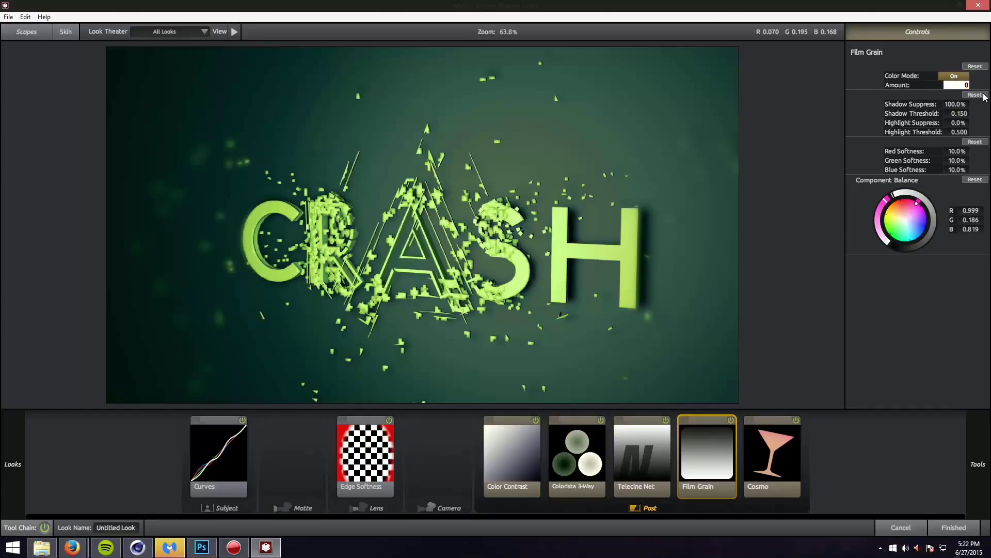
left_click(956, 84)
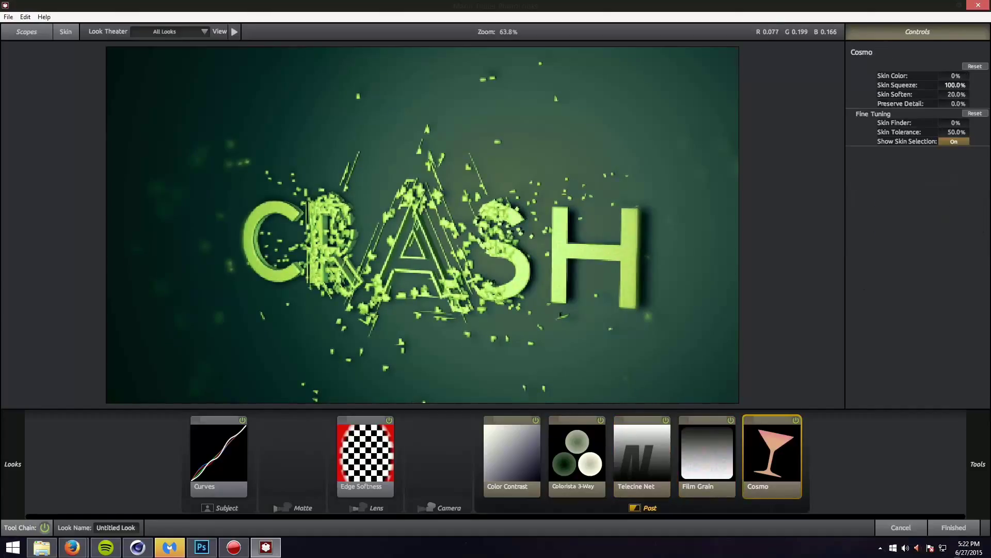
- Replace Cosmo with Print Bleach Bypass at 0% silver retention and return to Colorista
left_click(795, 420)
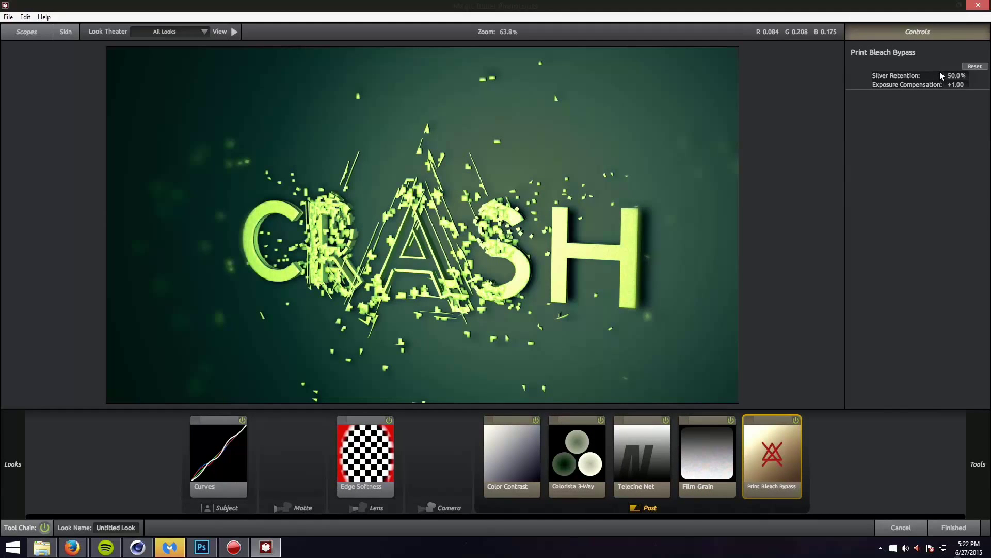
left_click_drag(942, 76, 956, 75)
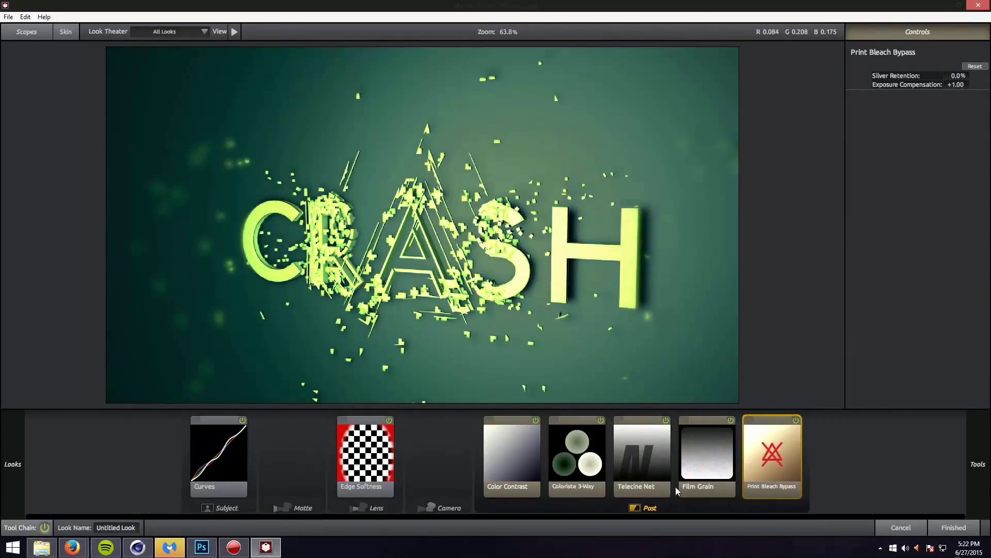
left_click(575, 452)
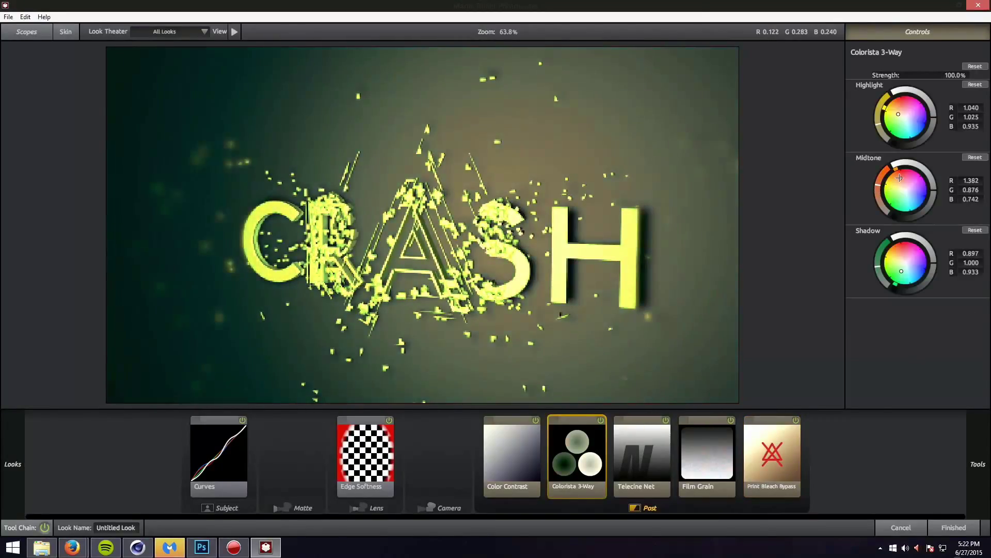
- Push Colorista's midtones toward purple, then disable the Print Bleach Bypass effect
left_click_drag(898, 177, 913, 180)
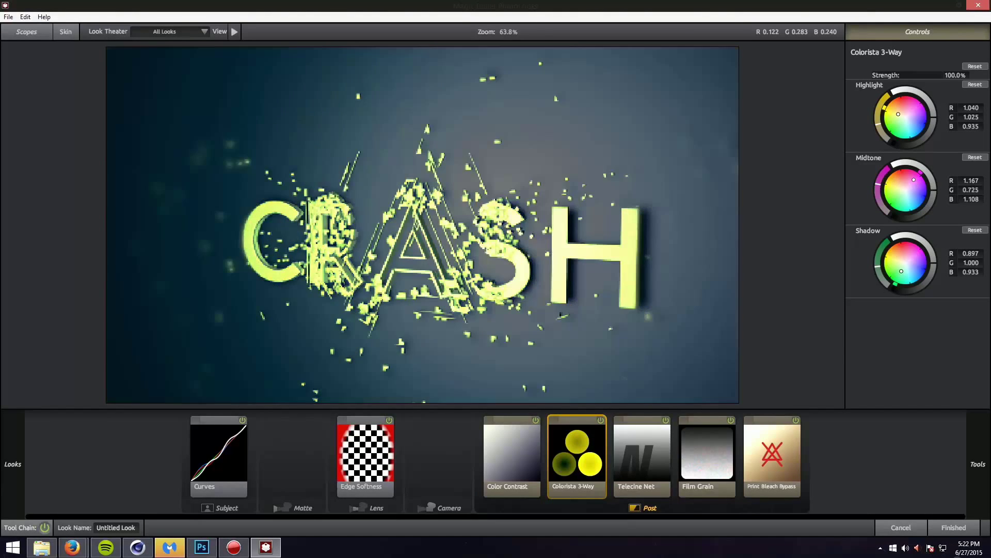
left_click_drag(913, 180, 915, 179)
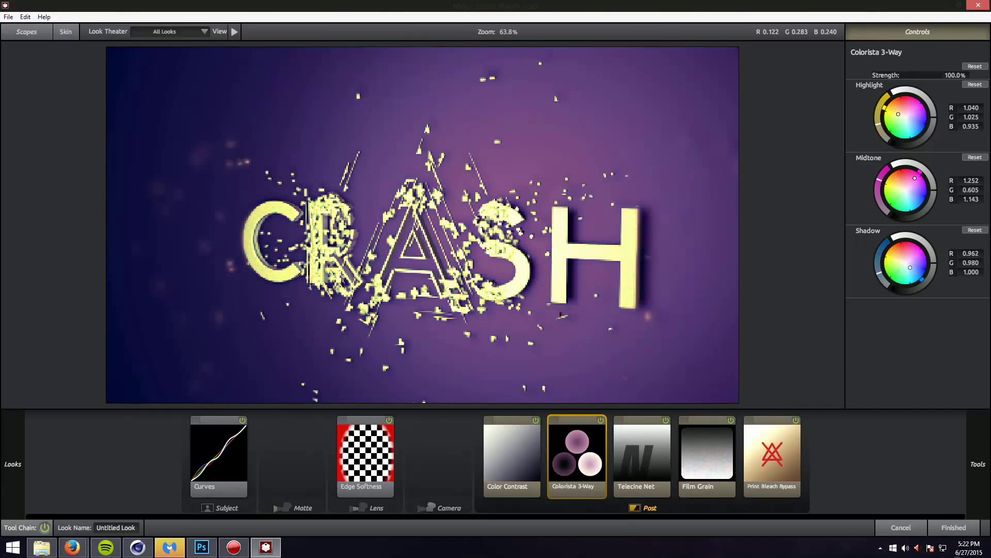
left_click(771, 454)
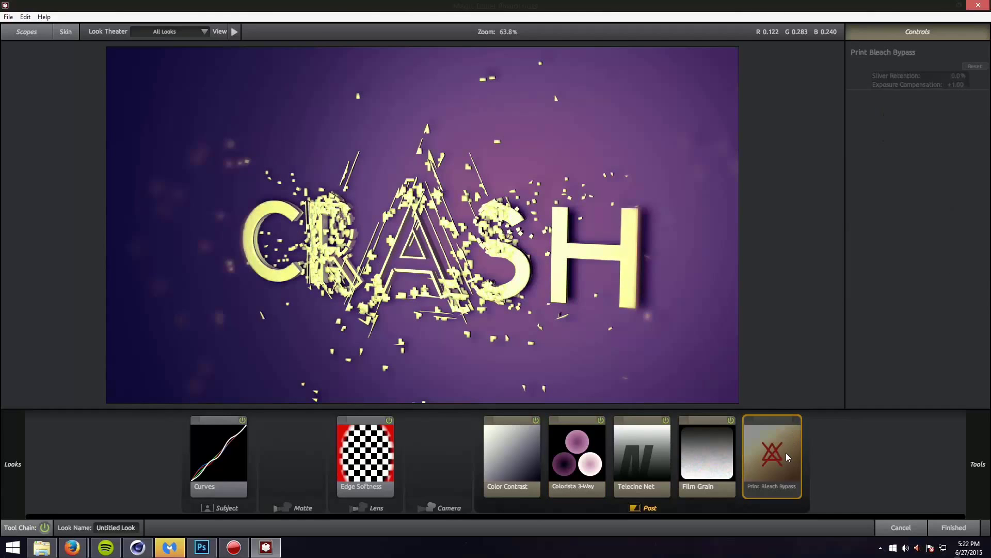
left_click(707, 456)
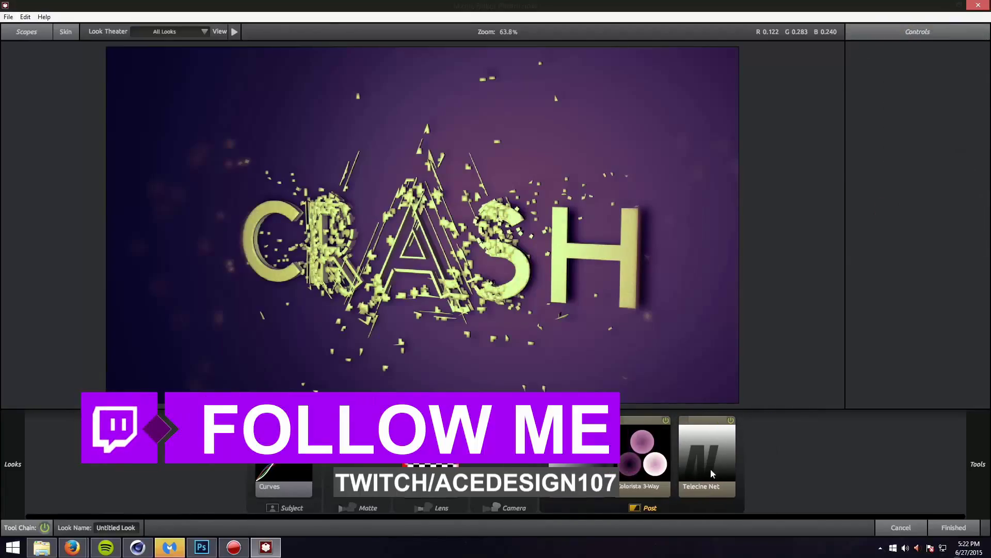
left_click(641, 453)
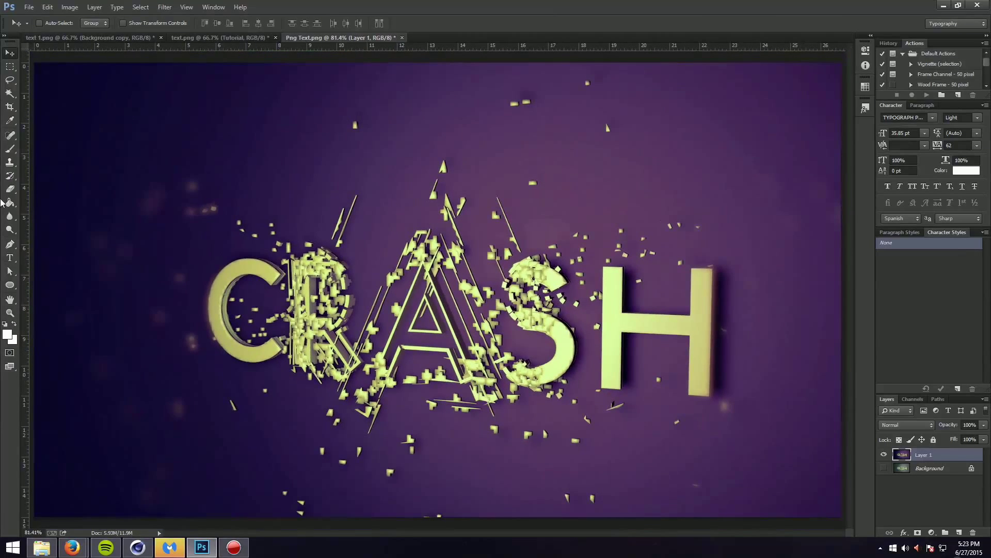
- Add a 'Tutorial' text layer with the Horizontal Type tool and scale it into place with Free Transform
left_click(10, 257)
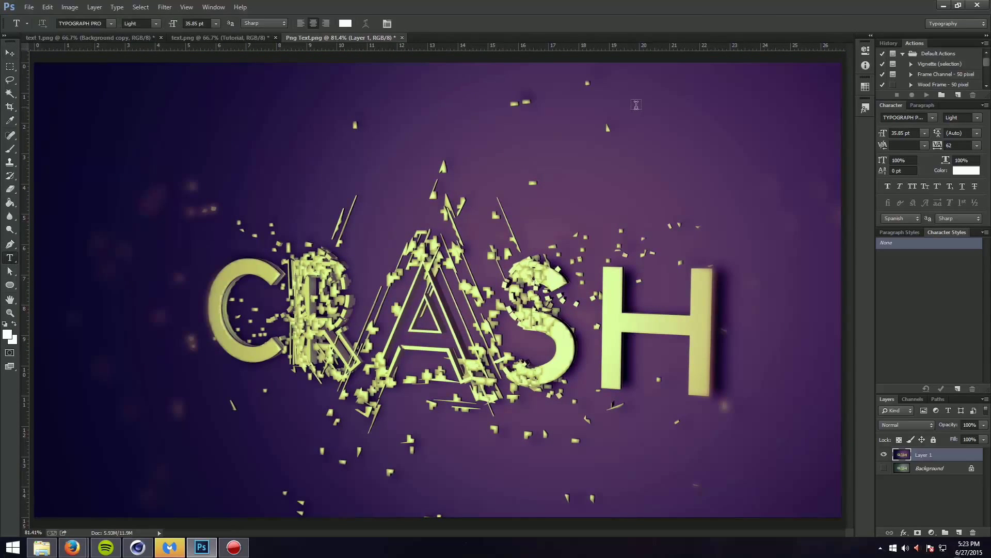
left_click(636, 105)
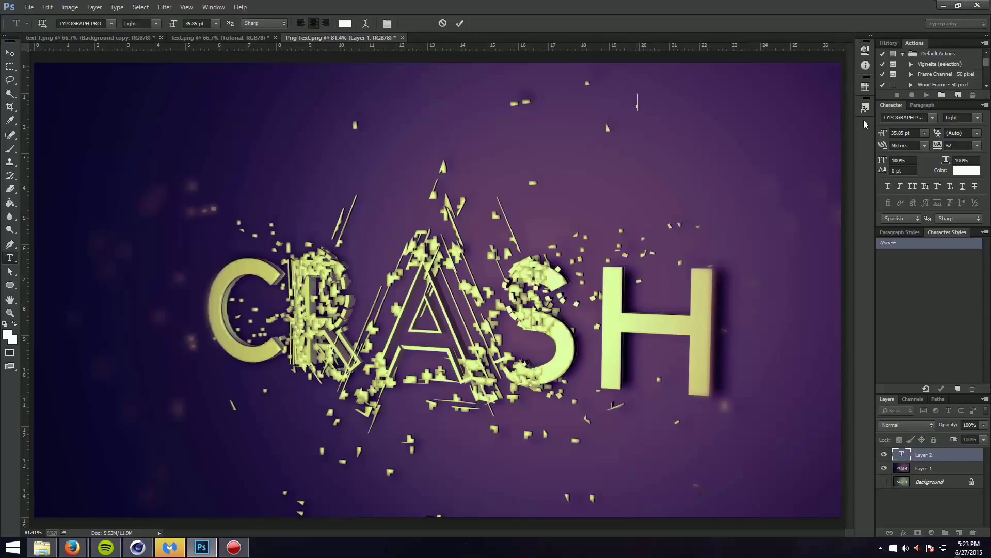
type("AC")
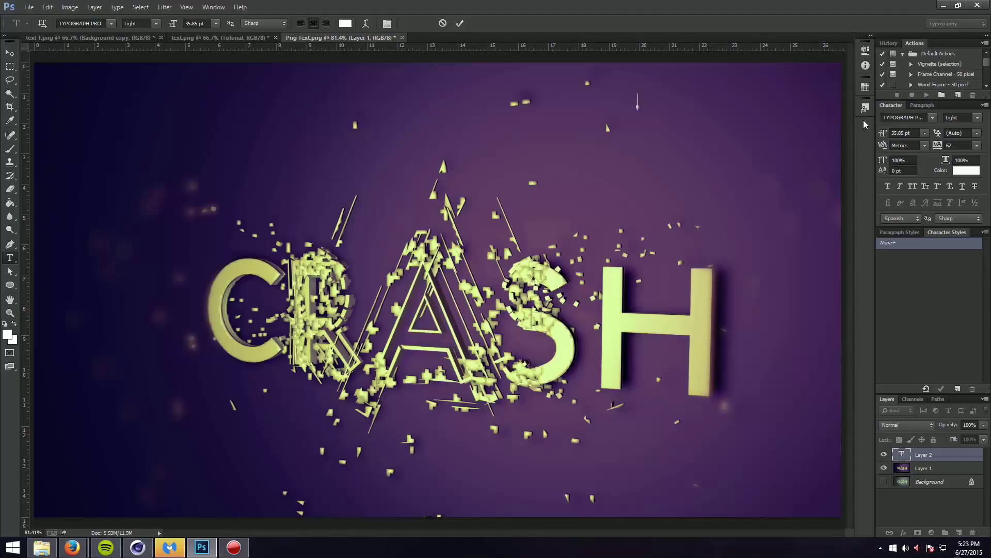
type("TUtoria")
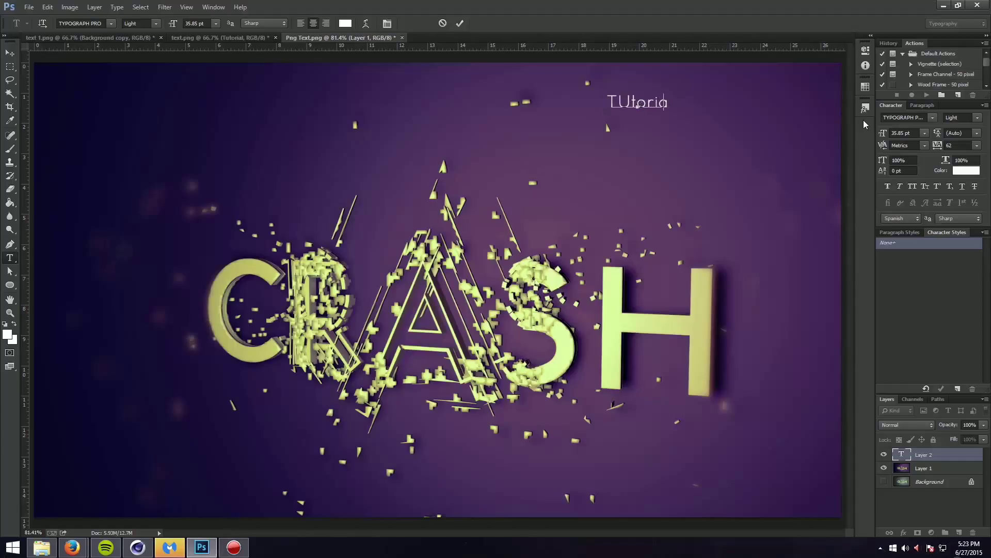
key("Backspace")
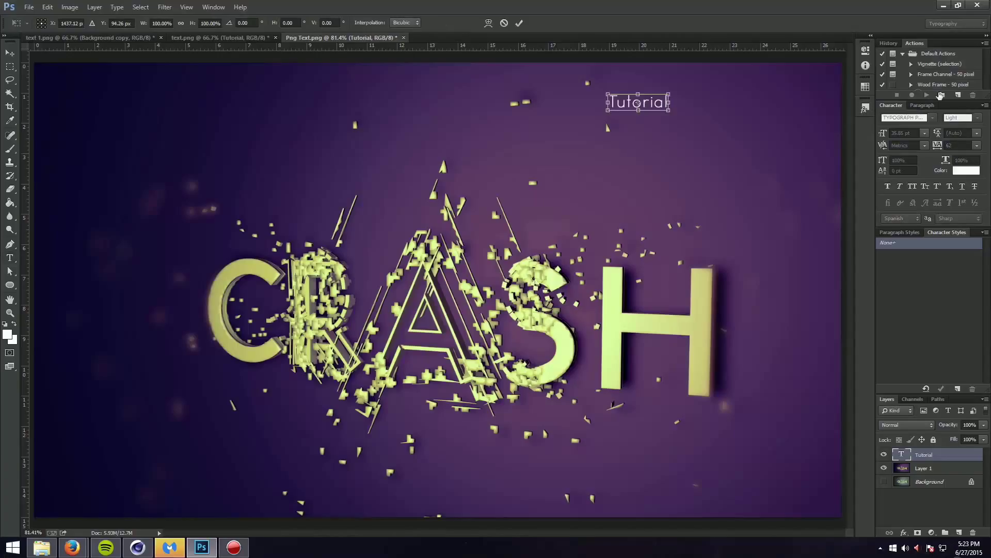
left_click_drag(668, 109, 840, 178)
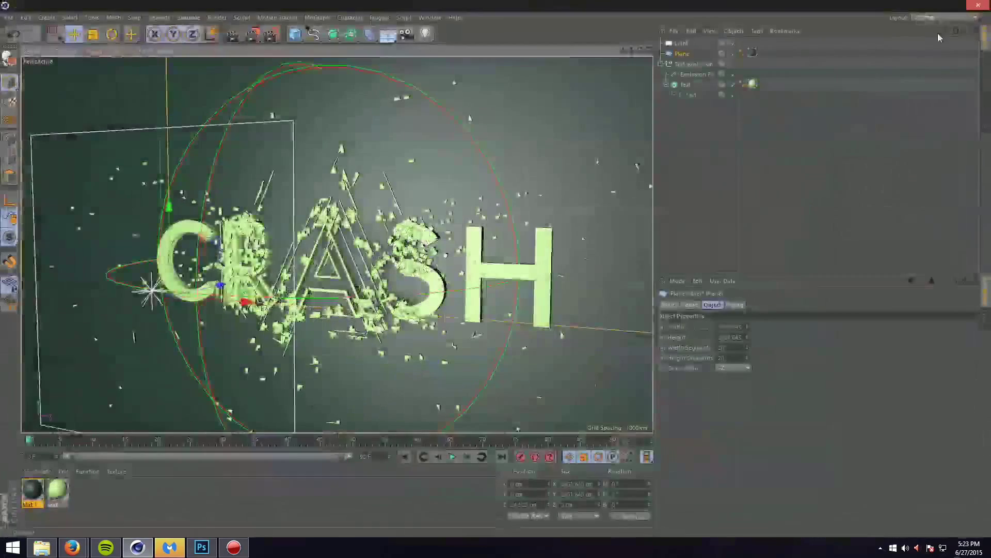
left_click(690, 94)
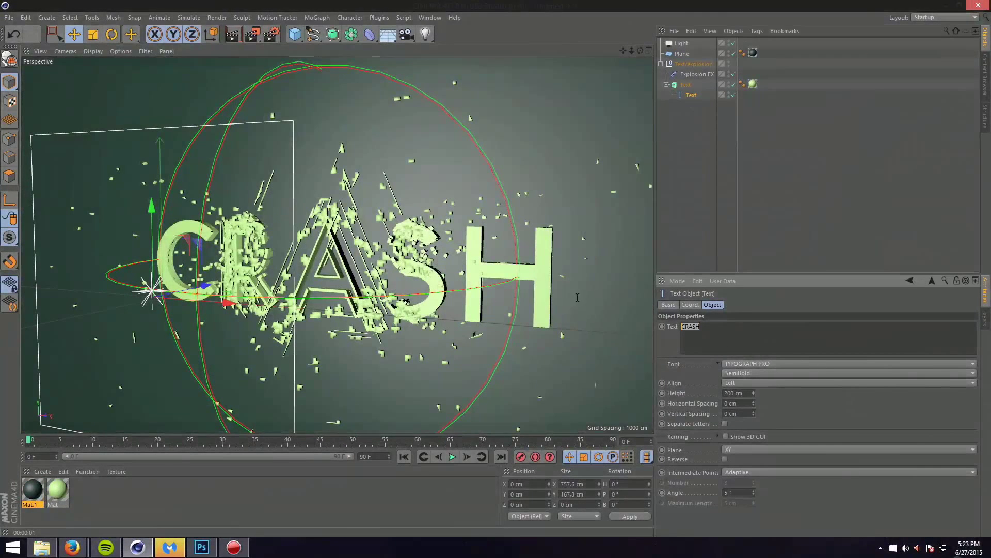
left_click(53, 35)
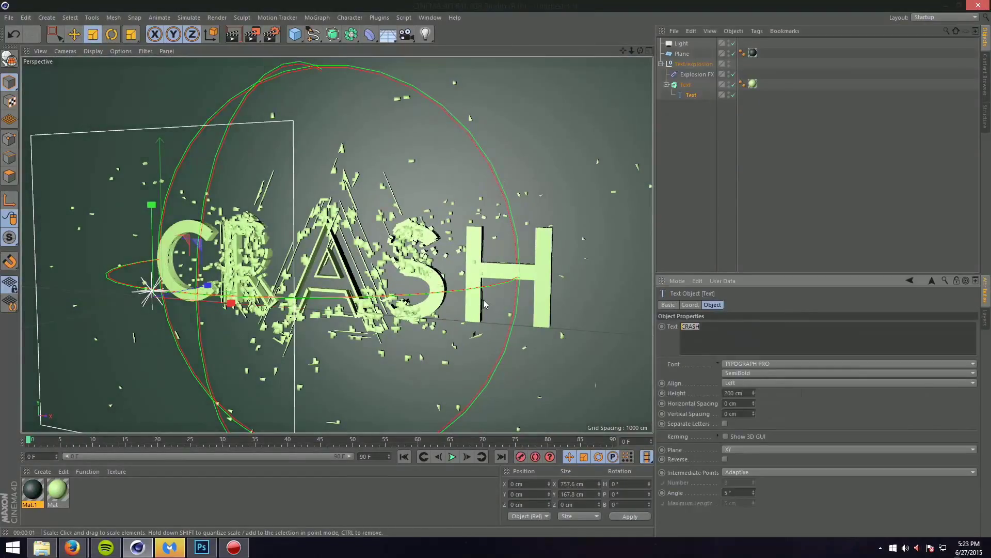
type("TUTORIAL")
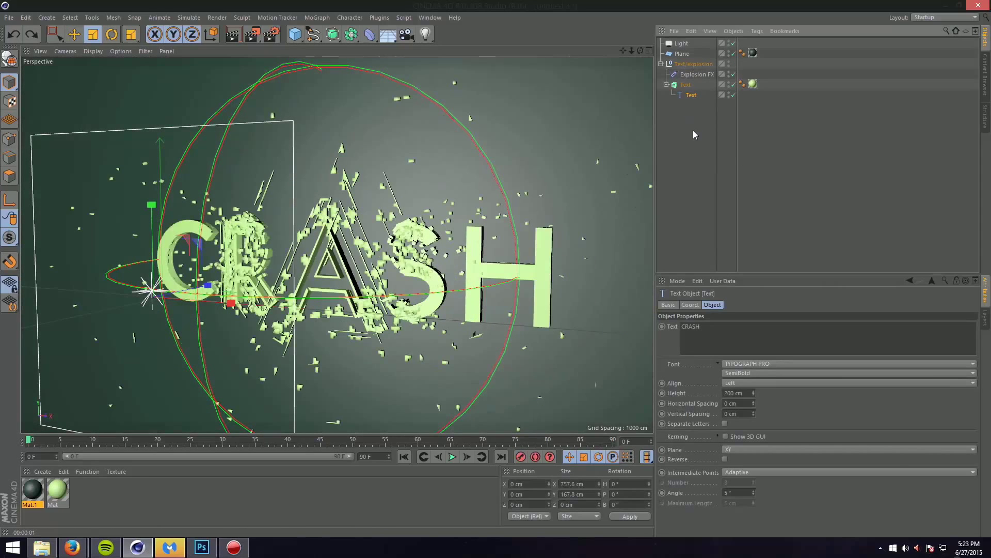
left_click(201, 547)
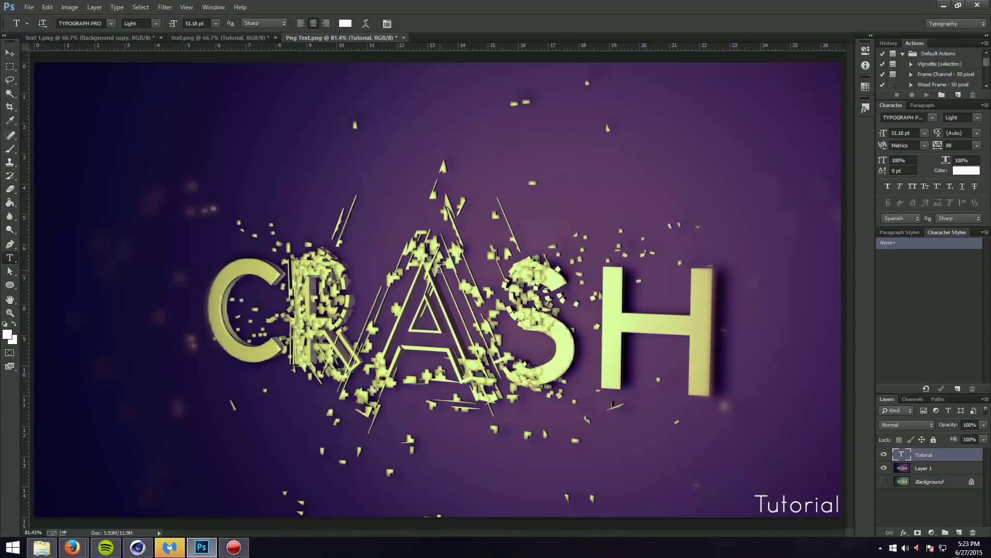
mouse_move(227, 508)
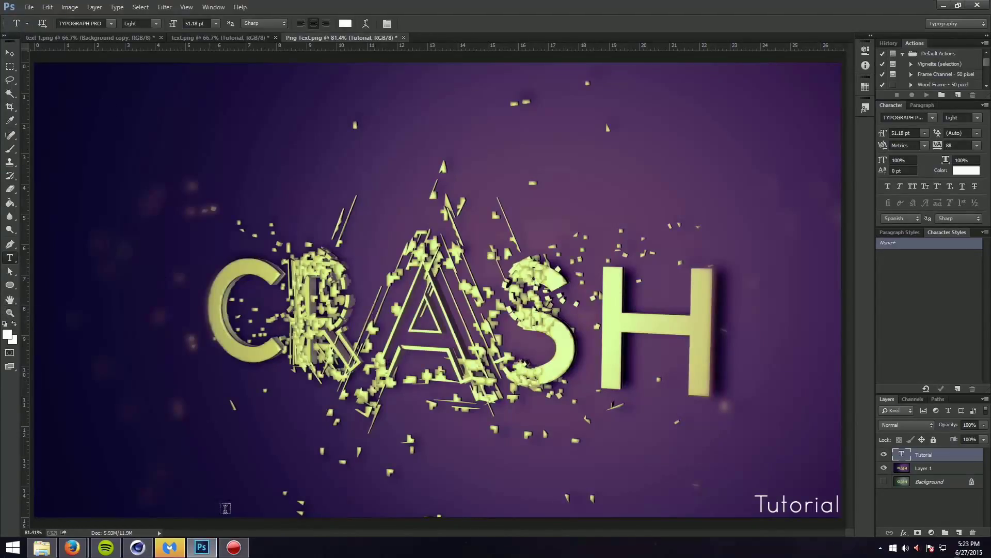
- Commit the Tutorial caption and switch to the Move Tool
left_click(11, 54)
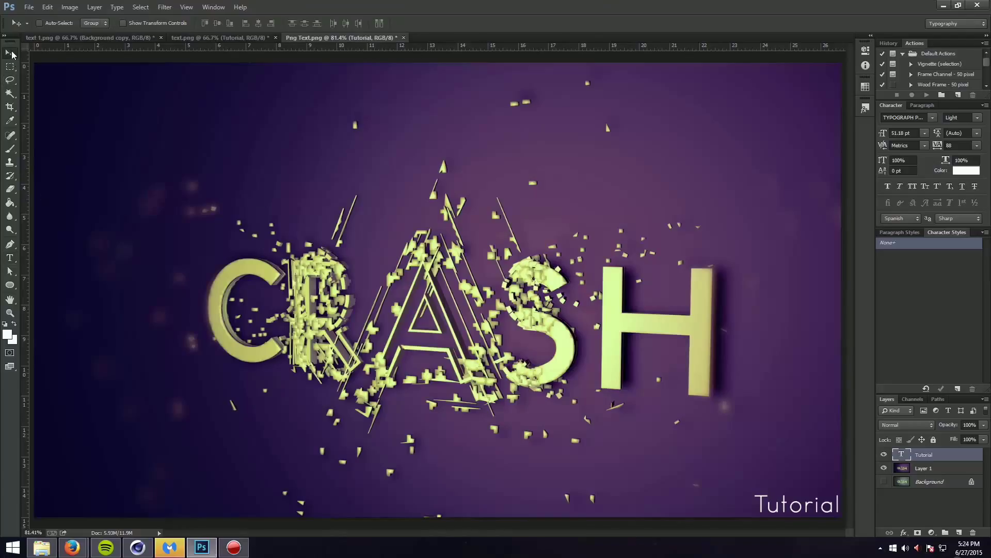
mouse_move(11, 54)
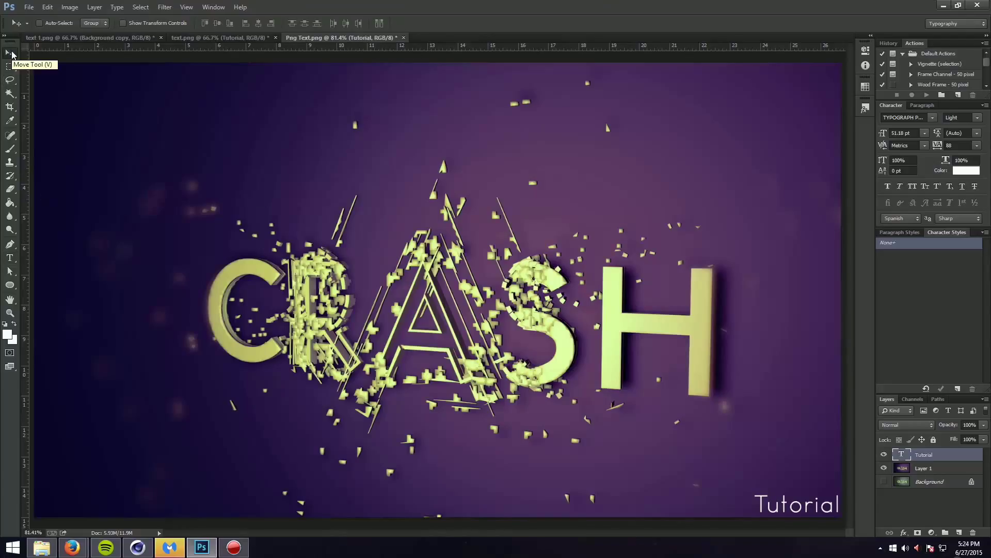